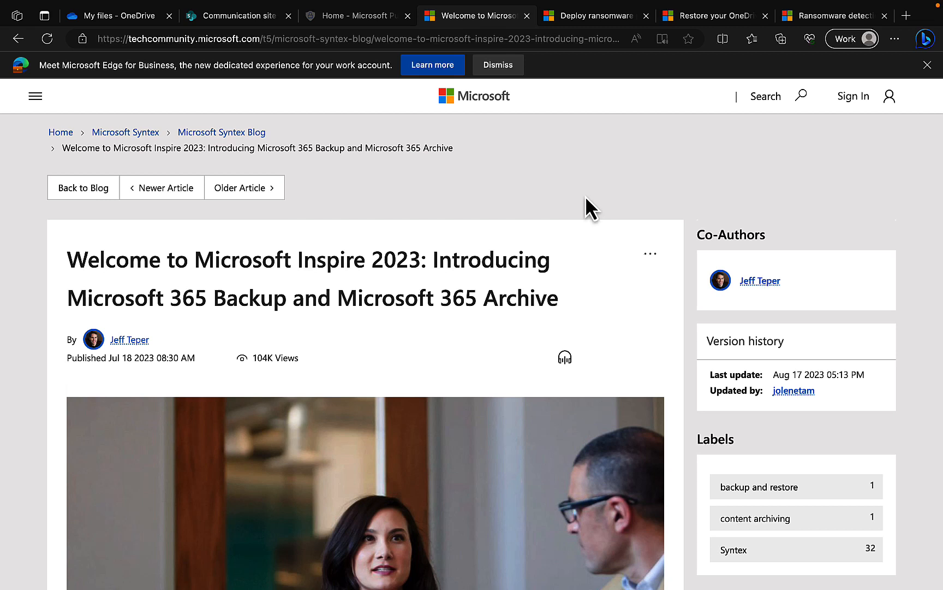
{"action": "mouse_move", "coordinate": [606, 353]}
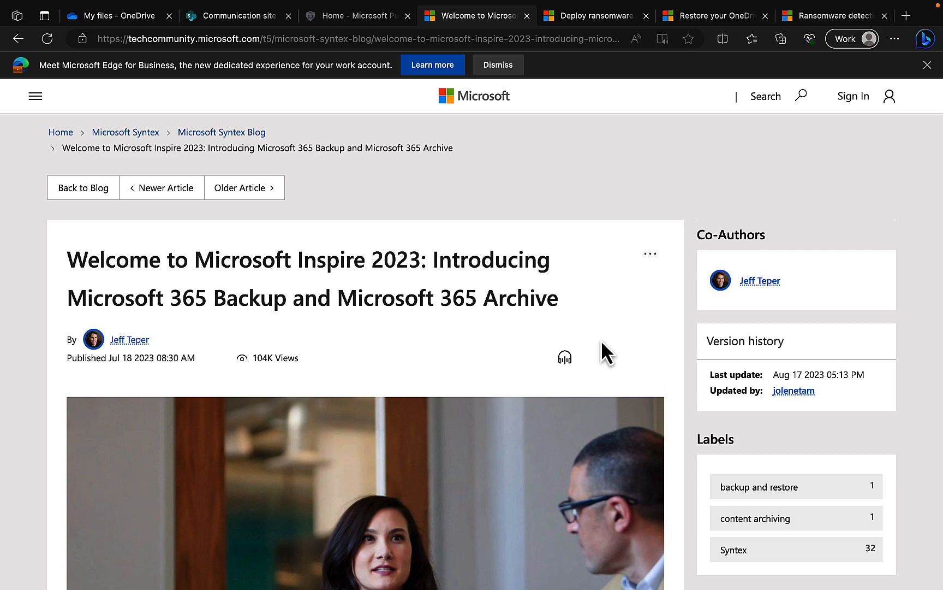
- Scroll the Inspire 2023 announcement past the opening photo and intro to the Microsoft 365 Backup screenshot
{"action": "scroll", "scroll_direction": "down", "scroll_amount": 3}
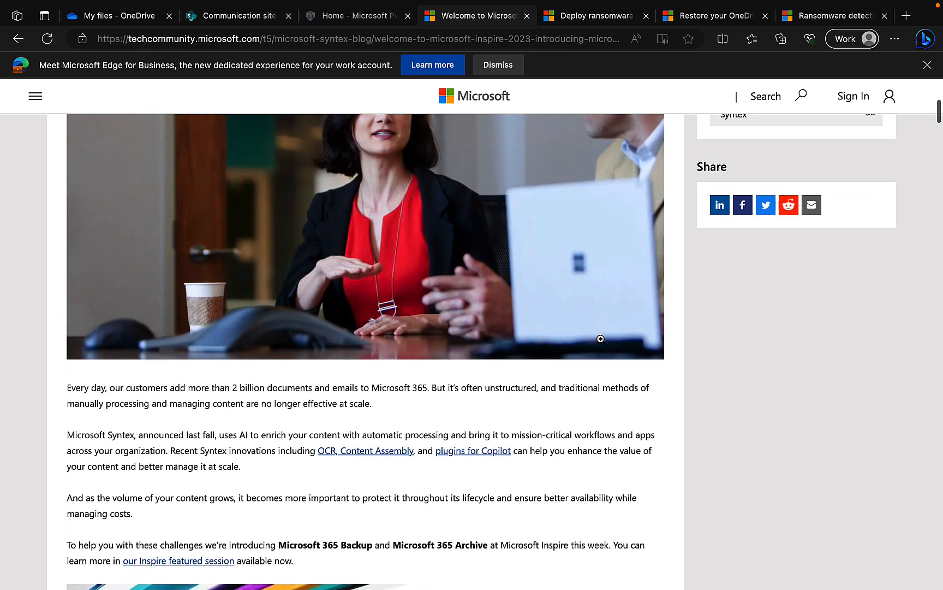
{"action": "scroll", "scroll_direction": "down", "scroll_amount": 3}
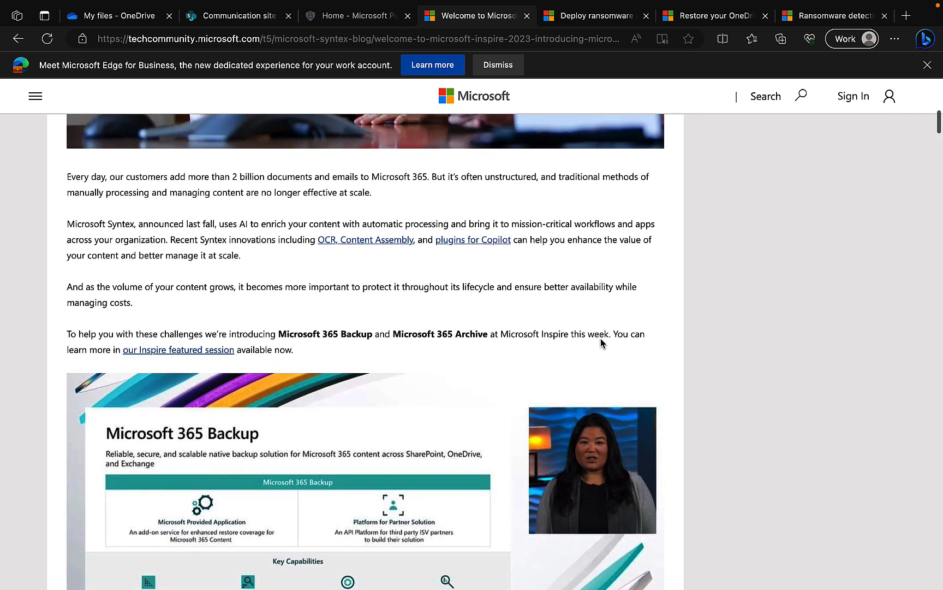
{"action": "scroll", "scroll_direction": "down", "scroll_amount": 3}
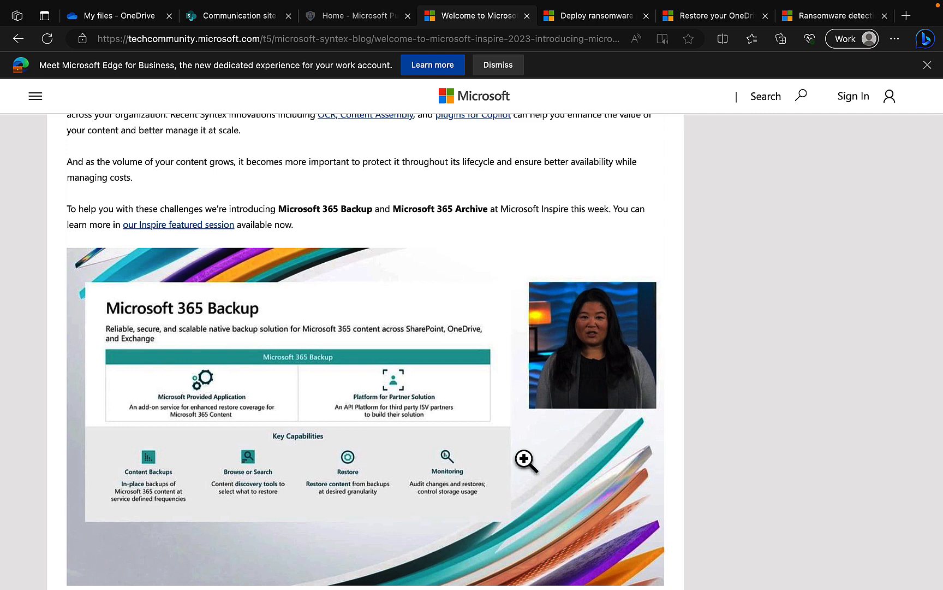
{"action": "mouse_move", "coordinate": [436, 470]}
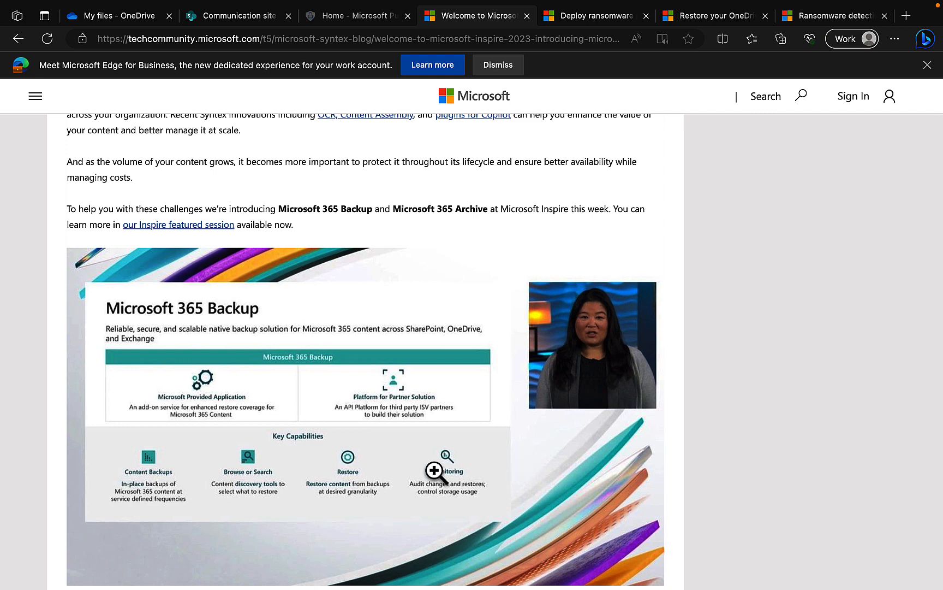
{"action": "scroll", "scroll_direction": "down", "scroll_amount": 3}
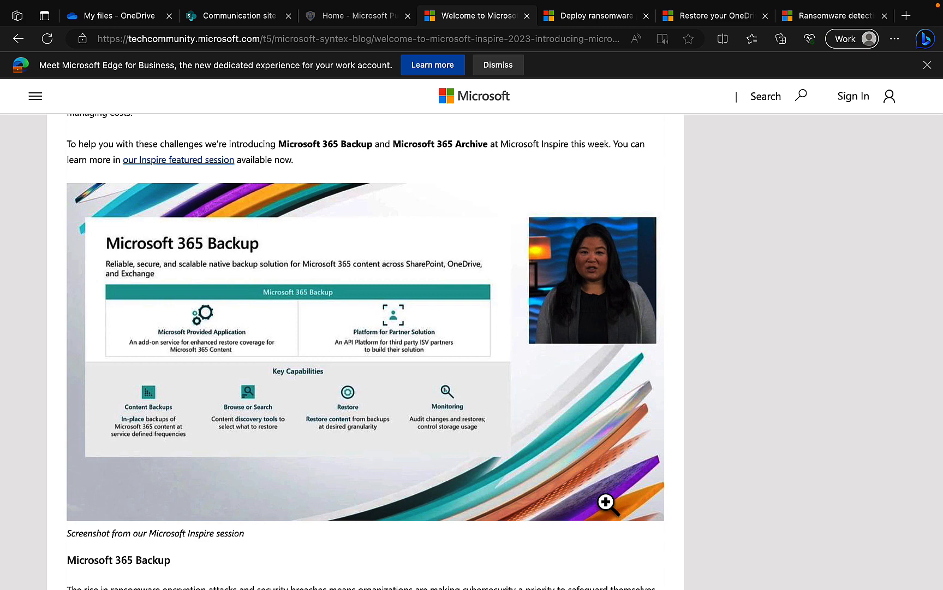
{"action": "scroll", "scroll_direction": "down", "scroll_amount": 3}
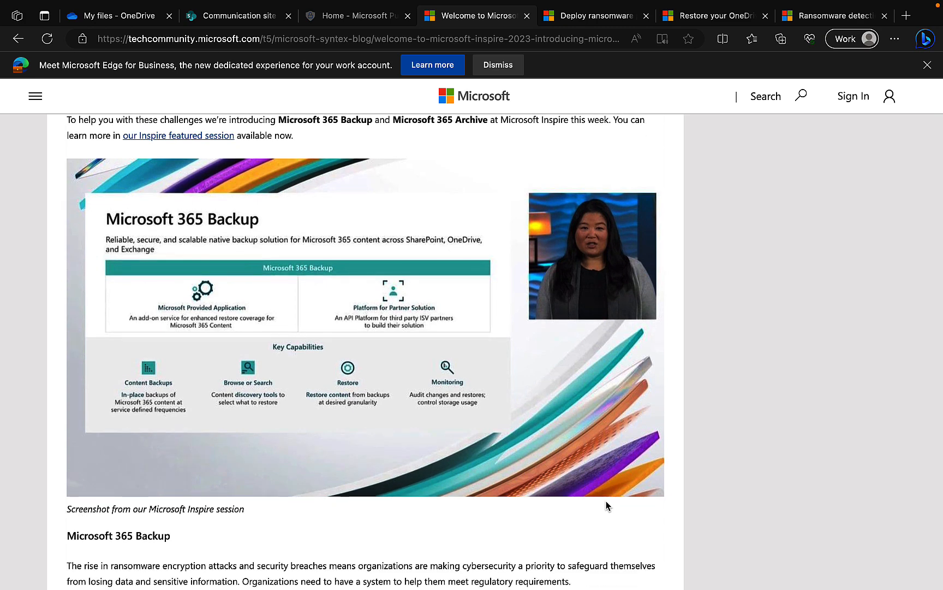
{"action": "scroll", "scroll_direction": "down", "scroll_amount": 3}
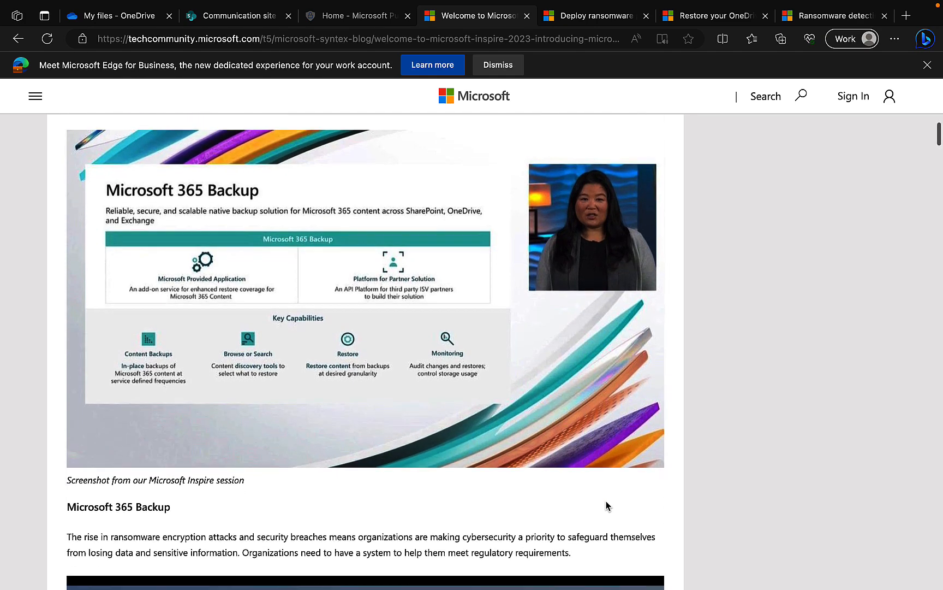
{"action": "scroll", "scroll_direction": "down", "scroll_amount": 3}
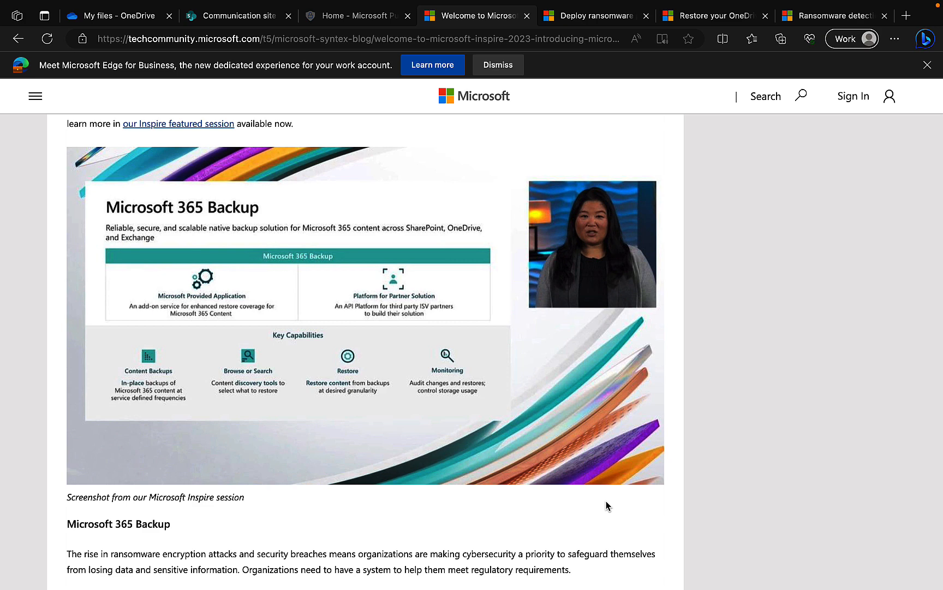
{"action": "scroll", "scroll_direction": "down", "scroll_amount": 3}
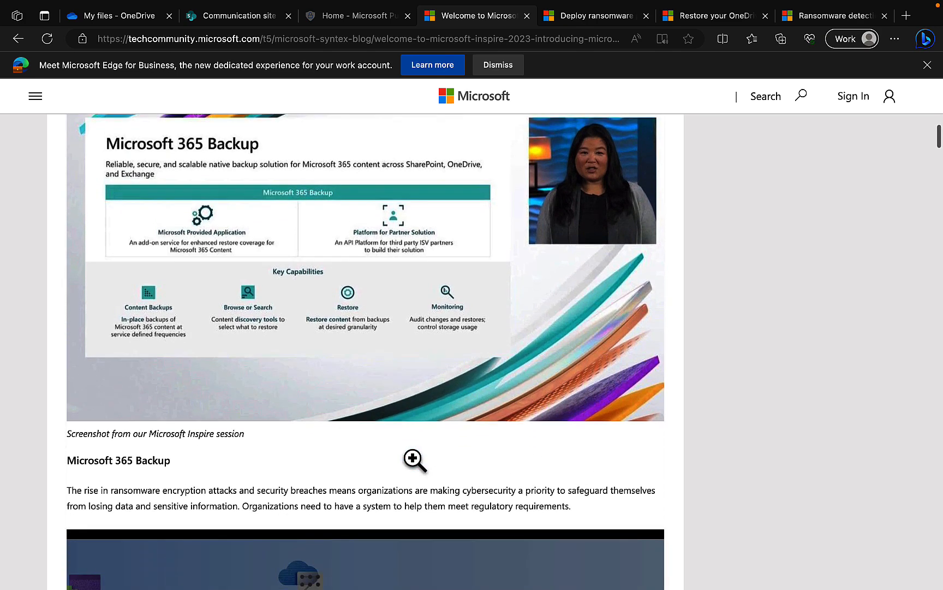
- Scroll past the screenshot caption to the Microsoft 365 Backup heading, ransomware paragraph and embedded video
{"action": "scroll", "scroll_direction": "down", "scroll_amount": 3}
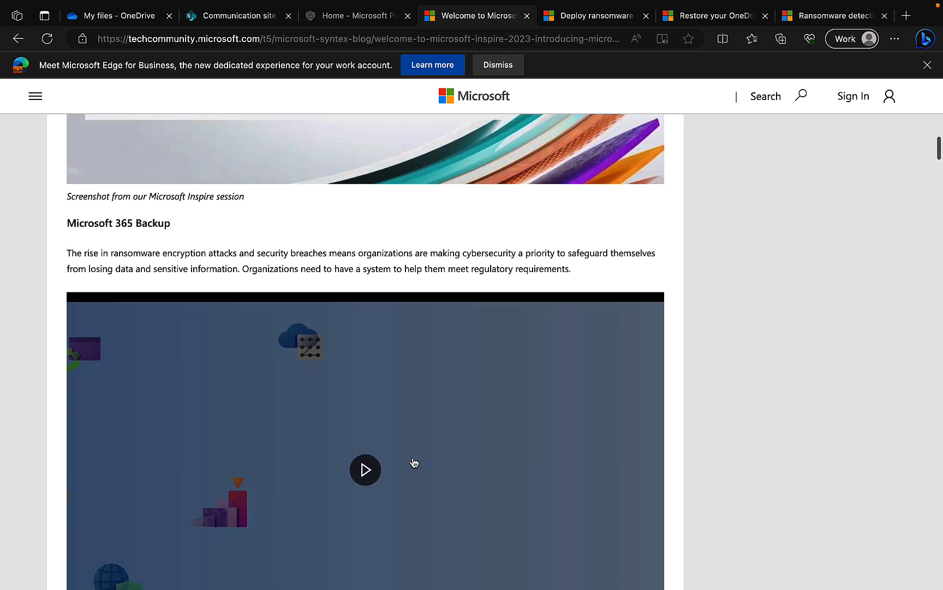
{"action": "scroll", "scroll_direction": "down", "scroll_amount": 3}
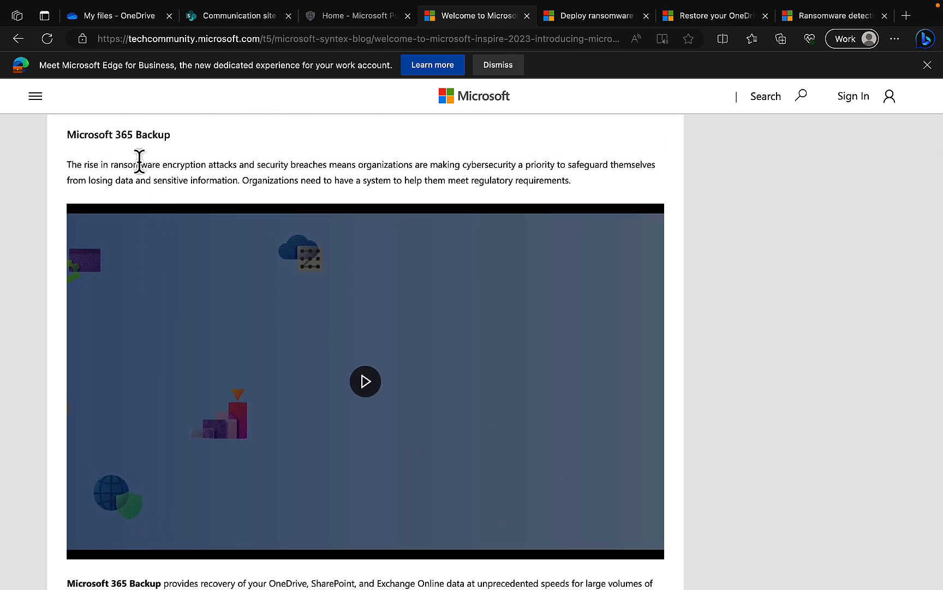
{"action": "mouse_move", "coordinate": [354, 163]}
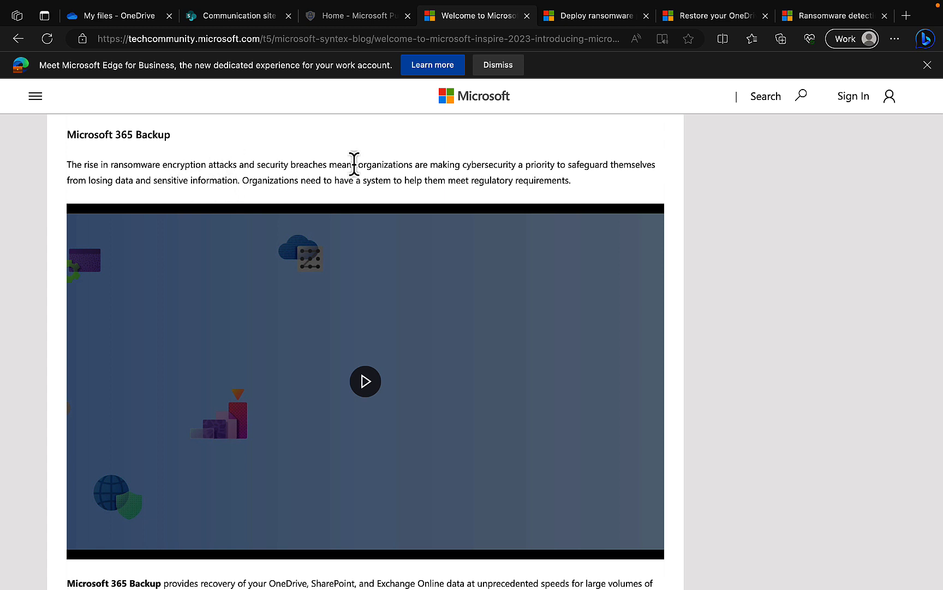
{"action": "mouse_move", "coordinate": [817, 288]}
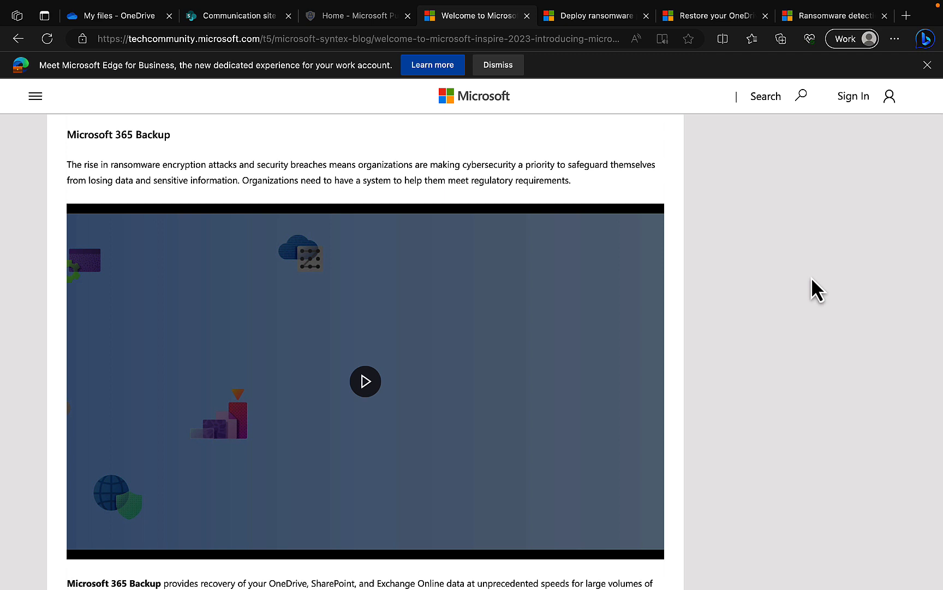
{"action": "mouse_move", "coordinate": [788, 313]}
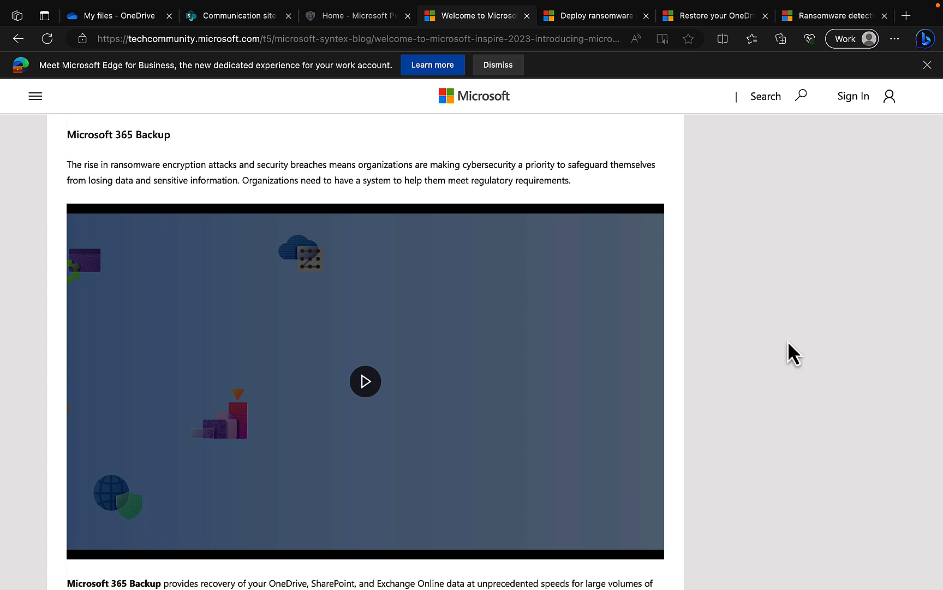
{"action": "mouse_move", "coordinate": [773, 387]}
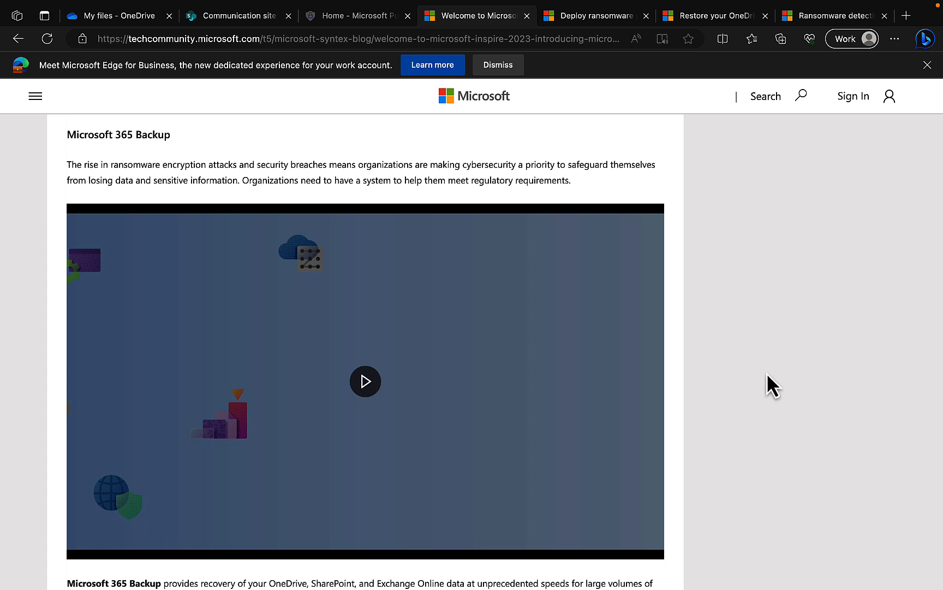
- Scroll past the video through the Backup capabilities bullets to the Microsoft 365 Archive heading
{"action": "scroll", "scroll_direction": "down", "scroll_amount": 3}
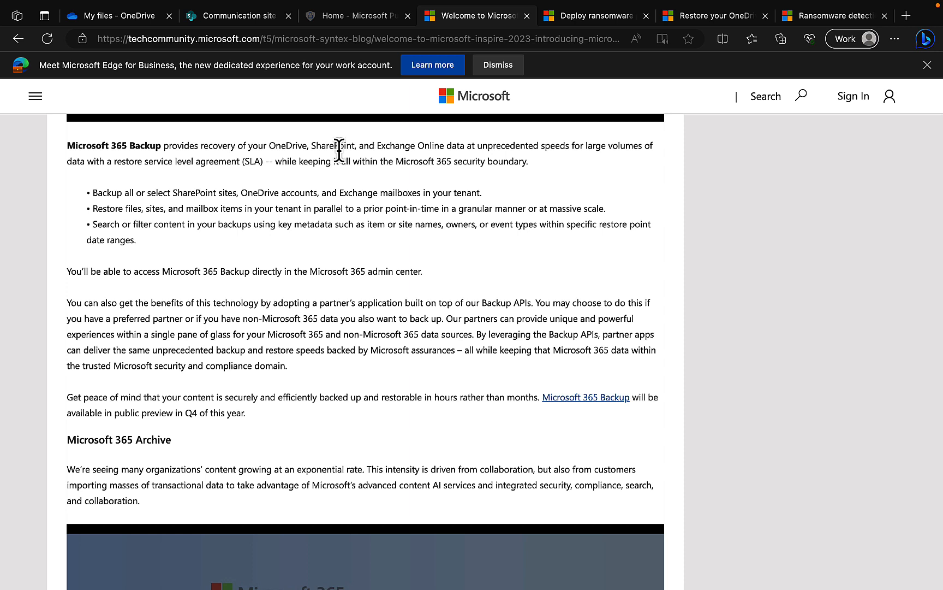
{"action": "mouse_move", "coordinate": [586, 174]}
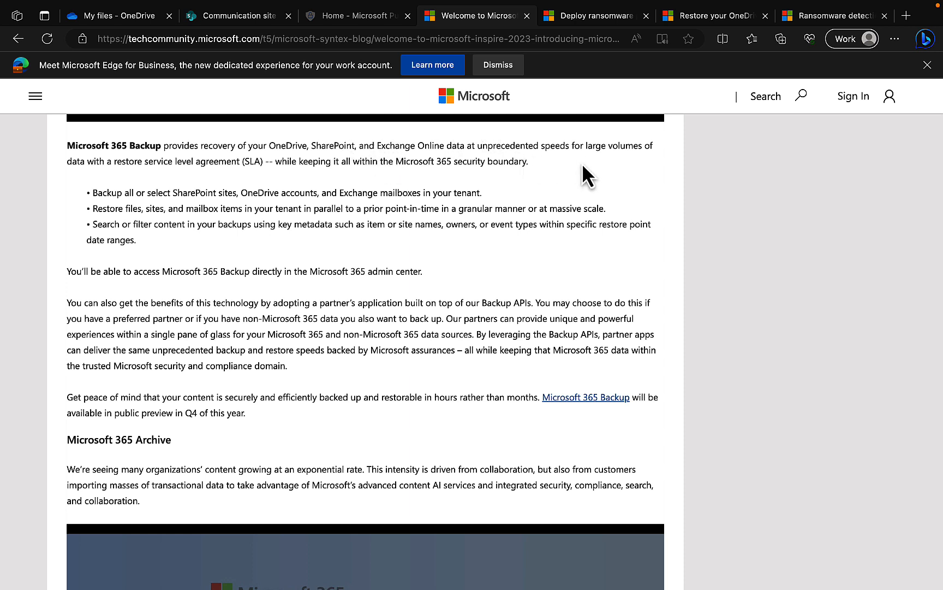
{"action": "mouse_move", "coordinate": [512, 168]}
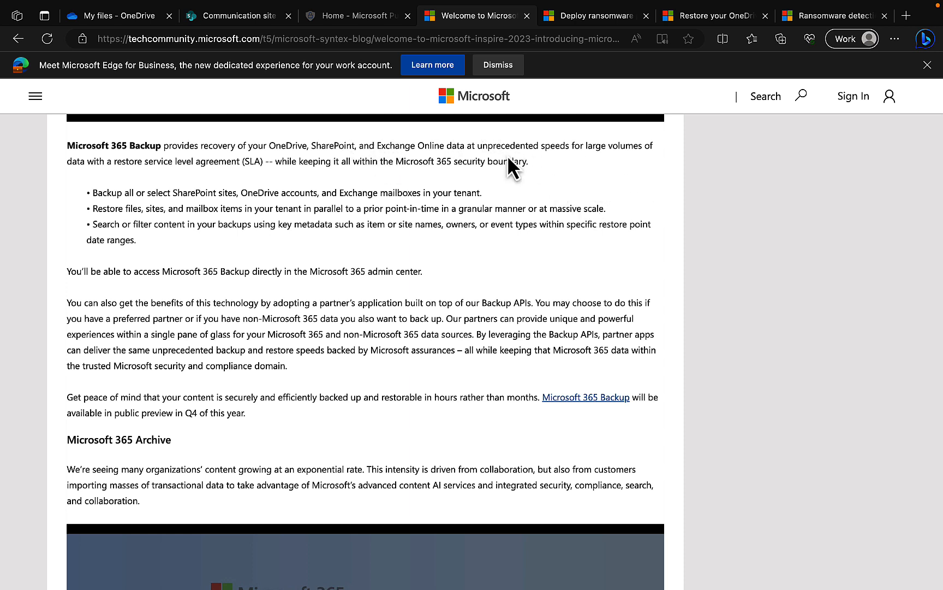
{"action": "mouse_move", "coordinate": [193, 167]}
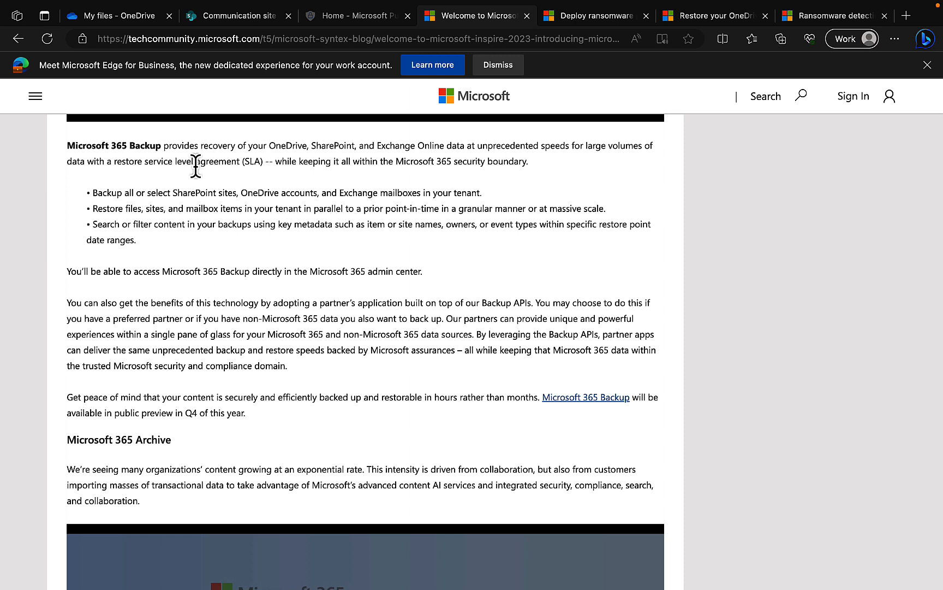
{"action": "mouse_move", "coordinate": [438, 181]}
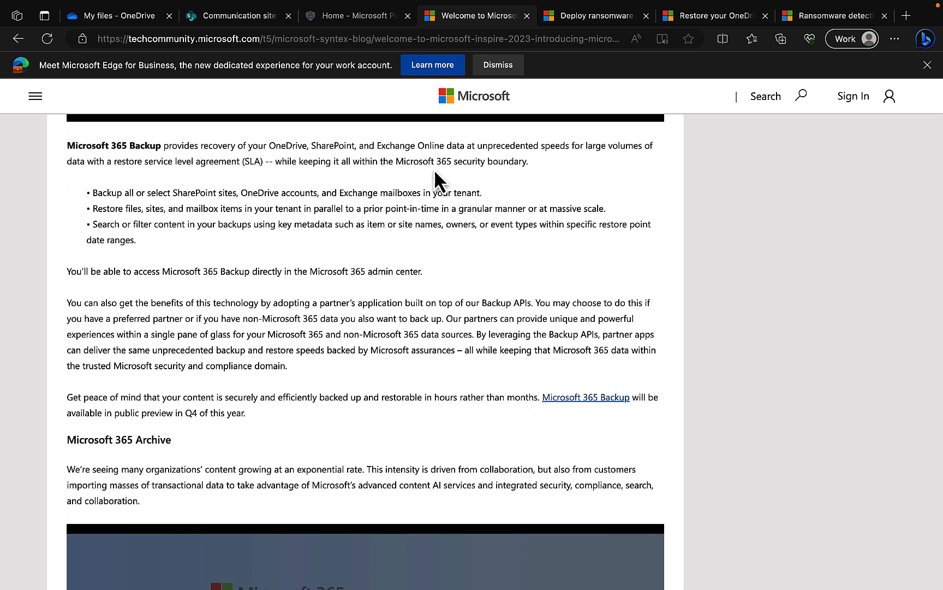
{"action": "mouse_move", "coordinate": [521, 184]}
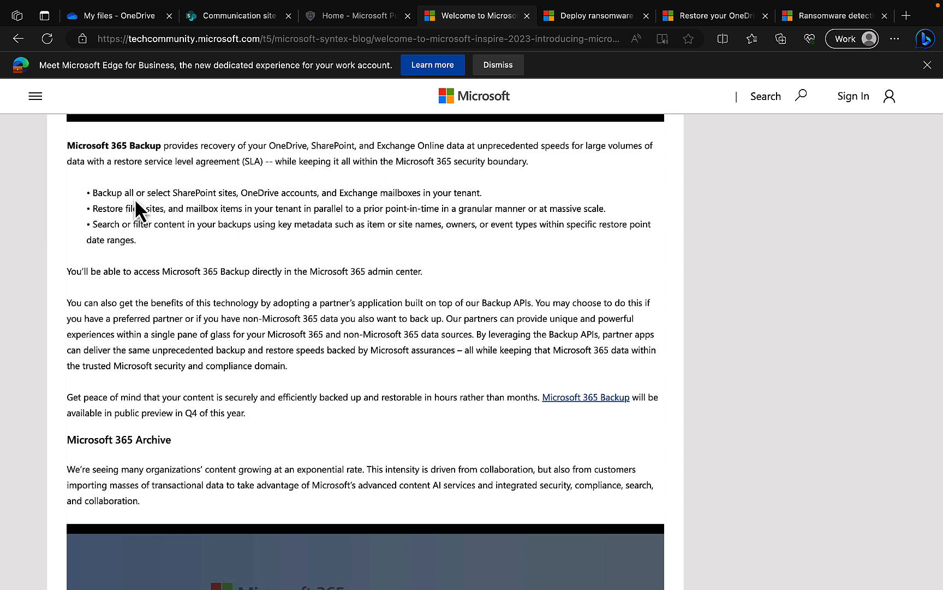
{"action": "mouse_move", "coordinate": [253, 215]}
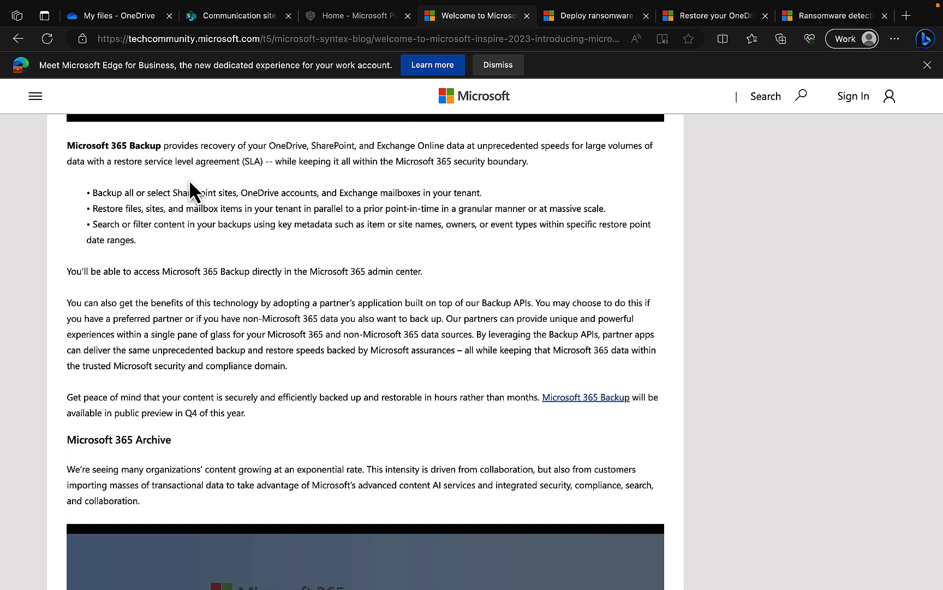
{"action": "mouse_move", "coordinate": [182, 190]}
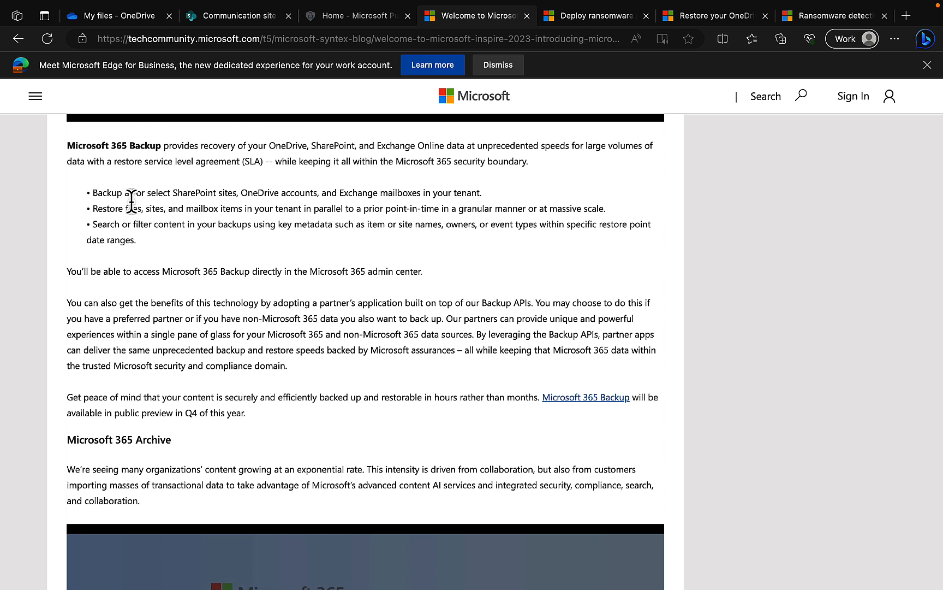
{"action": "scroll", "scroll_direction": "down", "scroll_amount": 3}
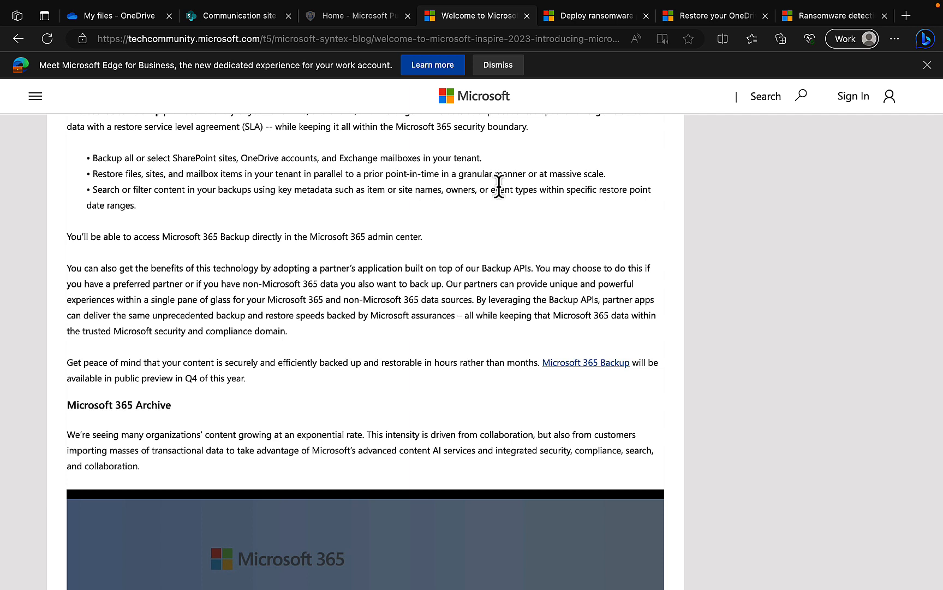
{"action": "mouse_move", "coordinate": [183, 211]}
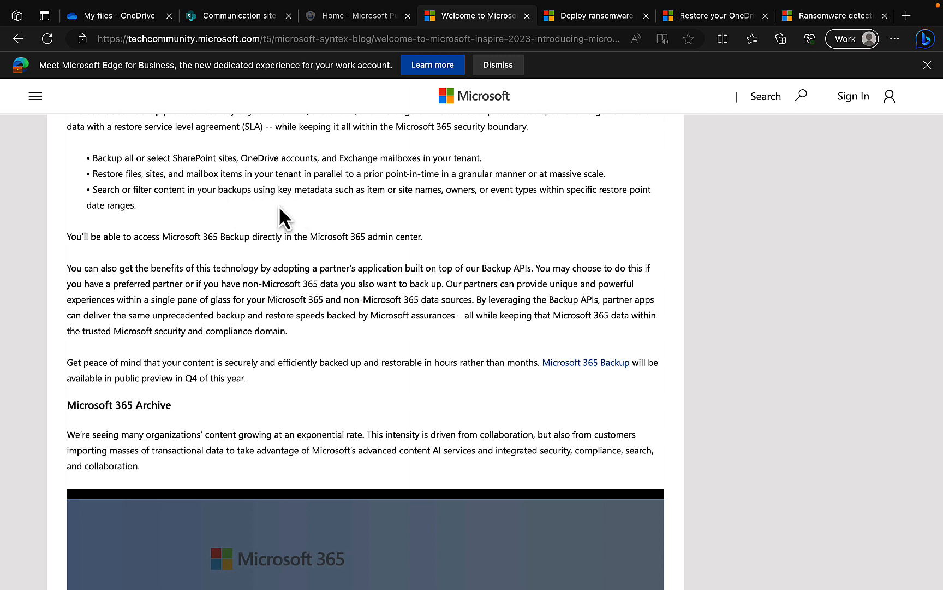
{"action": "mouse_move", "coordinate": [402, 216]}
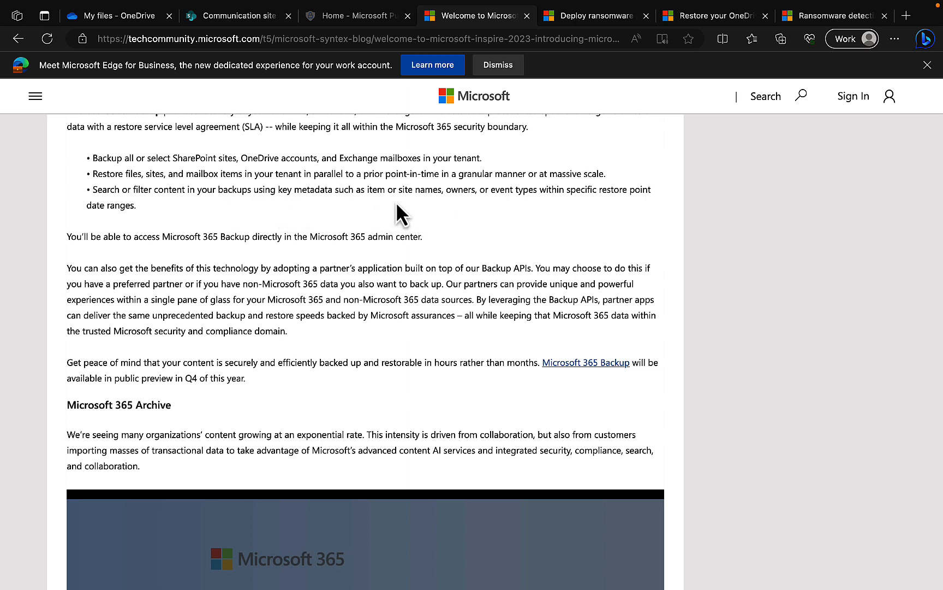
{"action": "mouse_move", "coordinate": [539, 231]}
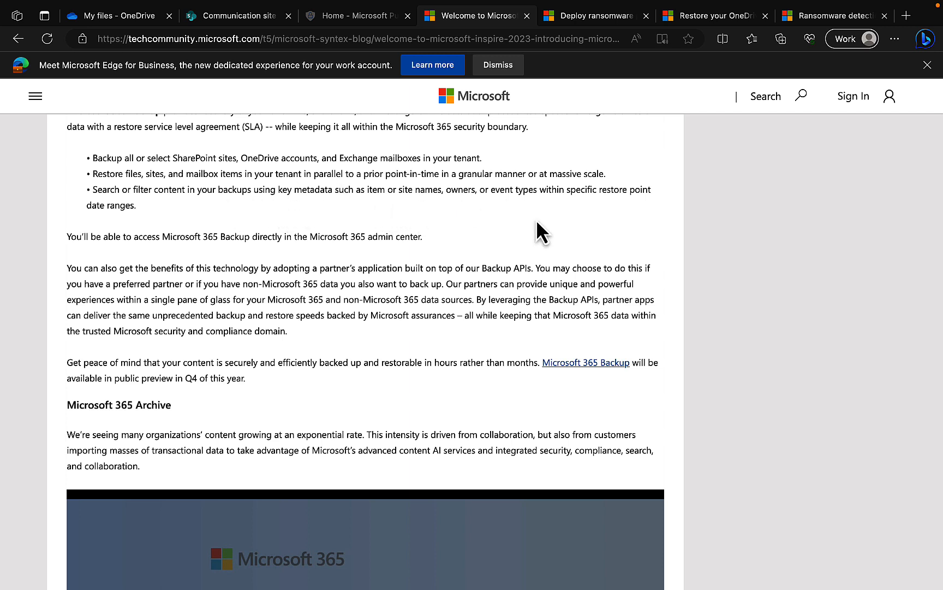
{"action": "scroll", "scroll_direction": "down", "scroll_amount": 3}
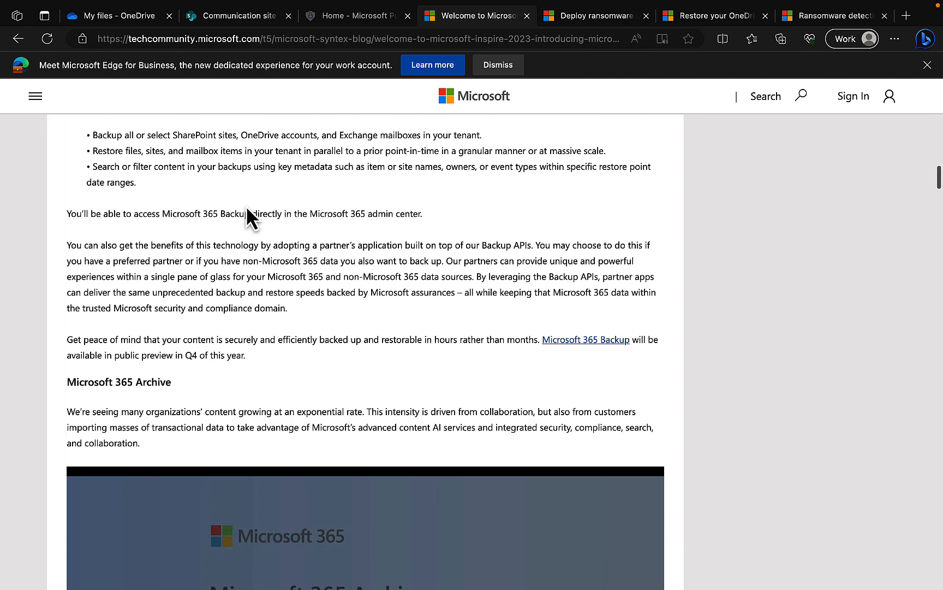
{"action": "scroll", "scroll_direction": "down", "scroll_amount": 3}
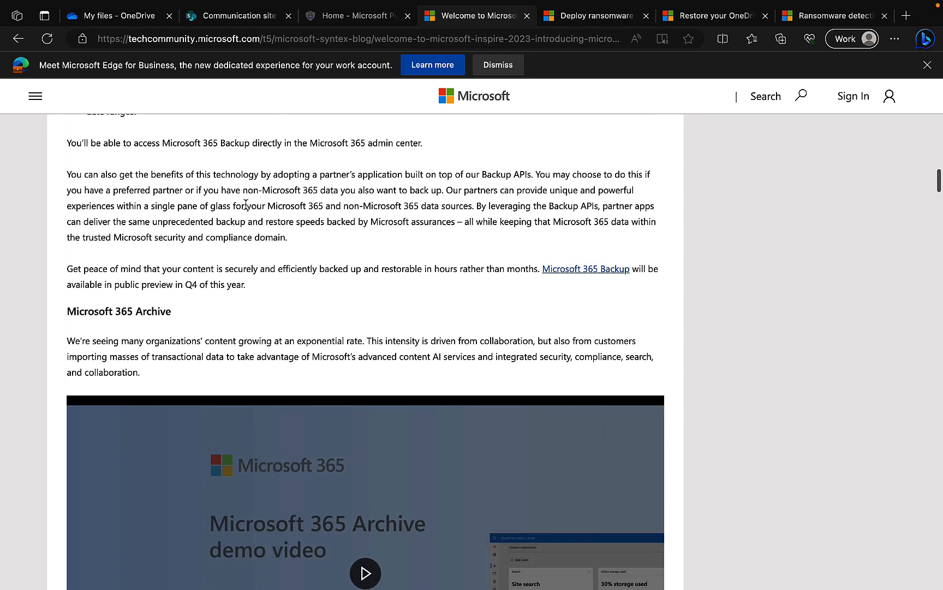
{"action": "scroll", "scroll_direction": "down", "scroll_amount": 3}
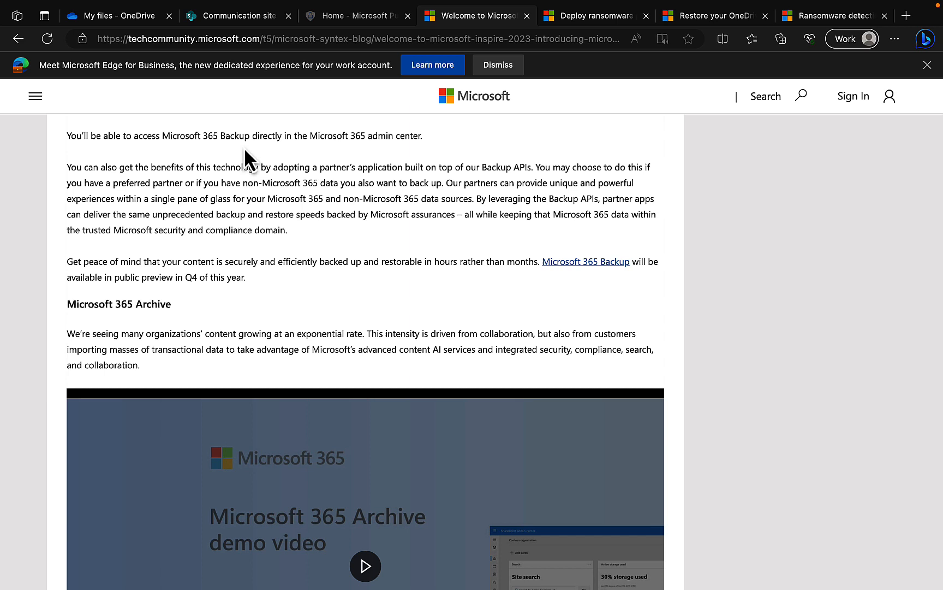
{"action": "mouse_move", "coordinate": [357, 155]}
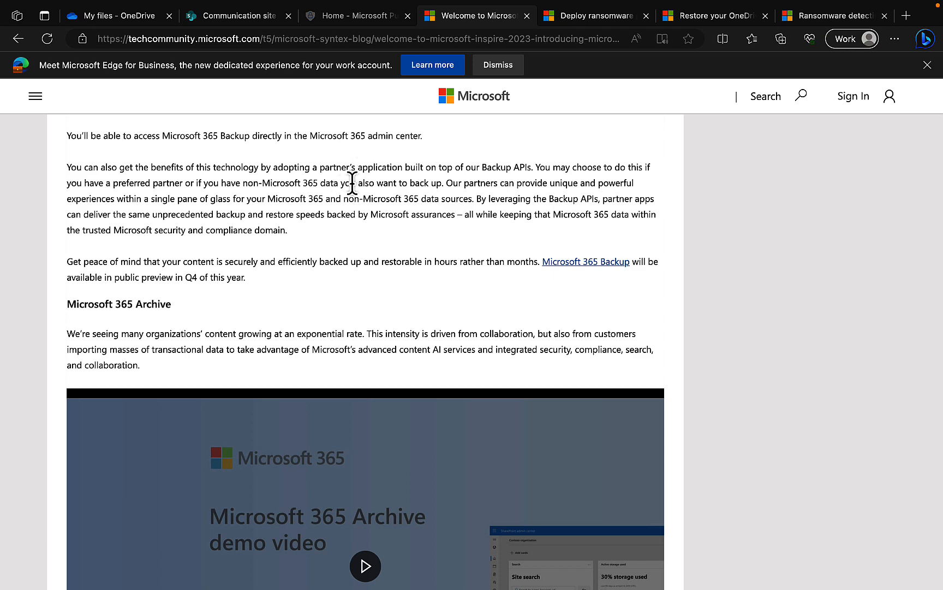
{"action": "scroll", "scroll_direction": "down", "scroll_amount": 3}
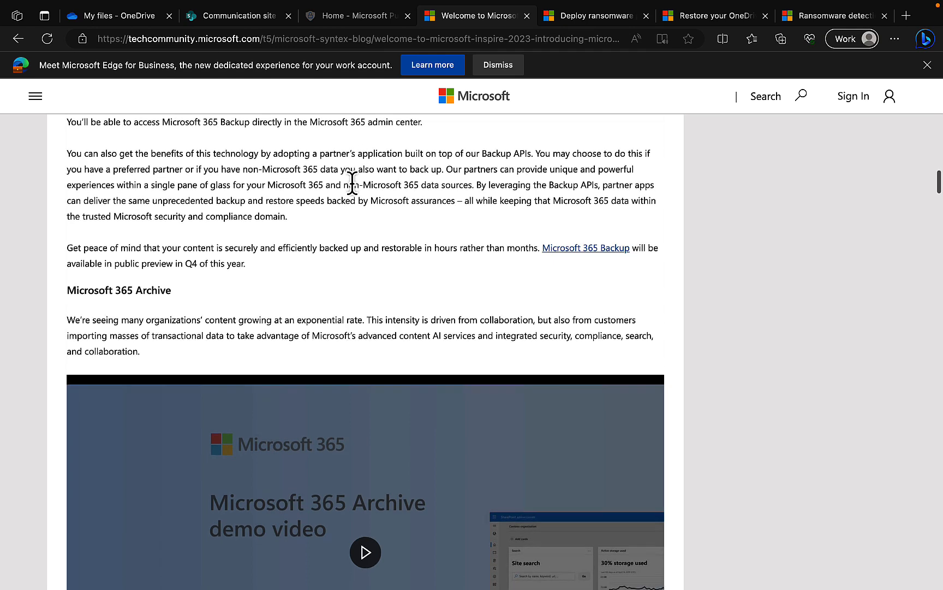
{"action": "scroll", "scroll_direction": "down", "scroll_amount": 3}
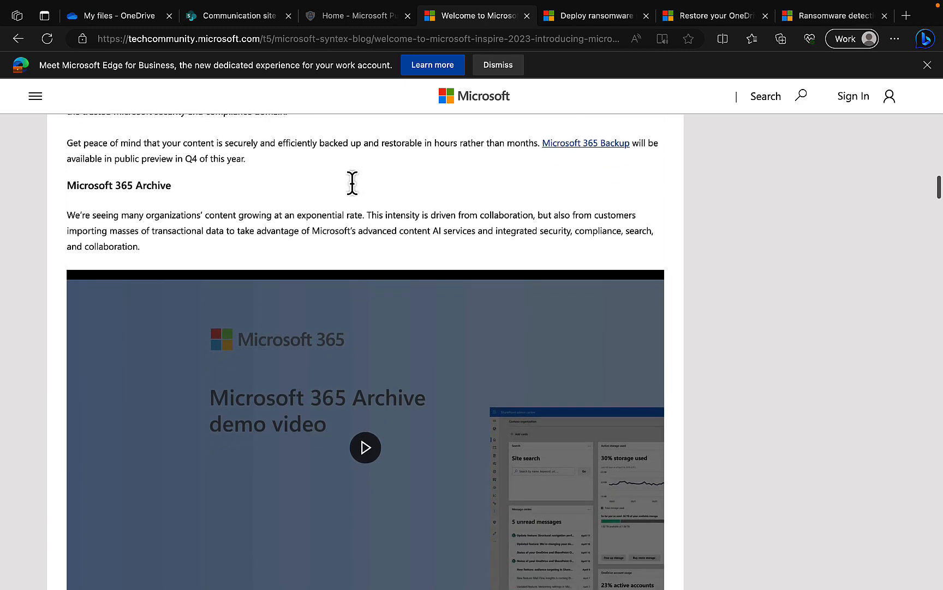
{"action": "scroll", "scroll_direction": "down", "scroll_amount": 3}
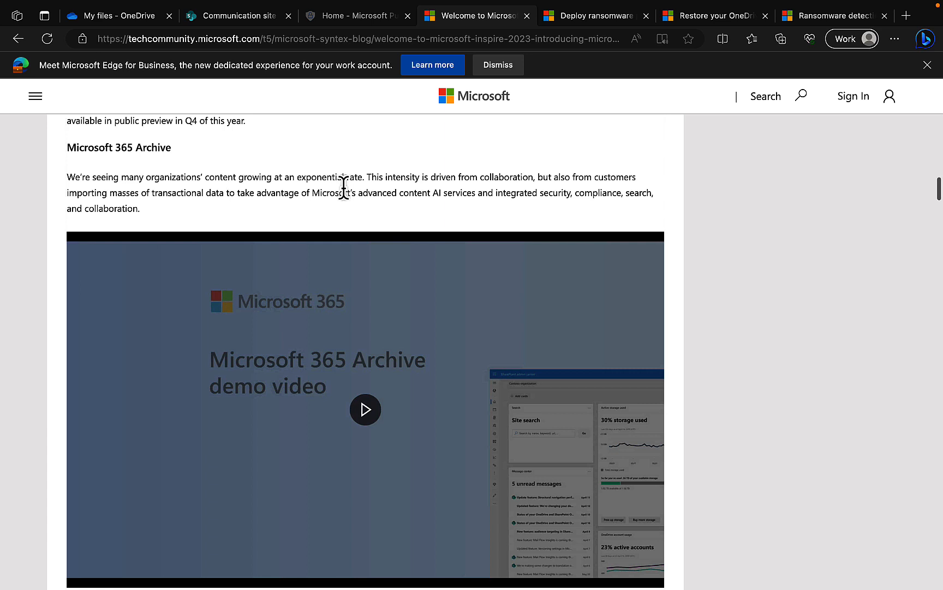
{"action": "scroll", "scroll_direction": "down", "scroll_amount": 3}
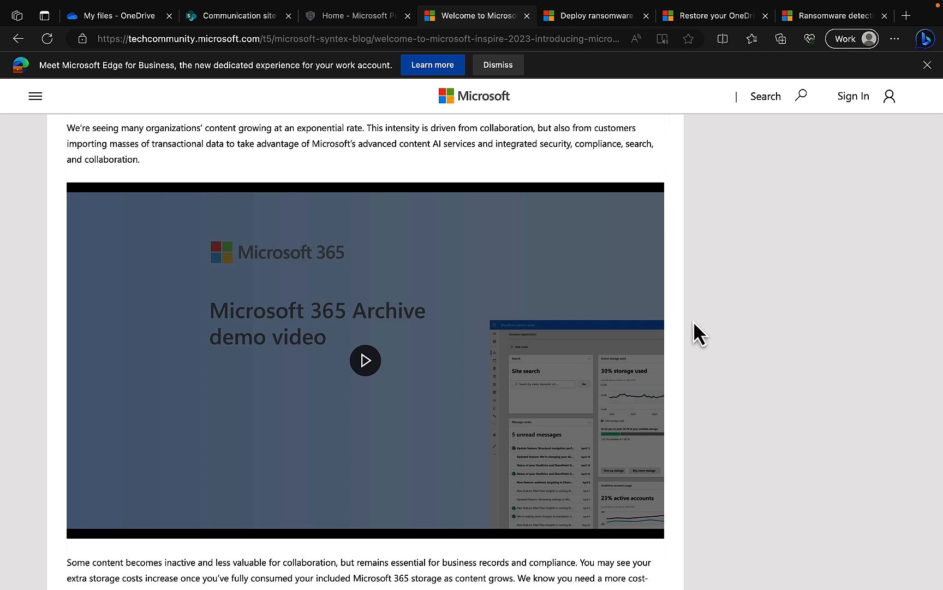
{"action": "mouse_move", "coordinate": [732, 387]}
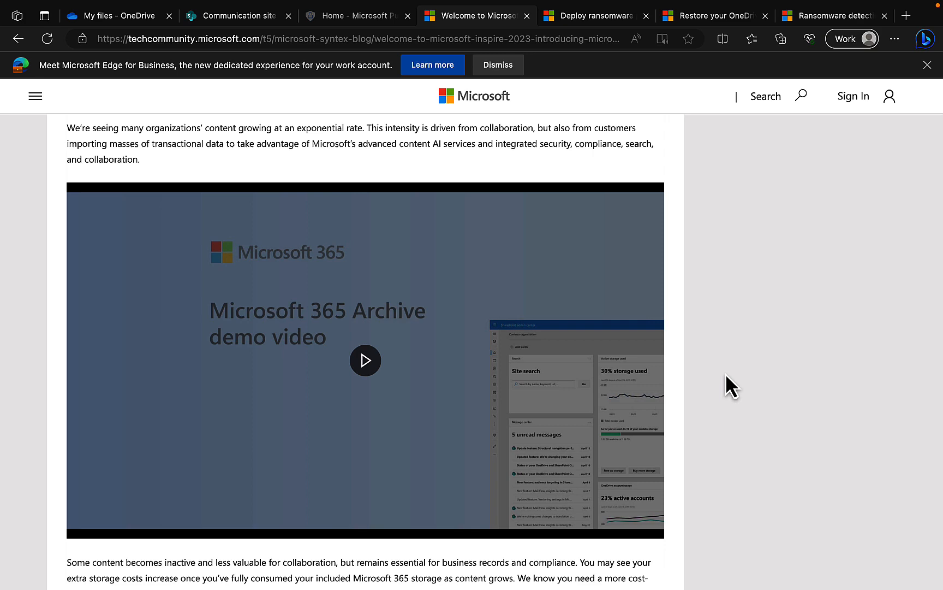
{"action": "mouse_move", "coordinate": [731, 438]}
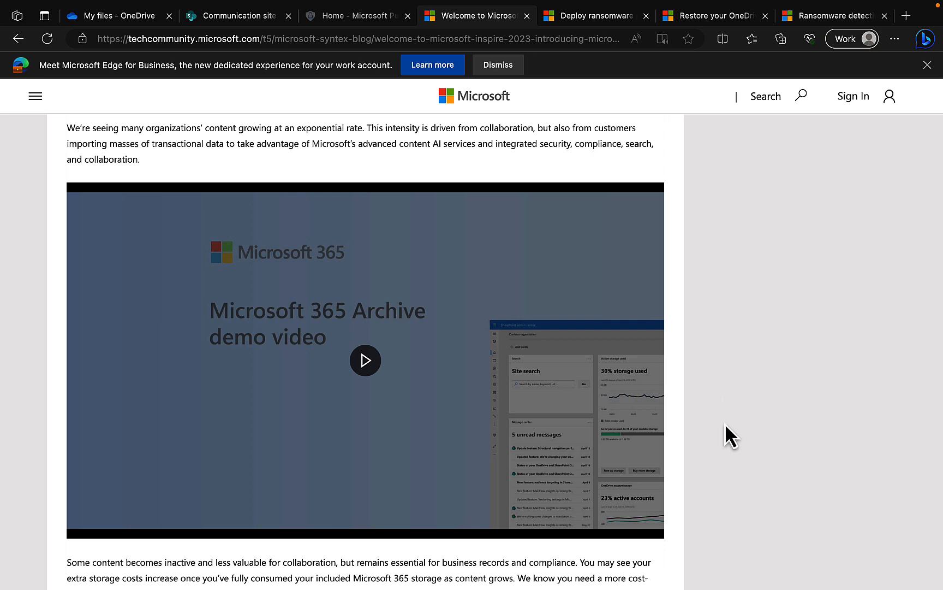
{"action": "scroll", "scroll_direction": "down", "scroll_amount": 3}
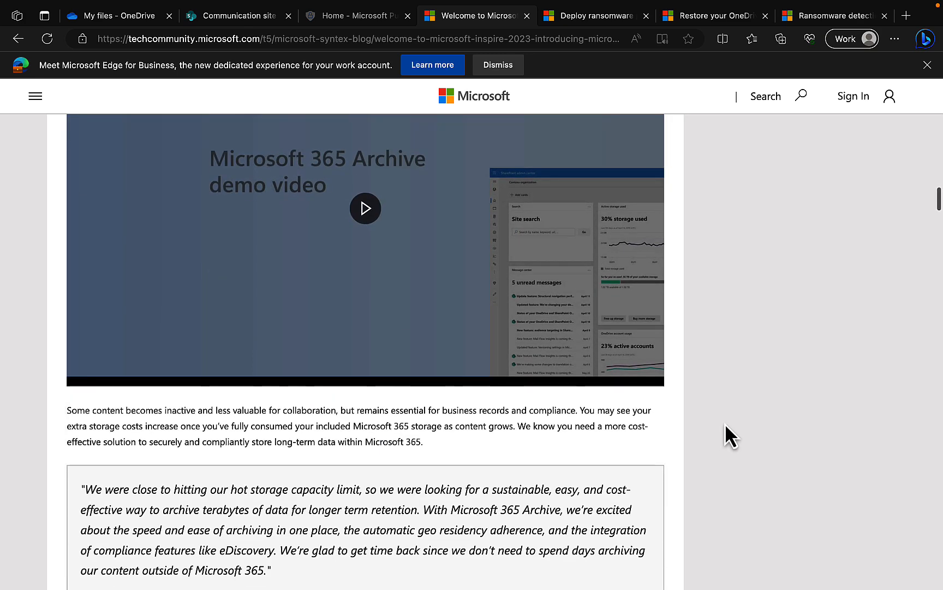
{"action": "scroll", "scroll_direction": "down", "scroll_amount": 3}
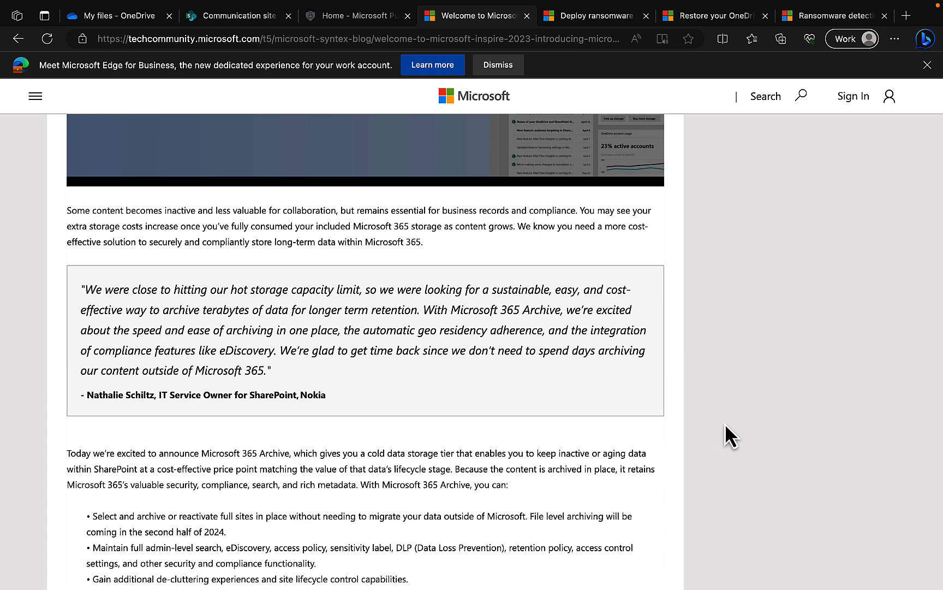
{"action": "scroll", "scroll_direction": "down", "scroll_amount": 3}
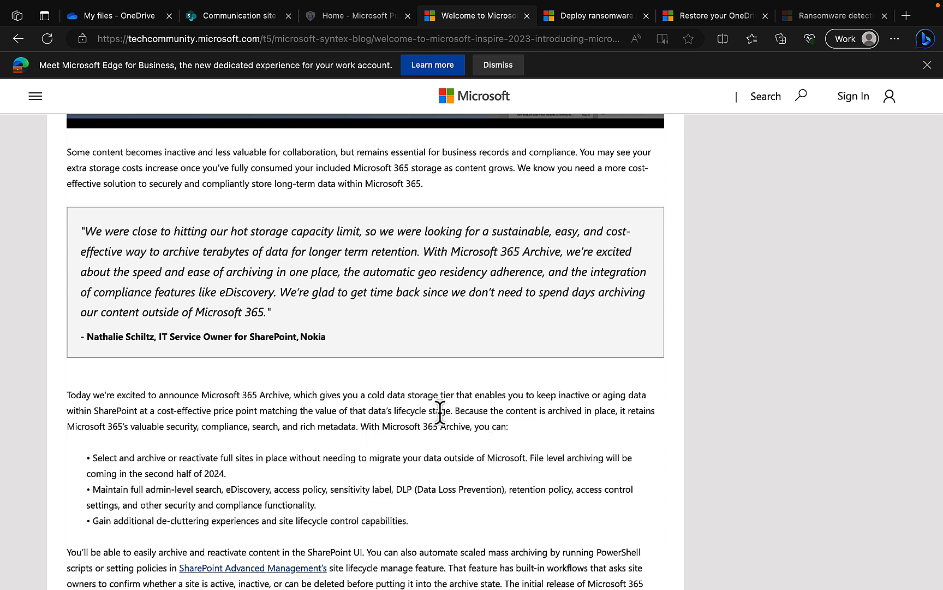
{"action": "scroll", "scroll_direction": "down", "scroll_amount": 3}
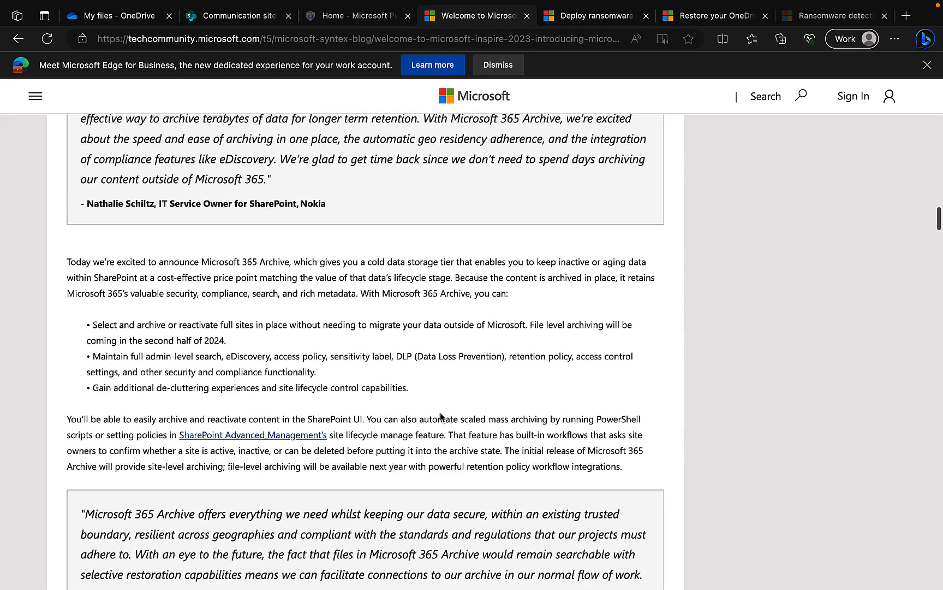
{"action": "scroll", "scroll_direction": "down", "scroll_amount": 3}
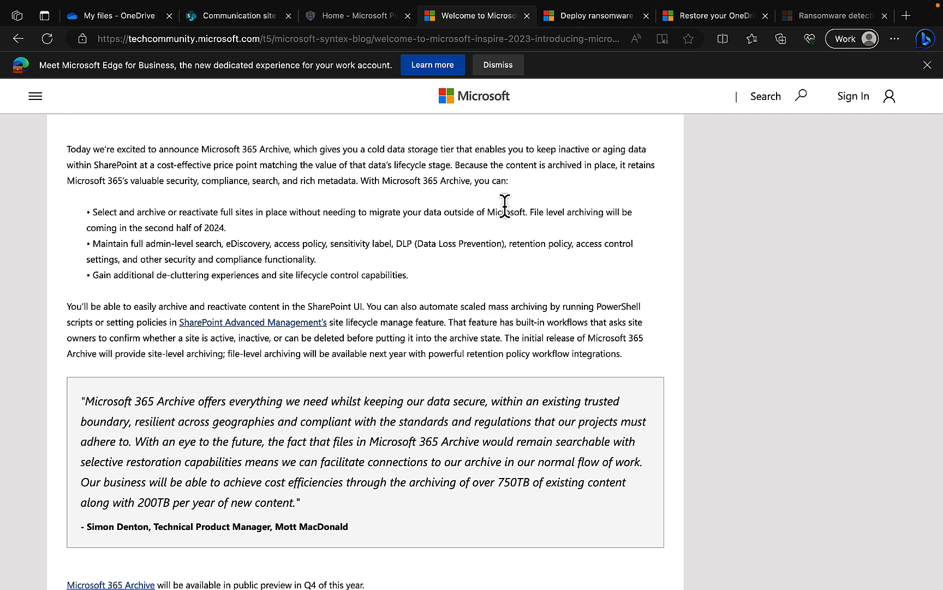
{"action": "mouse_move", "coordinate": [442, 275]}
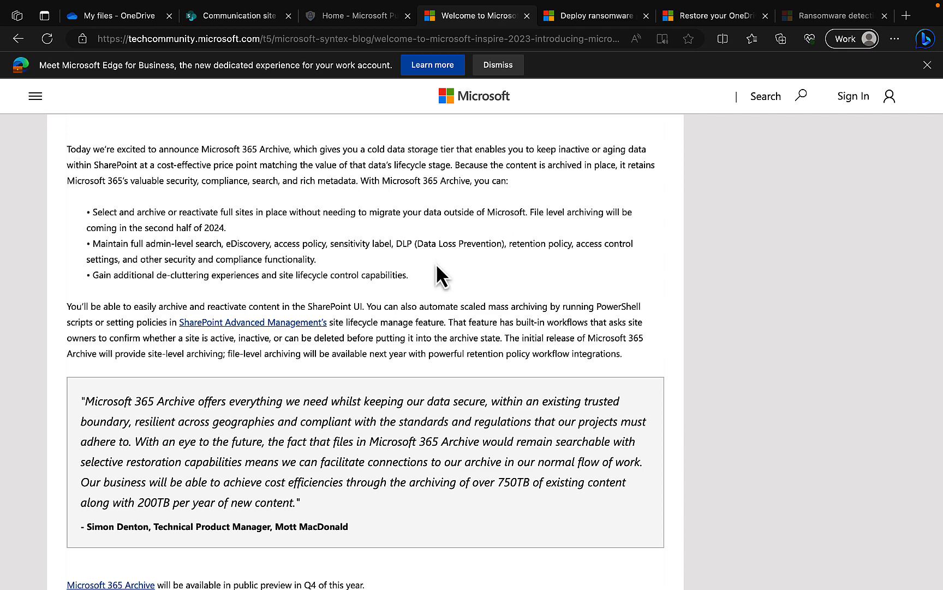
{"action": "scroll", "scroll_direction": "down", "scroll_amount": 3}
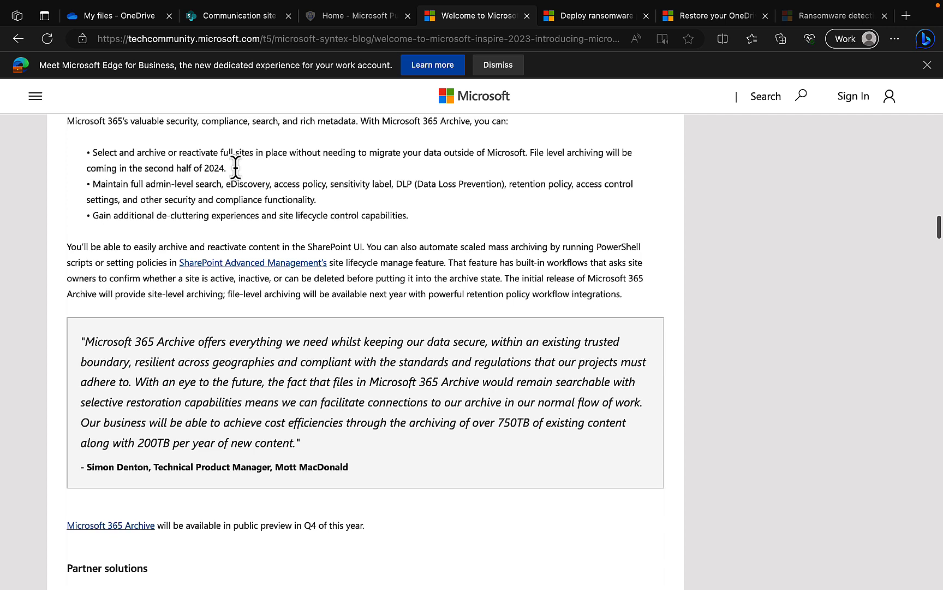
{"action": "mouse_move", "coordinate": [410, 178]}
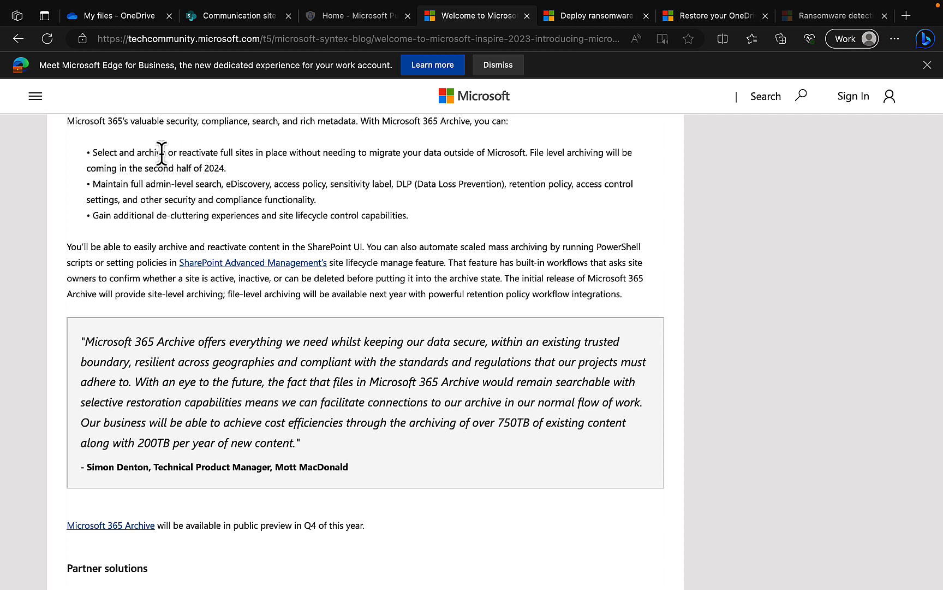
{"action": "mouse_move", "coordinate": [151, 167]}
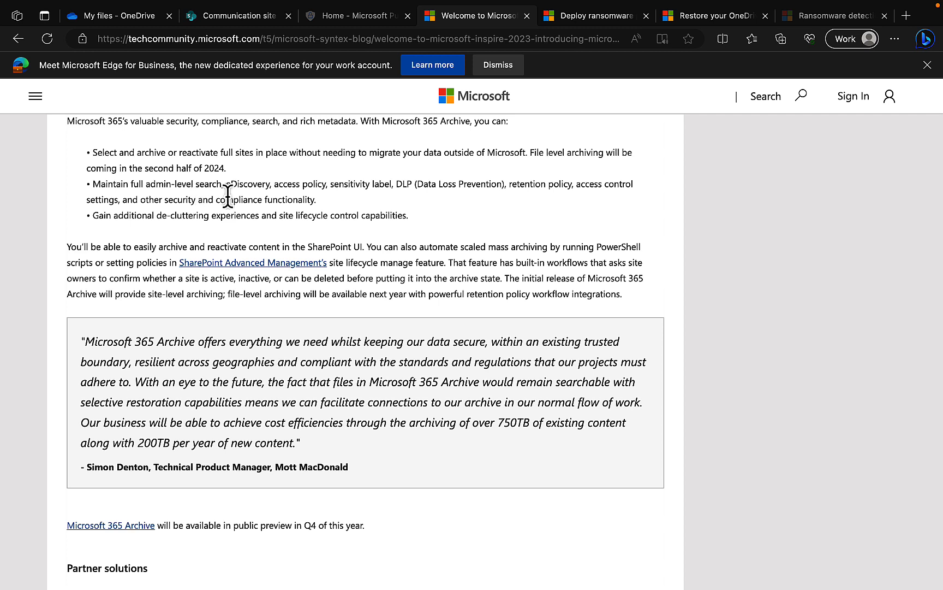
{"action": "mouse_move", "coordinate": [419, 233]}
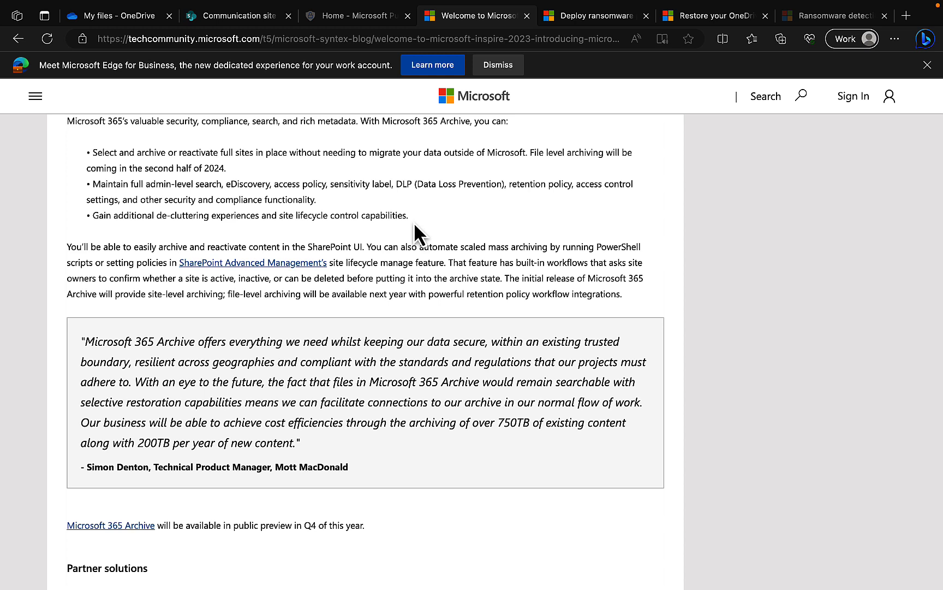
{"action": "mouse_move", "coordinate": [406, 246]}
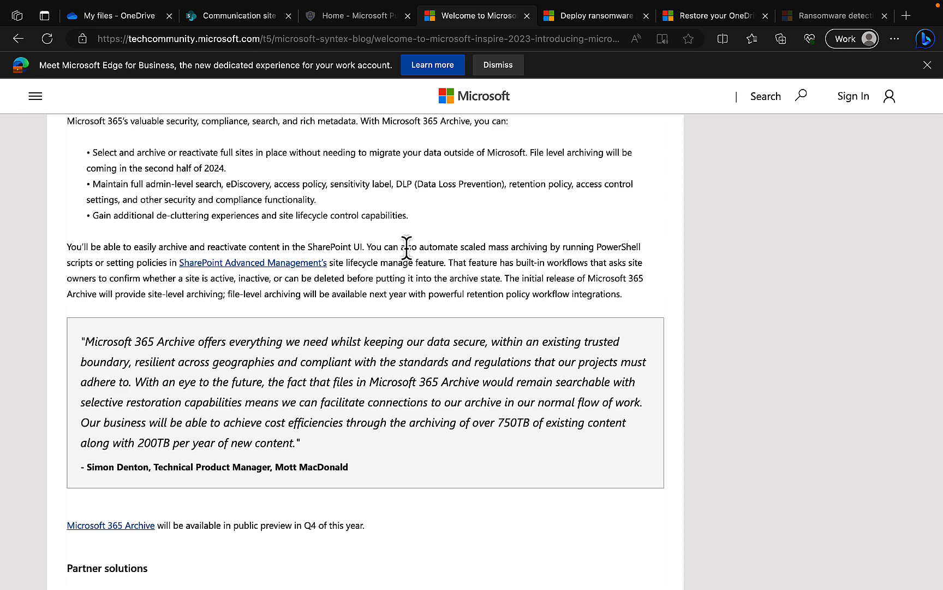
{"action": "scroll", "scroll_direction": "down", "scroll_amount": 3}
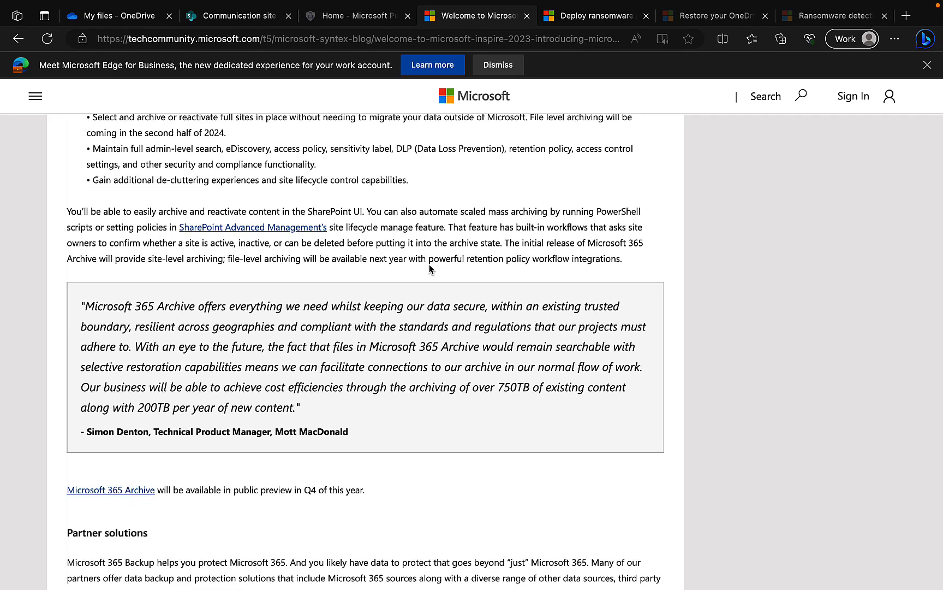
{"action": "scroll", "scroll_direction": "down", "scroll_amount": 3}
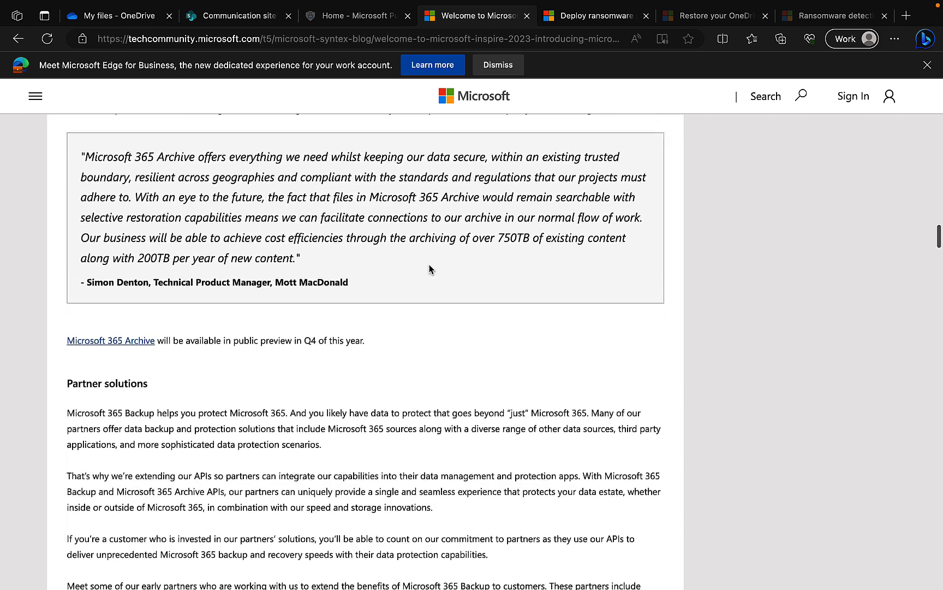
{"action": "scroll", "scroll_direction": "up", "scroll_amount": 3}
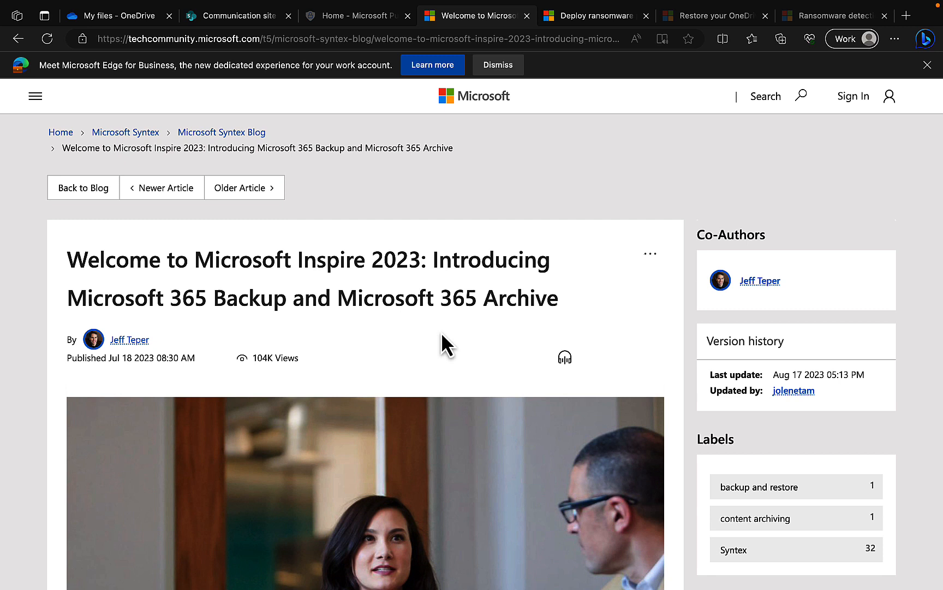
{"action": "mouse_move", "coordinate": [369, 241]}
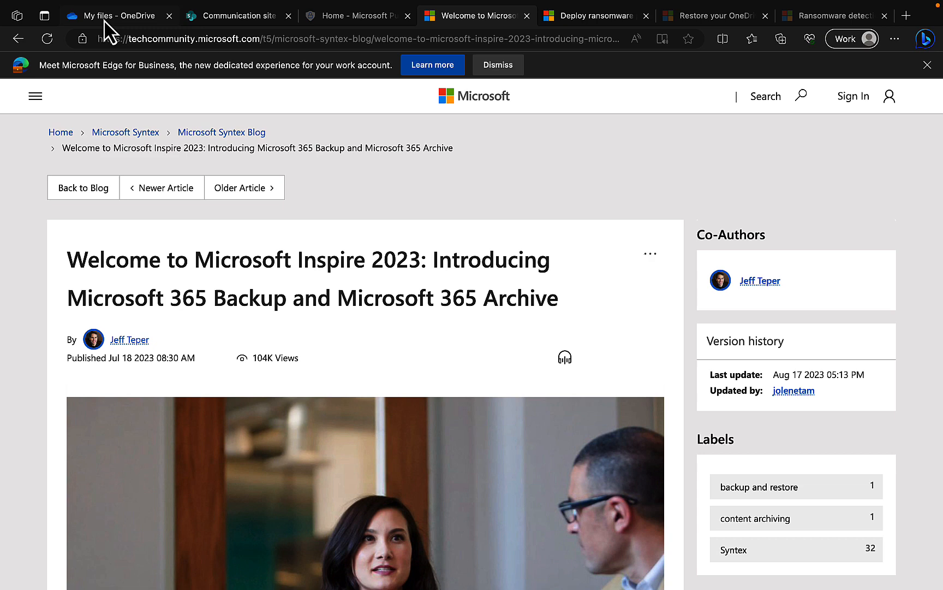
- From OneDrive My files, open Document.docx in Word for the web and add the word 'Test'
{"action": "left_click", "coordinate": [115, 15]}
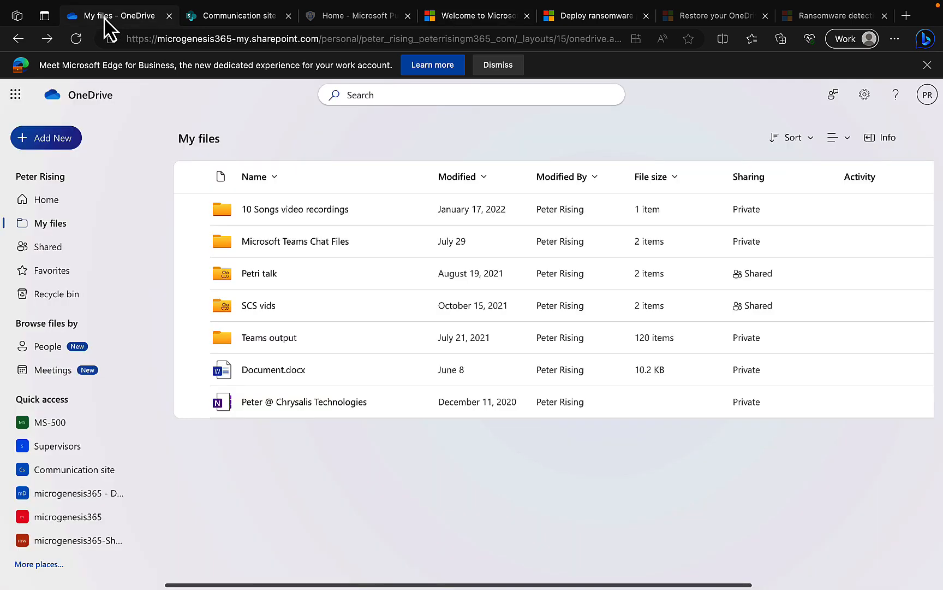
{"action": "mouse_move", "coordinate": [199, 120]}
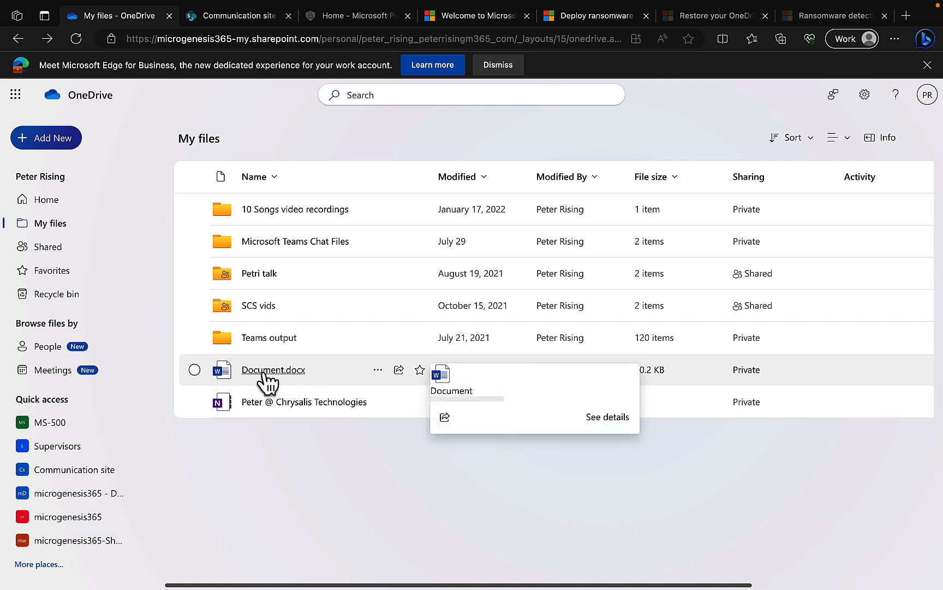
{"action": "left_click", "coordinate": [195, 369]}
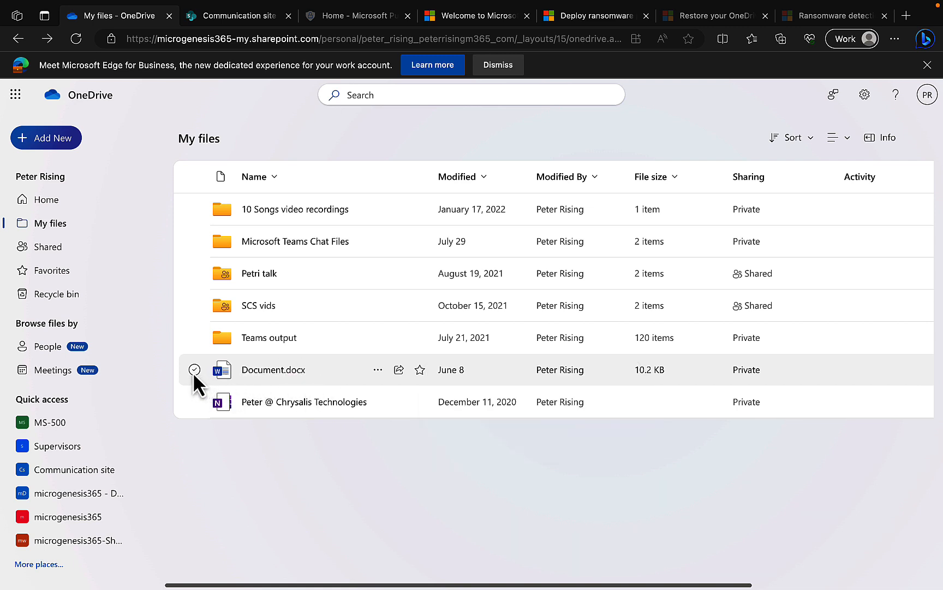
{"action": "mouse_move", "coordinate": [274, 369]}
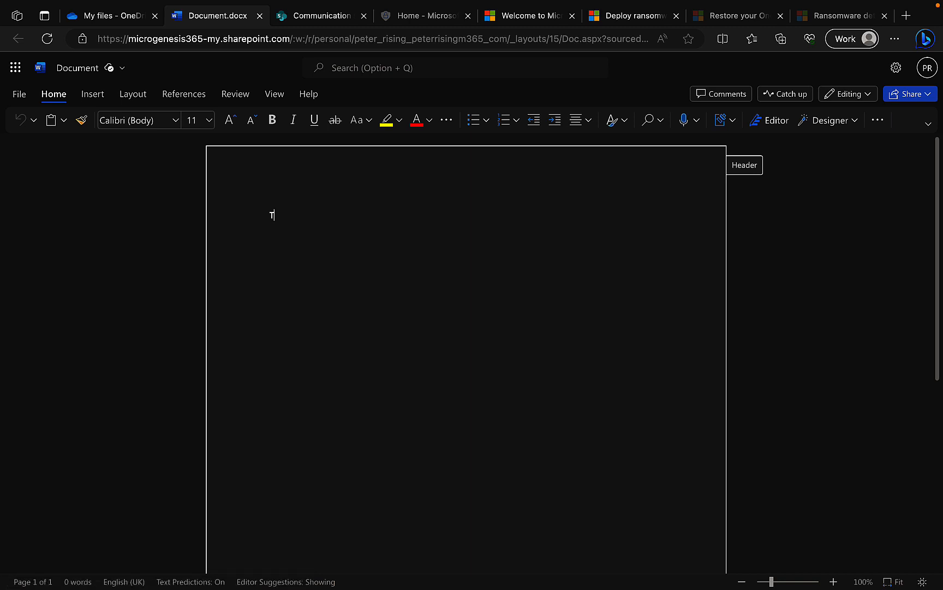
{"action": "type", "text": "Test"}
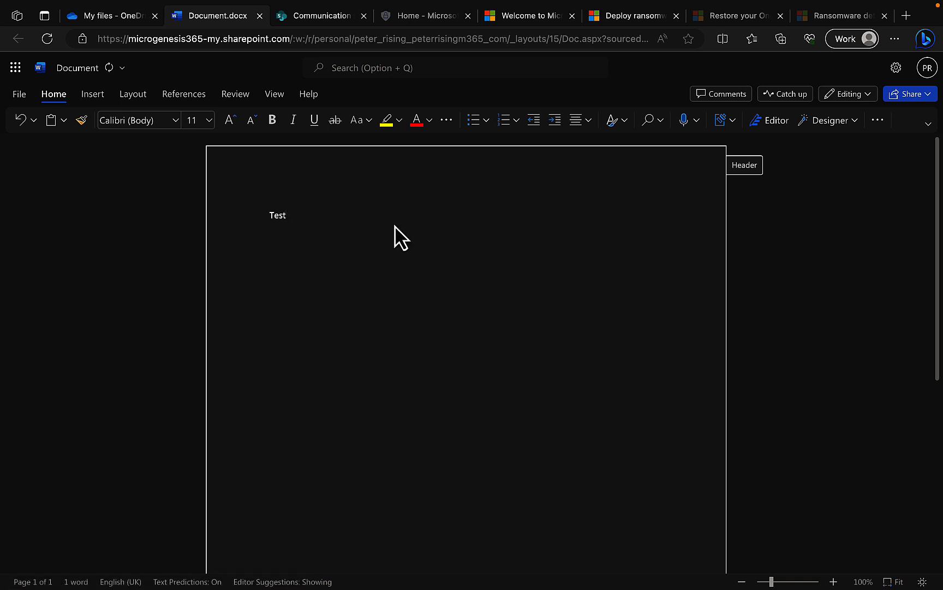
{"action": "mouse_move", "coordinate": [309, 80]}
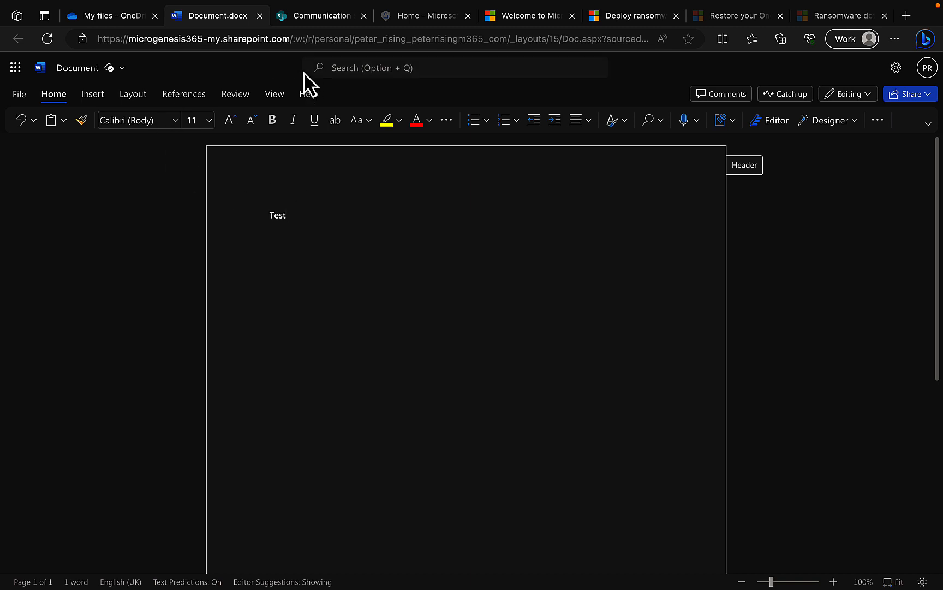
{"action": "left_click", "coordinate": [108, 16]}
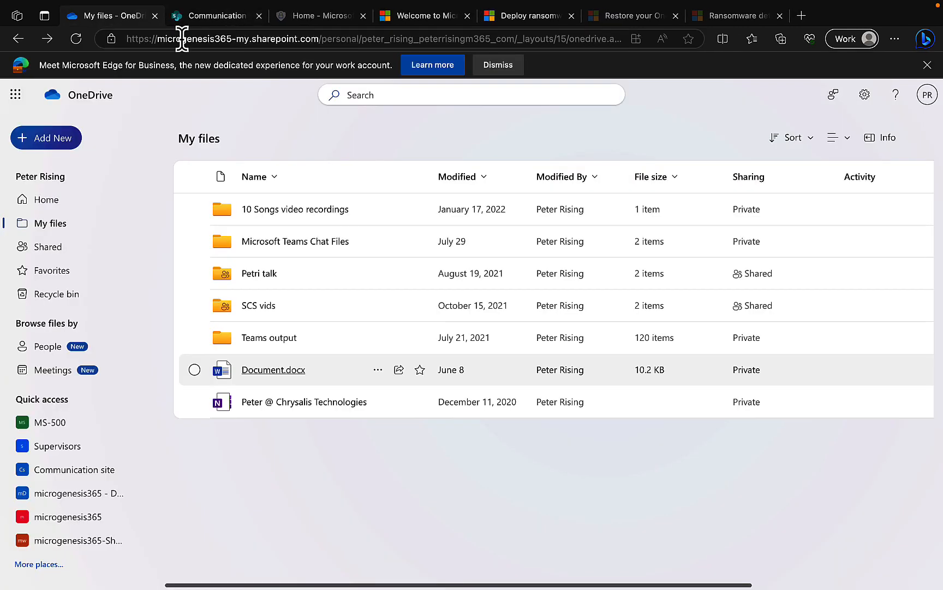
{"action": "mouse_move", "coordinate": [262, 390]}
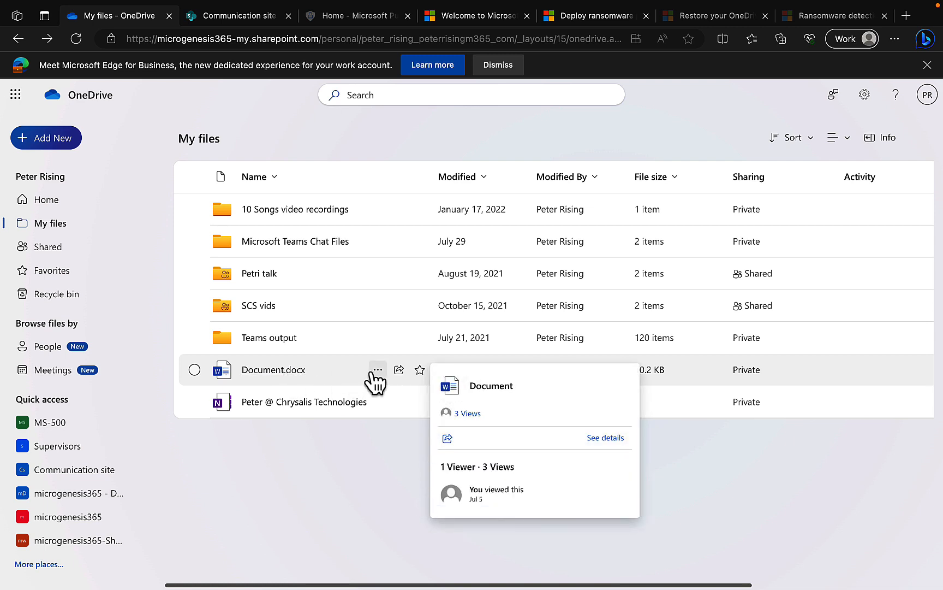
{"action": "left_click", "coordinate": [194, 369]}
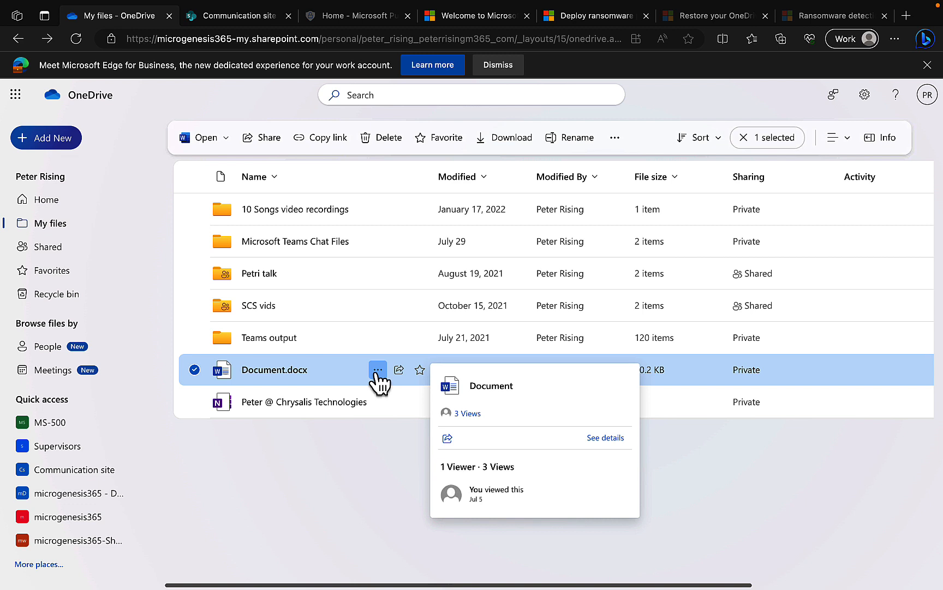
{"action": "left_click", "coordinate": [378, 369]}
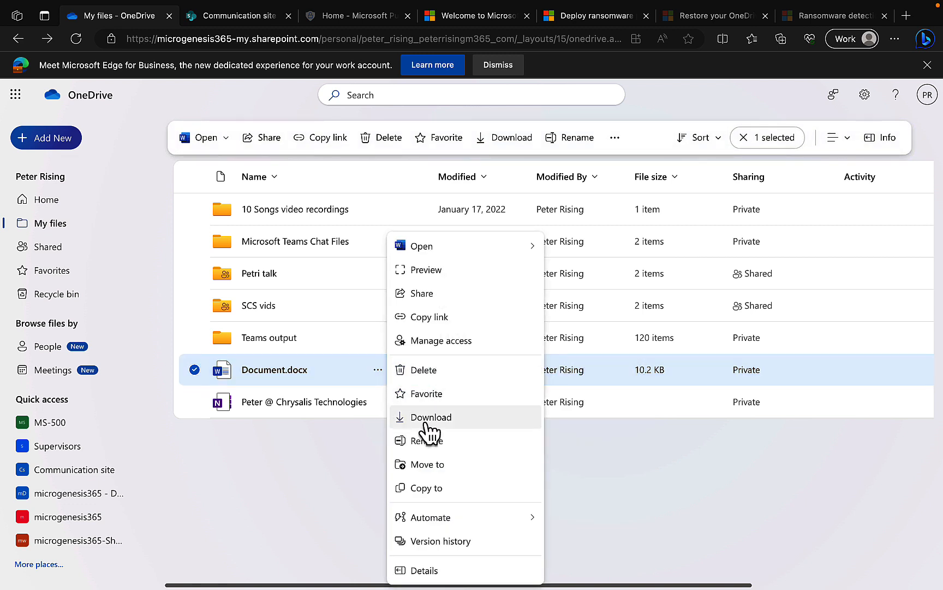
{"action": "left_click", "coordinate": [440, 540]}
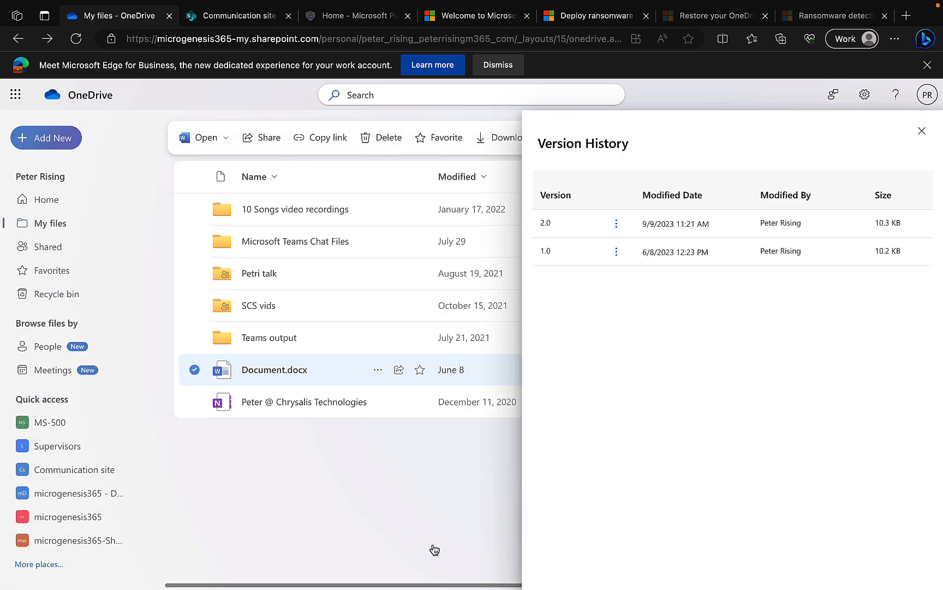
{"action": "mouse_move", "coordinate": [820, 338]}
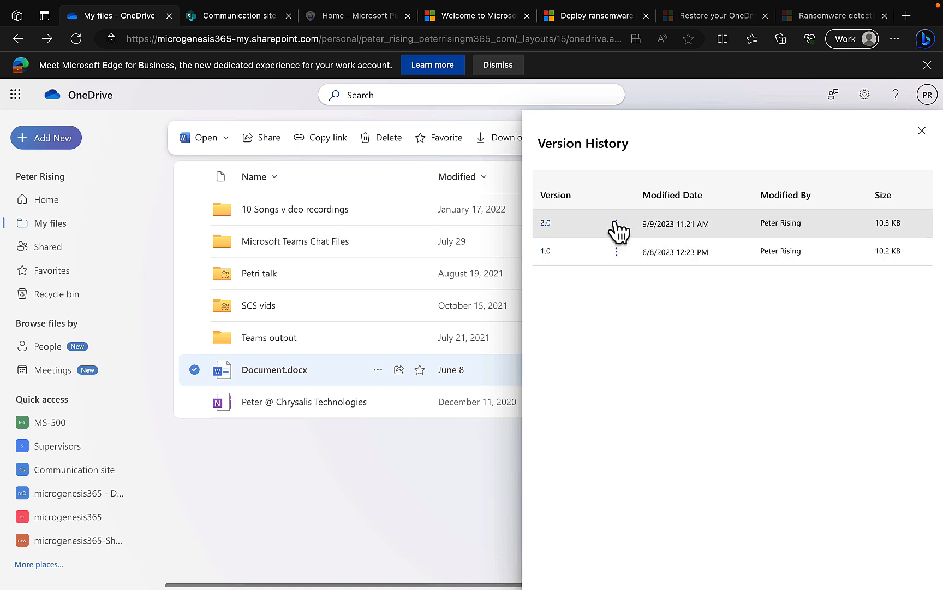
{"action": "mouse_move", "coordinate": [620, 264]}
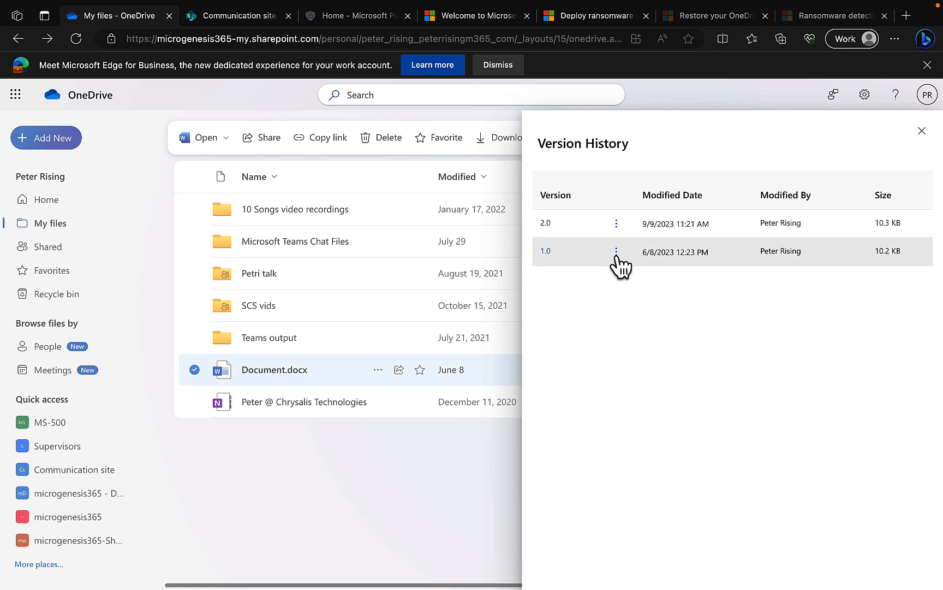
{"action": "left_click", "coordinate": [616, 251]}
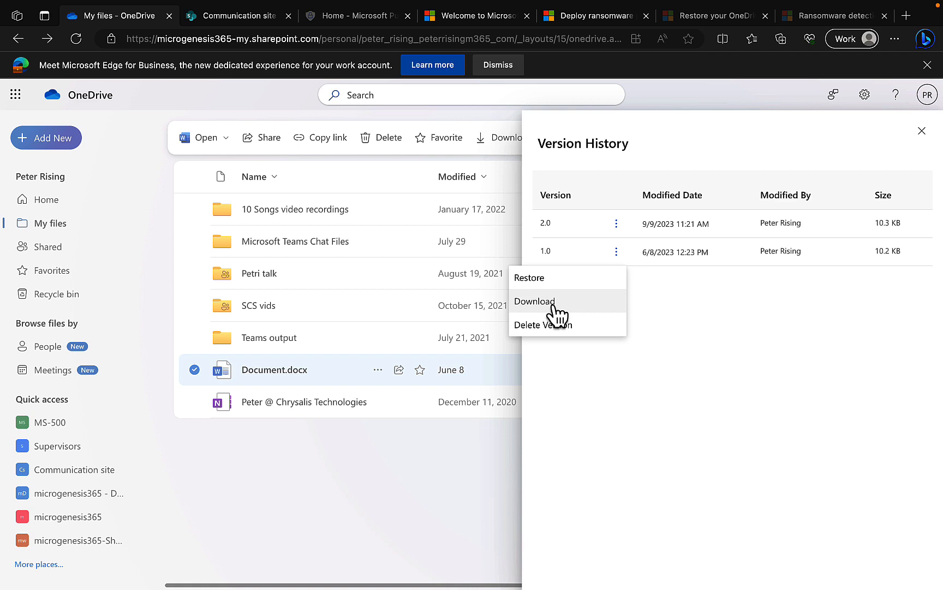
{"action": "mouse_move", "coordinate": [621, 357]}
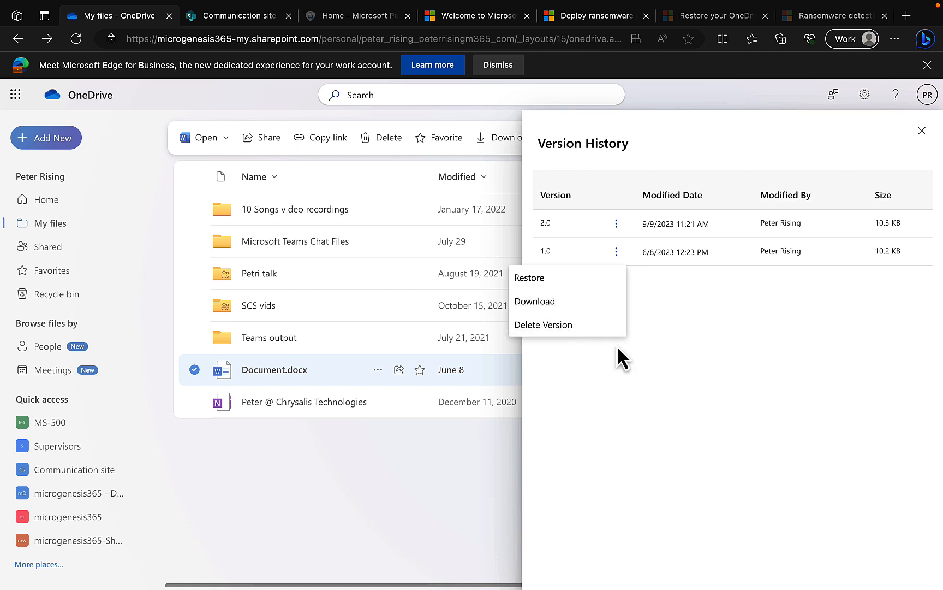
{"action": "left_click", "coordinate": [922, 131]}
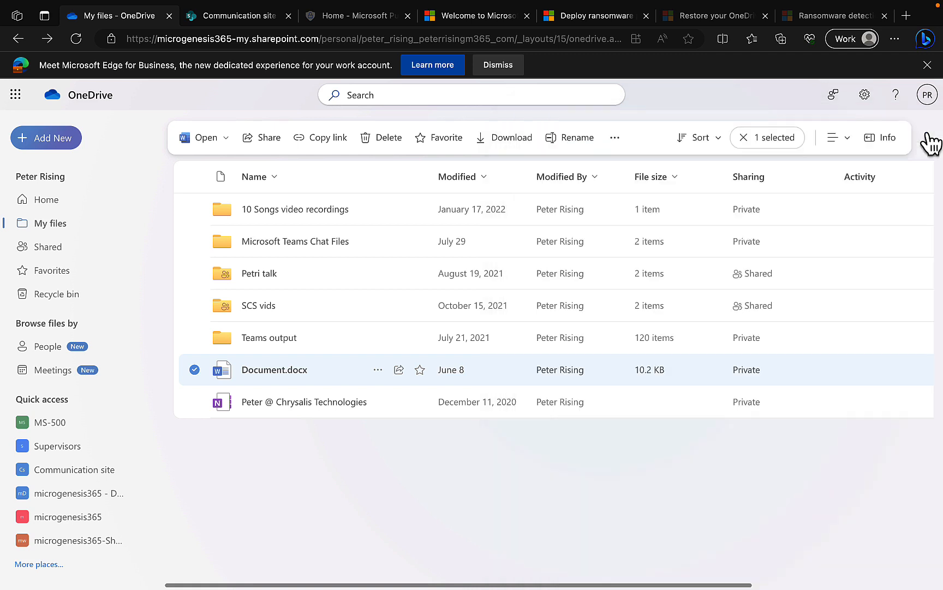
{"action": "mouse_move", "coordinate": [449, 482]}
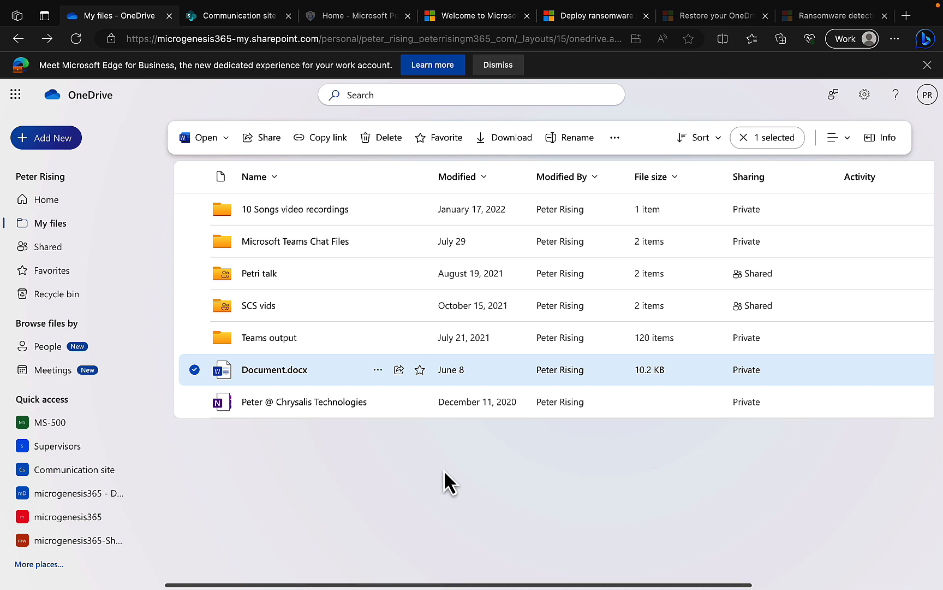
{"action": "mouse_move", "coordinate": [316, 475]}
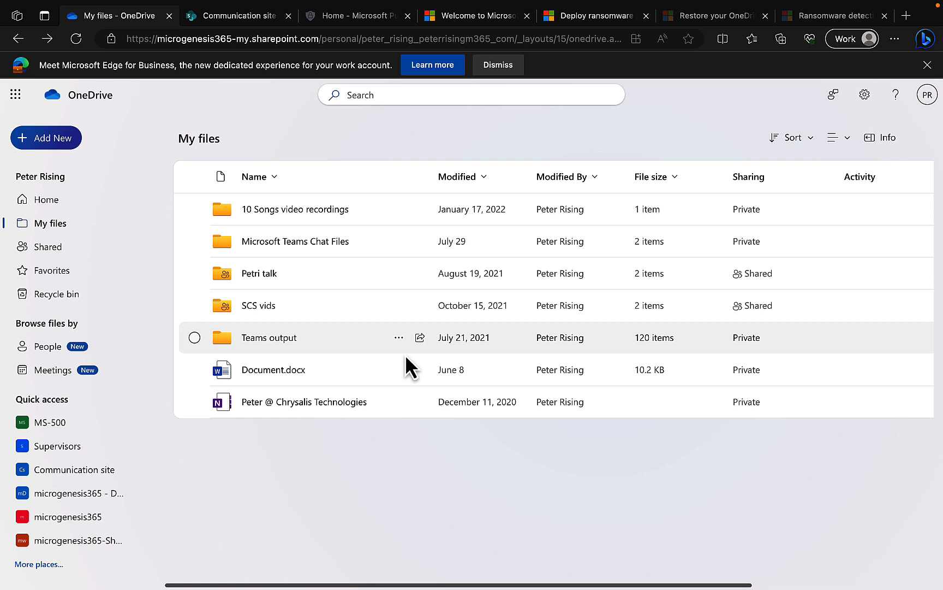
{"action": "mouse_move", "coordinate": [367, 473]}
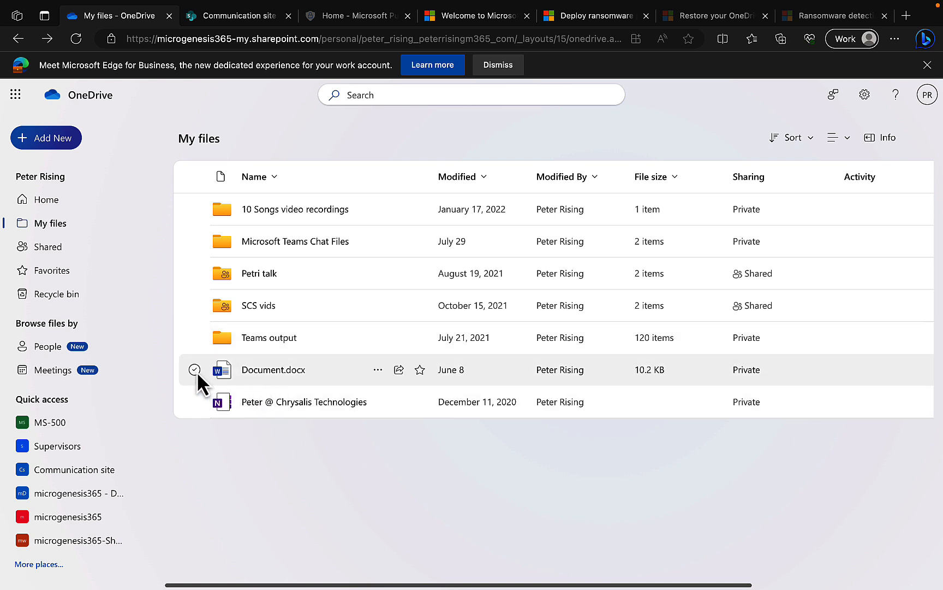
{"action": "mouse_move", "coordinate": [221, 370]}
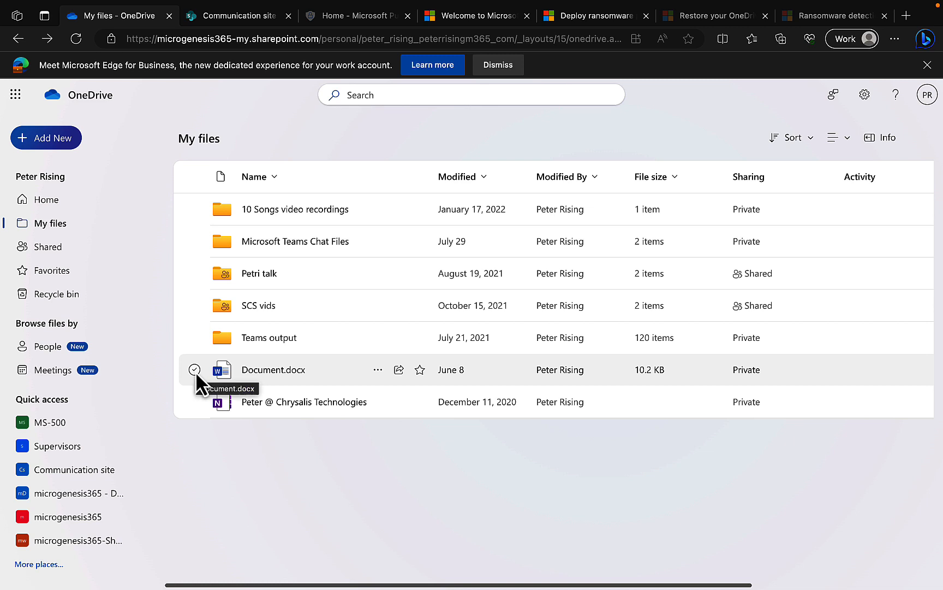
{"action": "mouse_move", "coordinate": [101, 331]}
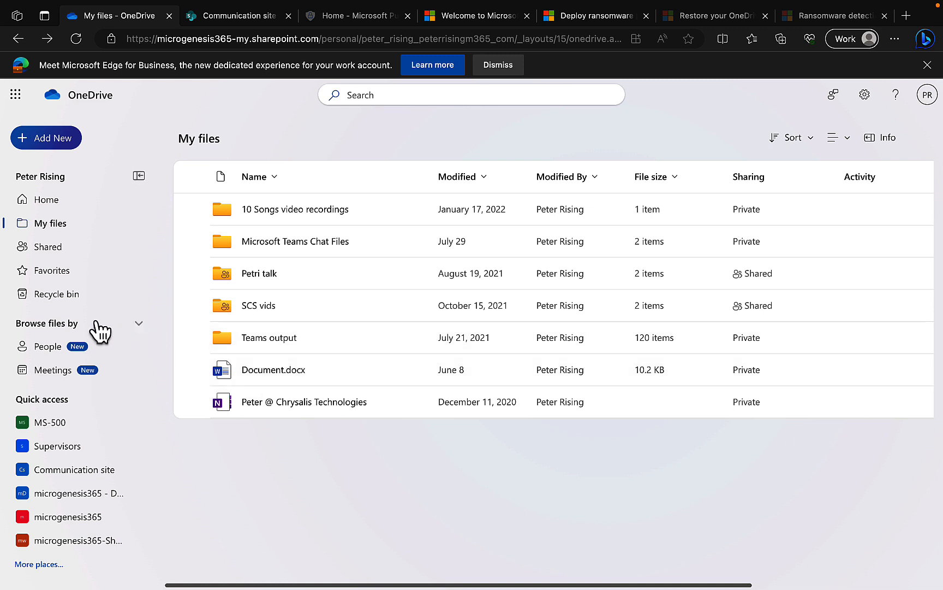
- In the OneDrive recycle bin, select FTC.docx and confirm its permanent deletion
{"action": "left_click", "coordinate": [57, 293]}
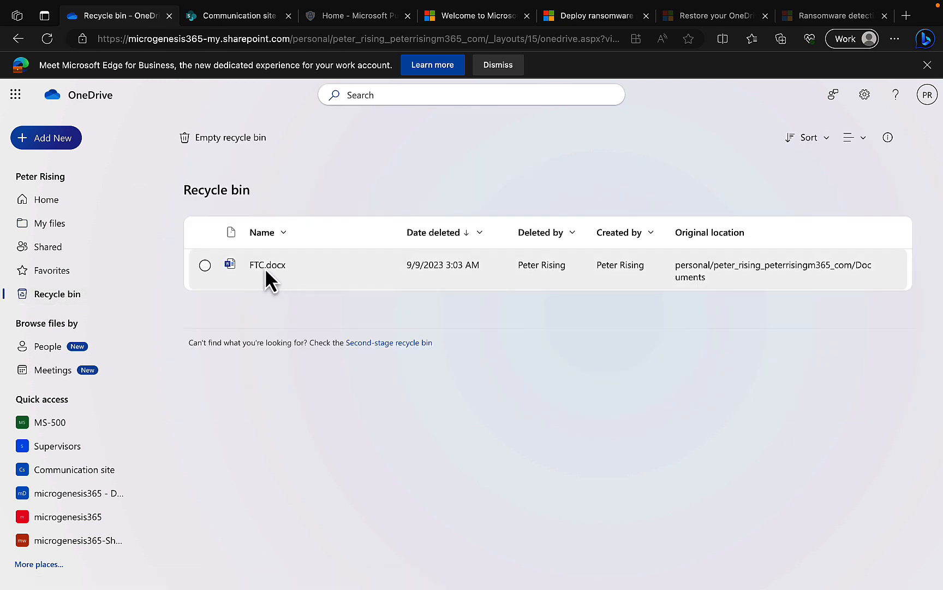
{"action": "mouse_move", "coordinate": [292, 288]}
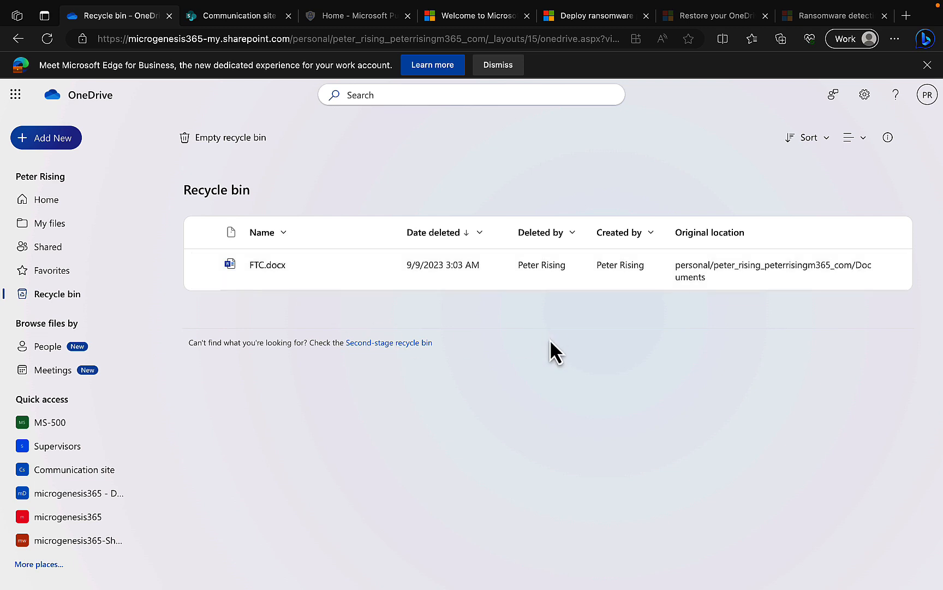
{"action": "mouse_move", "coordinate": [253, 302]}
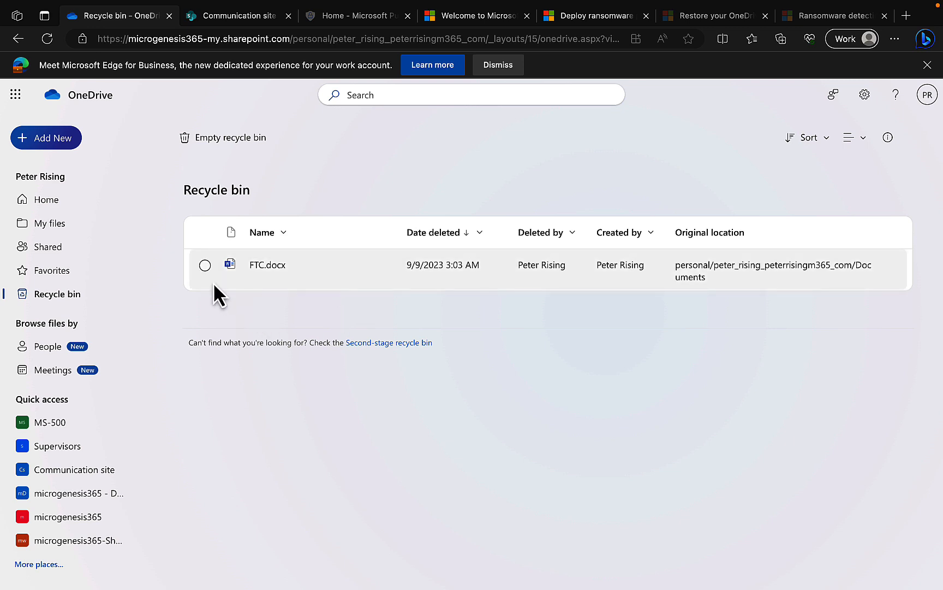
{"action": "left_click", "coordinate": [204, 264]}
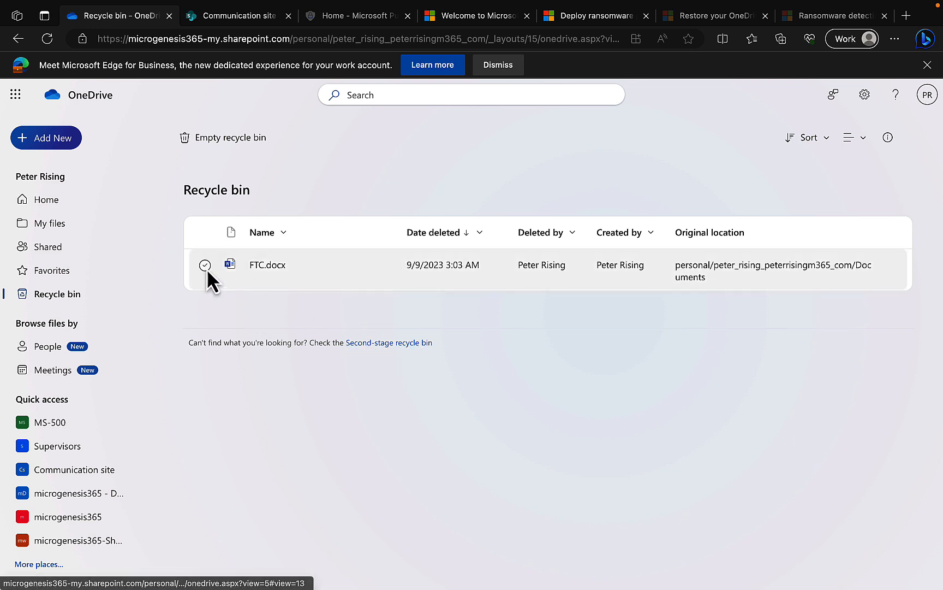
{"action": "left_click", "coordinate": [205, 264]}
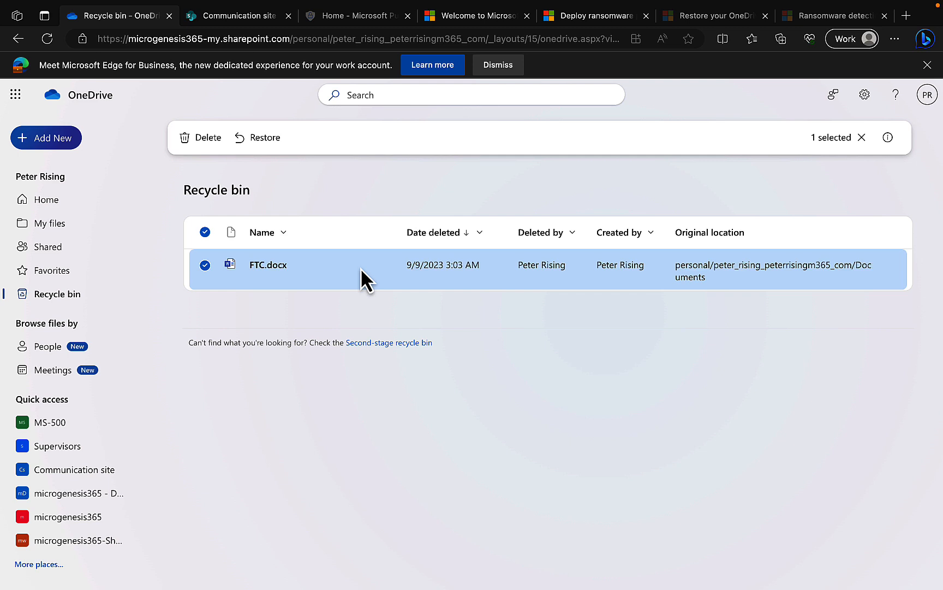
{"action": "left_click", "coordinate": [200, 138]}
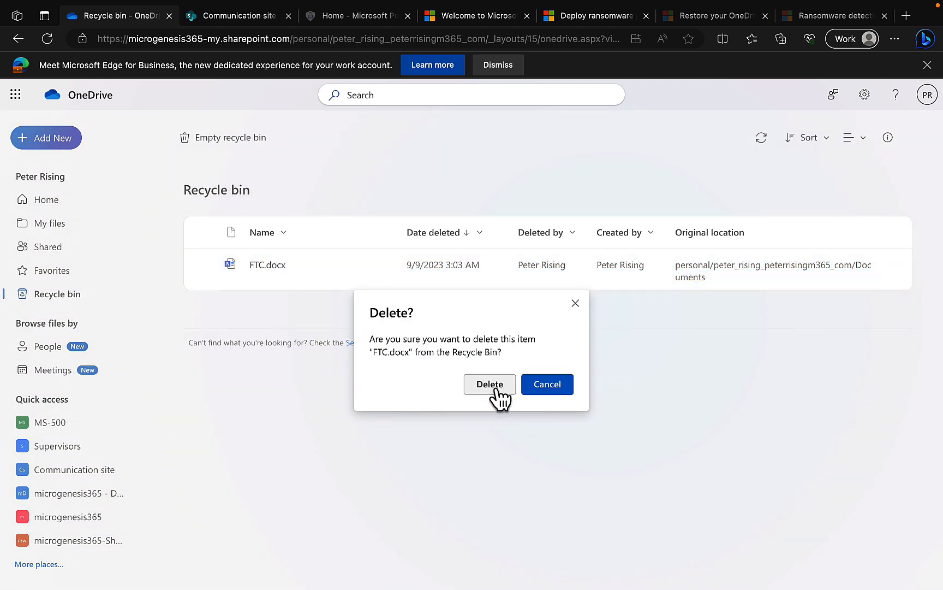
{"action": "left_click", "coordinate": [490, 384]}
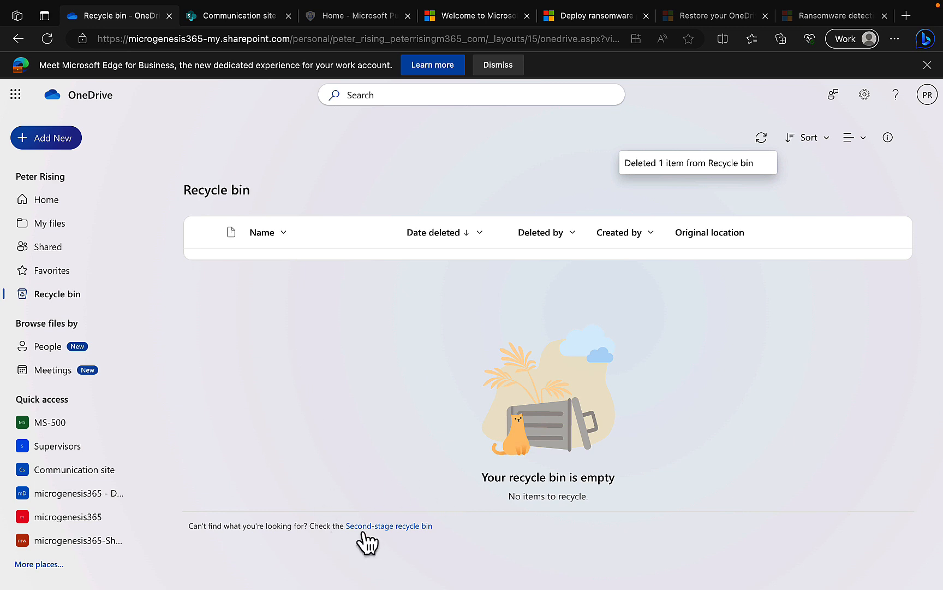
- Restore FTC.docx from the second-stage recycle bin and return to My files to confirm it is back
{"action": "left_click", "coordinate": [389, 525]}
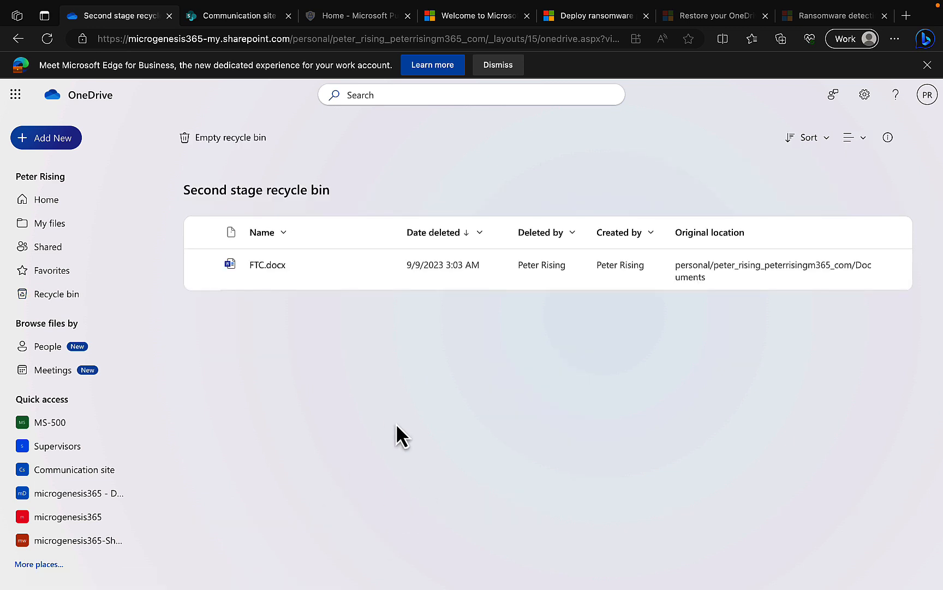
{"action": "mouse_move", "coordinate": [416, 372]}
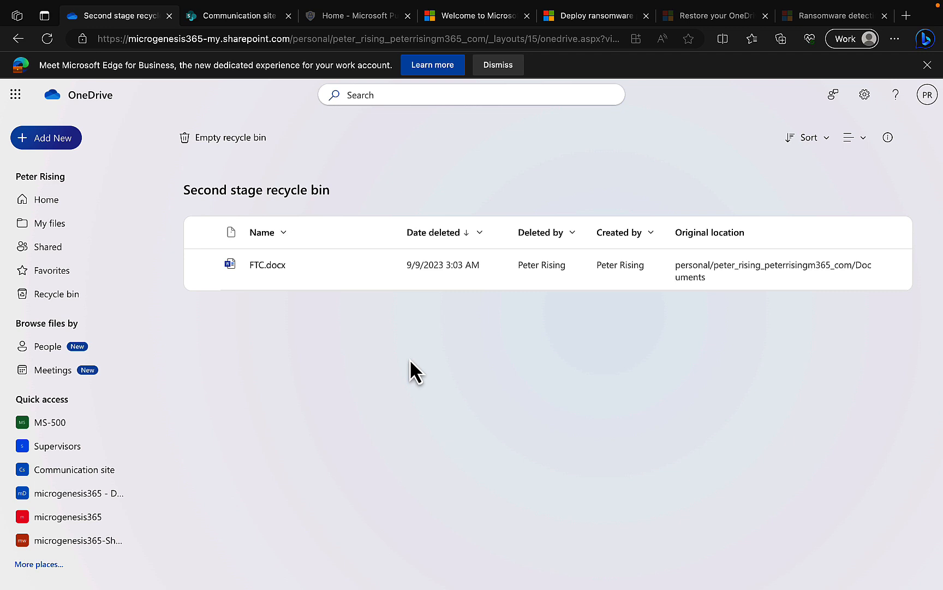
{"action": "mouse_move", "coordinate": [352, 406]}
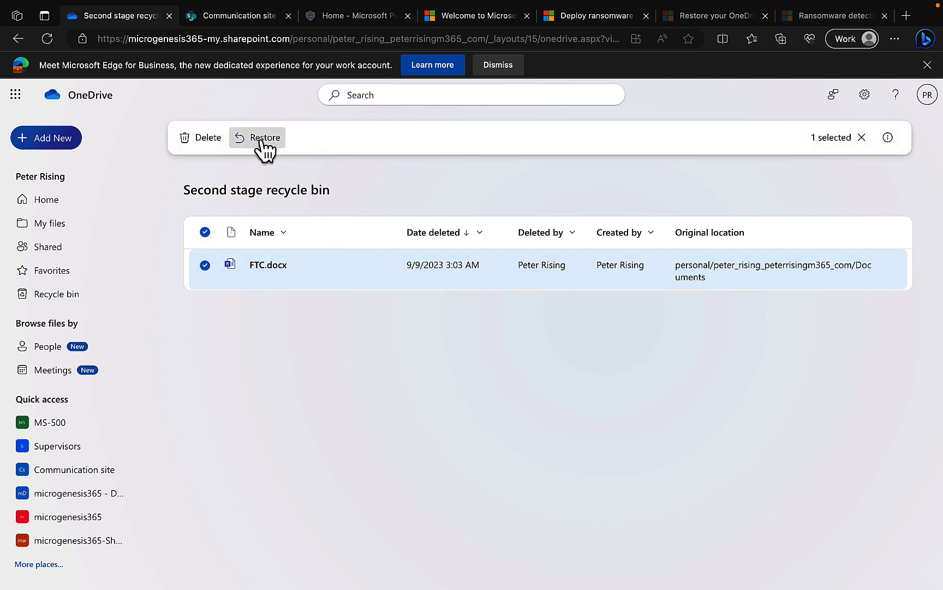
{"action": "left_click", "coordinate": [256, 138]}
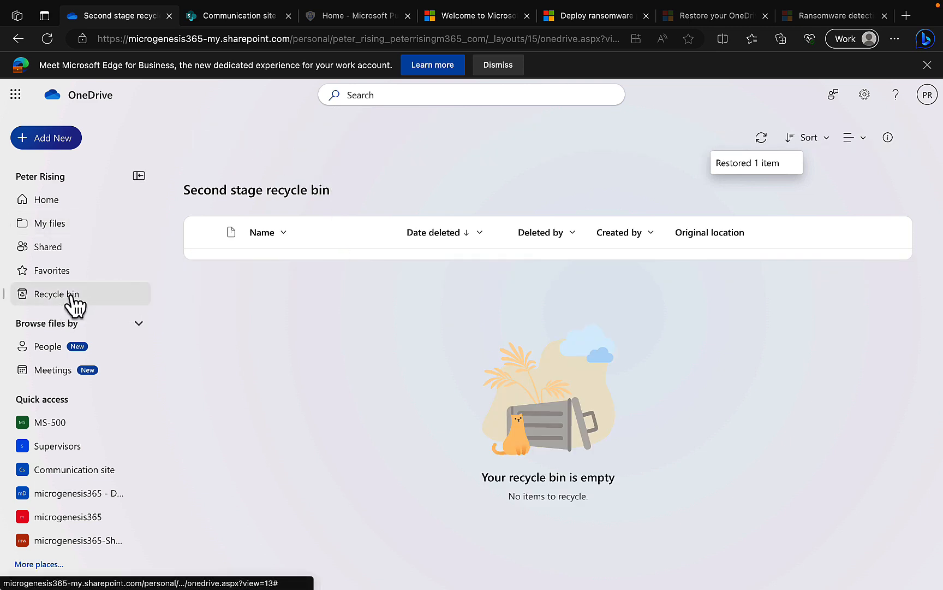
{"action": "left_click", "coordinate": [56, 294]}
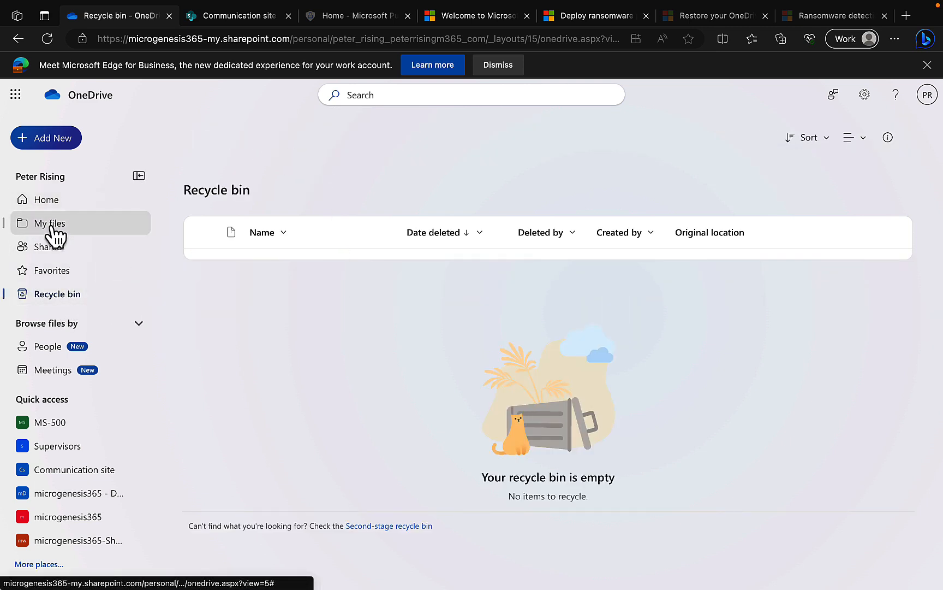
{"action": "left_click", "coordinate": [50, 223]}
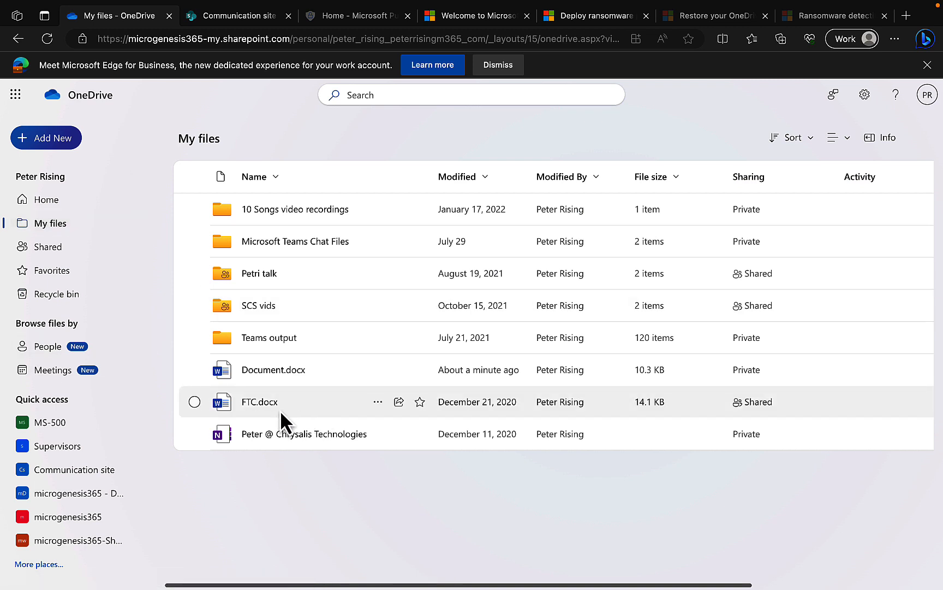
{"action": "mouse_move", "coordinate": [325, 491]}
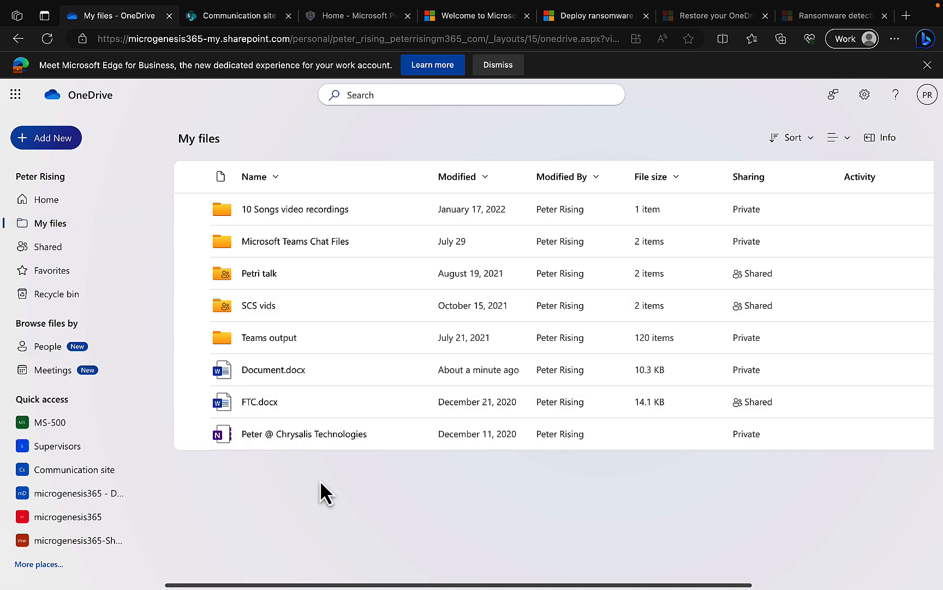
{"action": "mouse_move", "coordinate": [323, 485]}
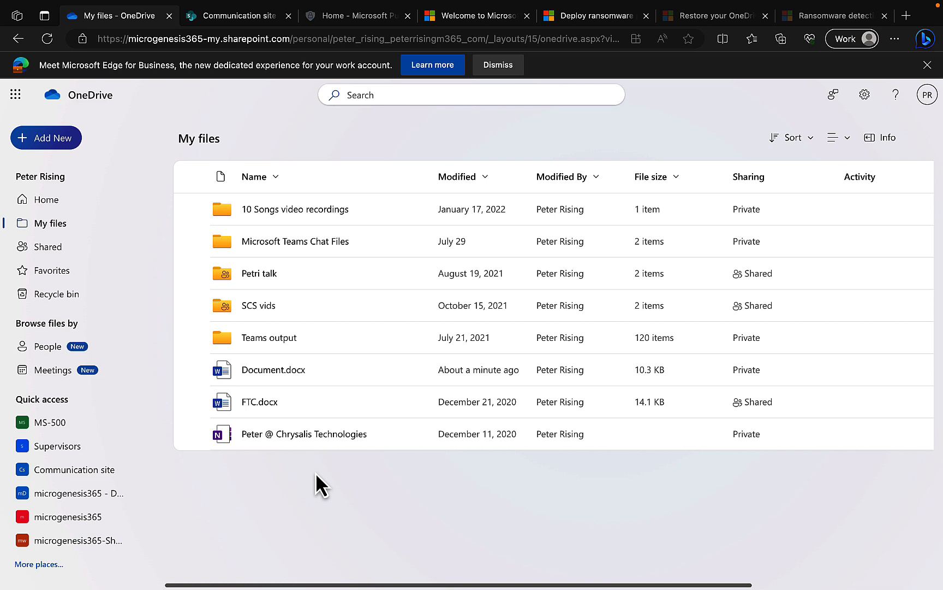
{"action": "mouse_move", "coordinate": [376, 530]}
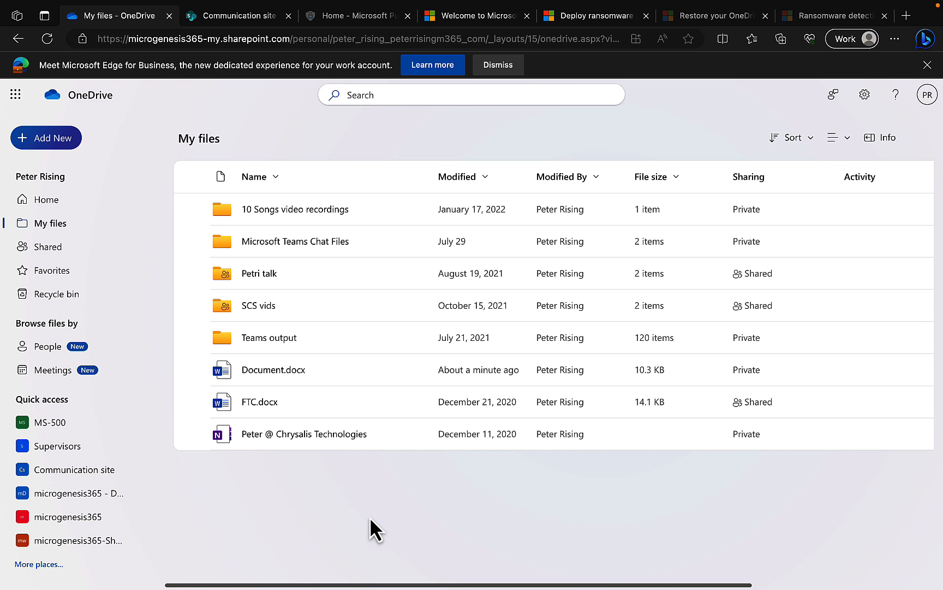
{"action": "mouse_move", "coordinate": [641, 288]}
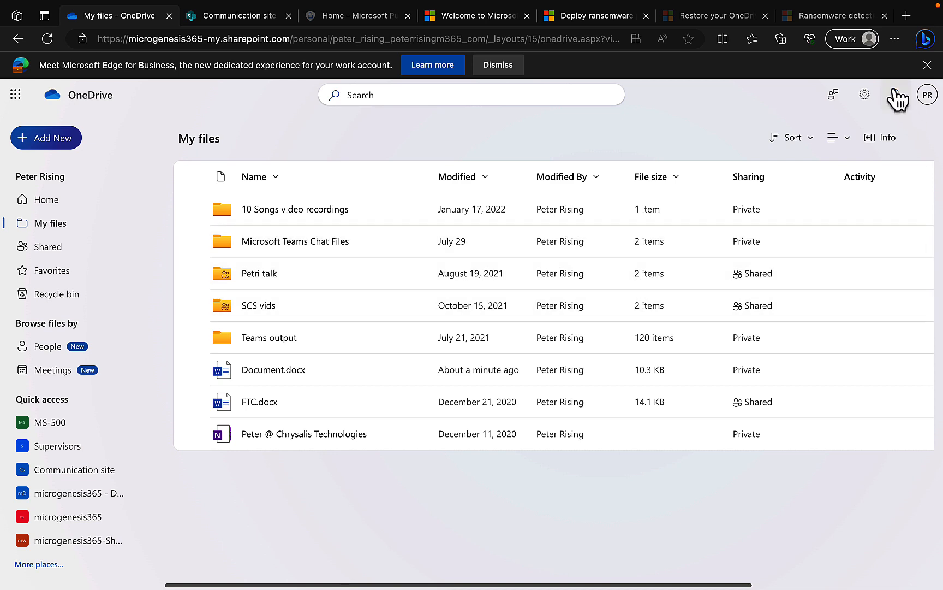
{"action": "left_click", "coordinate": [865, 95]}
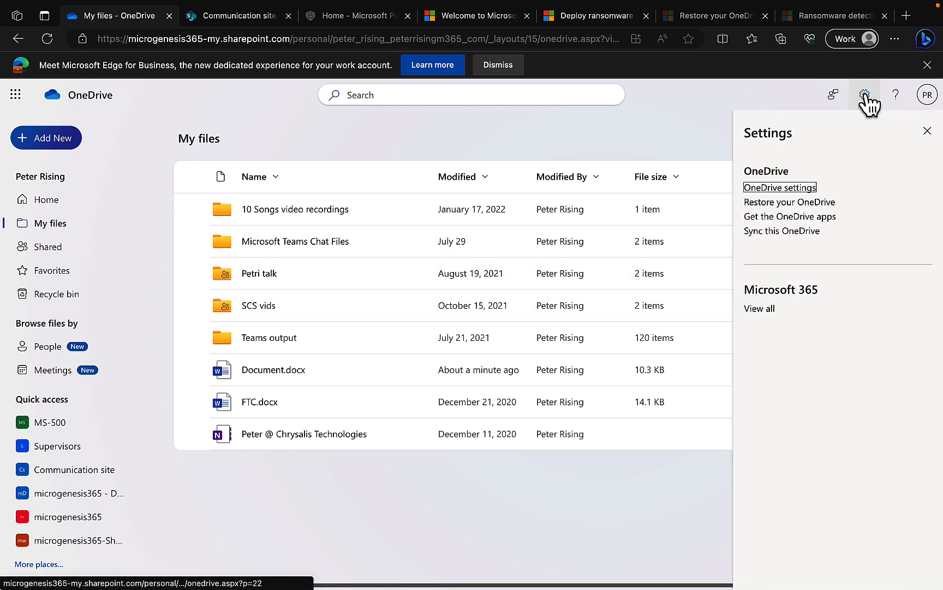
{"action": "left_click", "coordinate": [788, 202]}
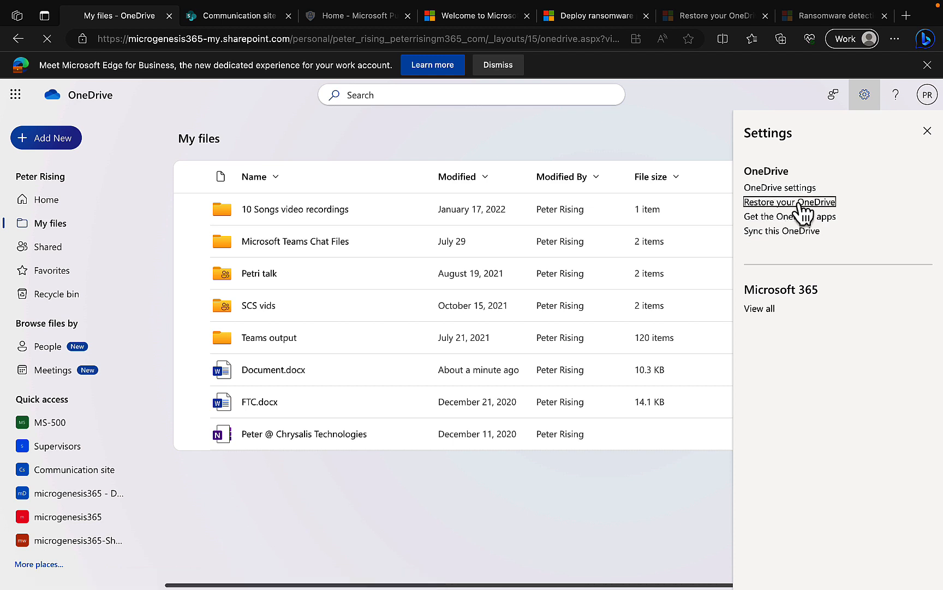
{"action": "left_click", "coordinate": [790, 202]}
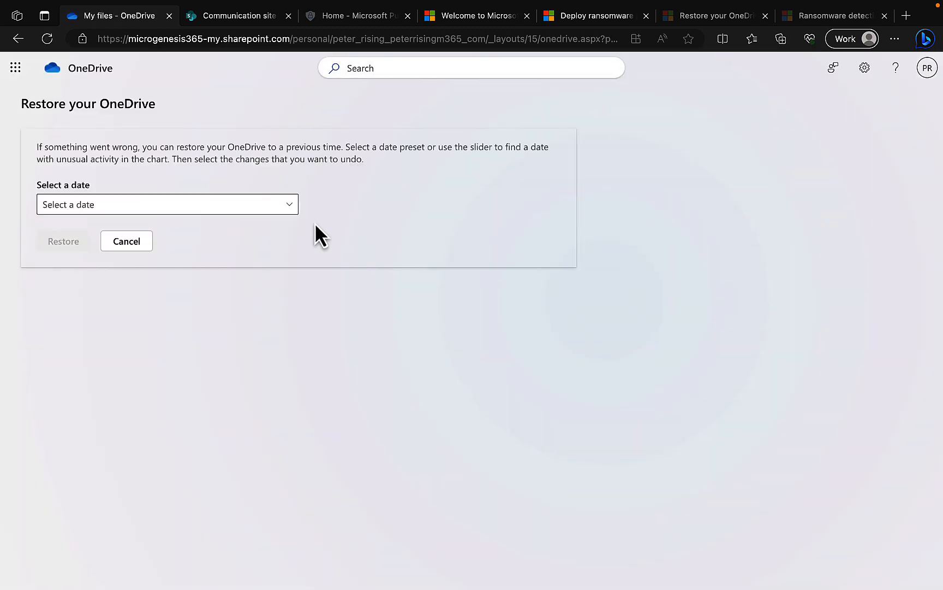
{"action": "mouse_move", "coordinate": [327, 247]}
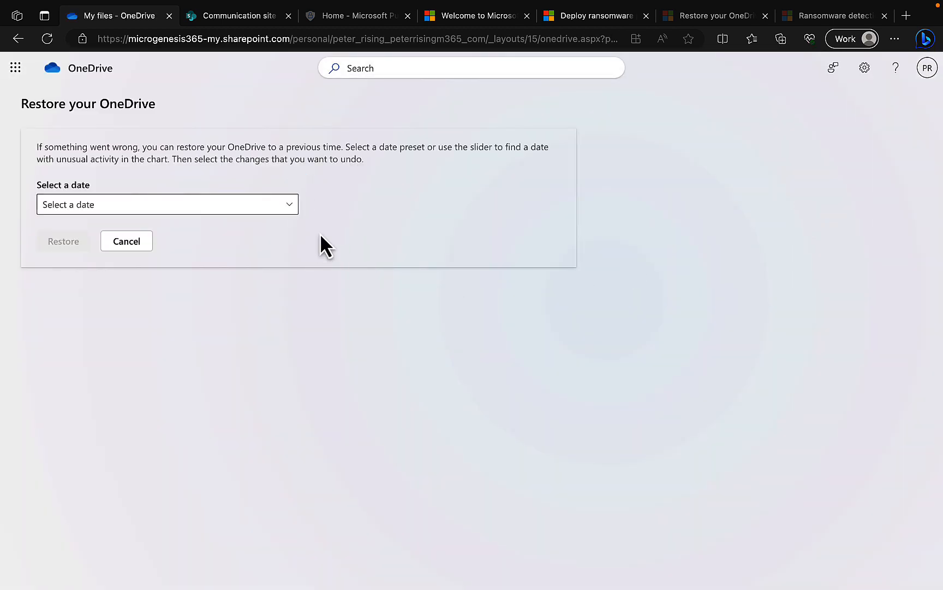
{"action": "left_click", "coordinate": [167, 204]}
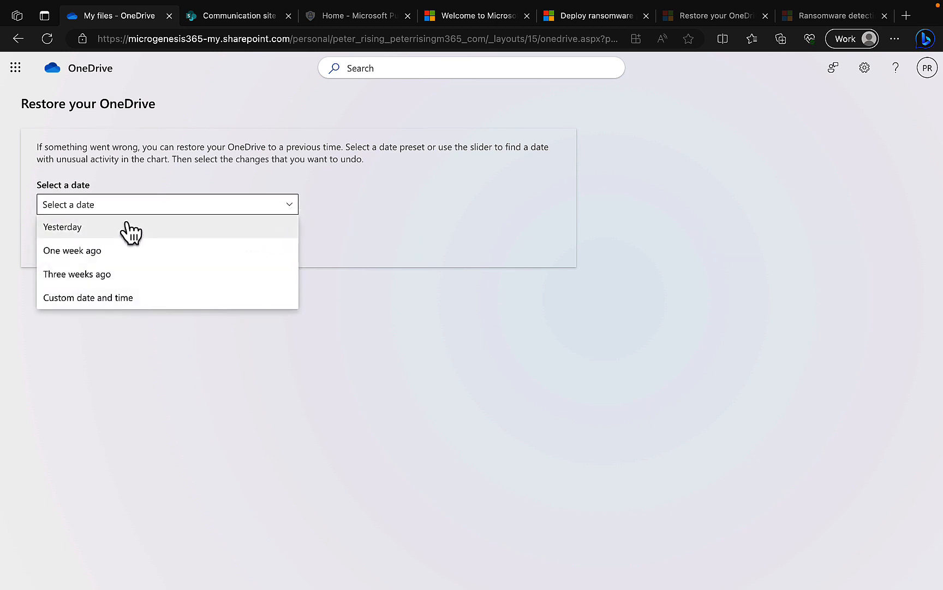
{"action": "mouse_move", "coordinate": [114, 232]}
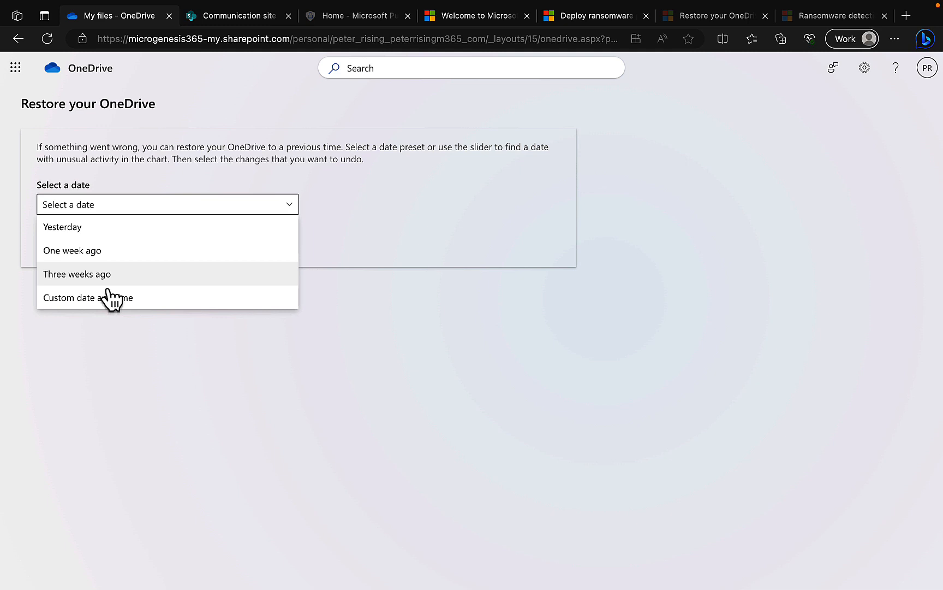
{"action": "left_click", "coordinate": [87, 297]}
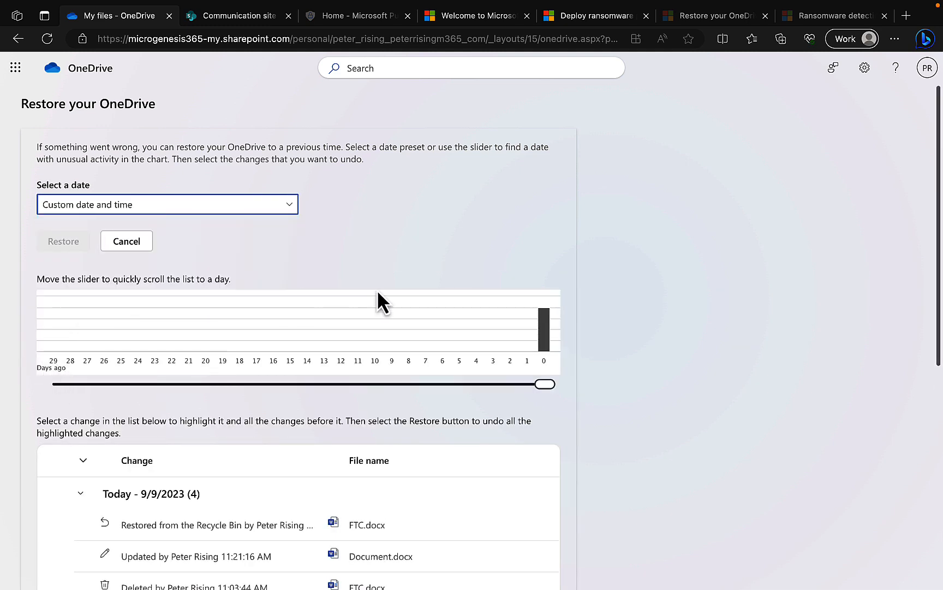
{"action": "mouse_move", "coordinate": [90, 96]}
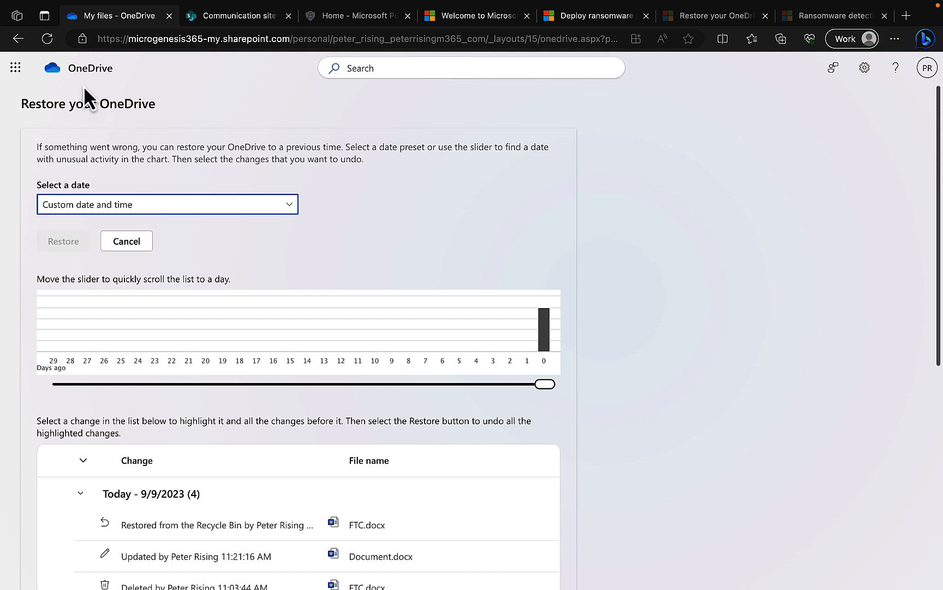
{"action": "left_click", "coordinate": [18, 38]}
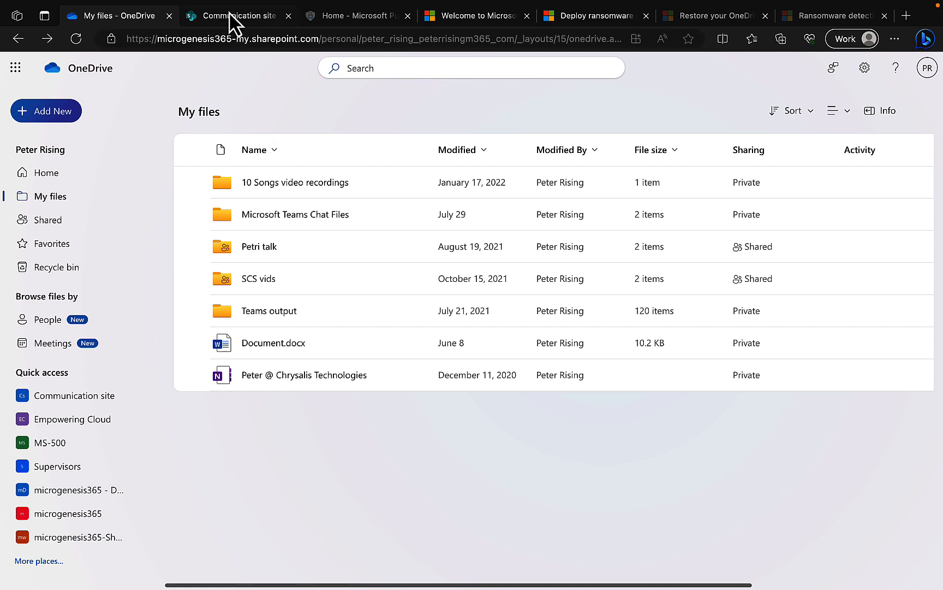
- Switch to the Communication site Documents library and bring up the SharePoint Settings pane
{"action": "left_click", "coordinate": [238, 16]}
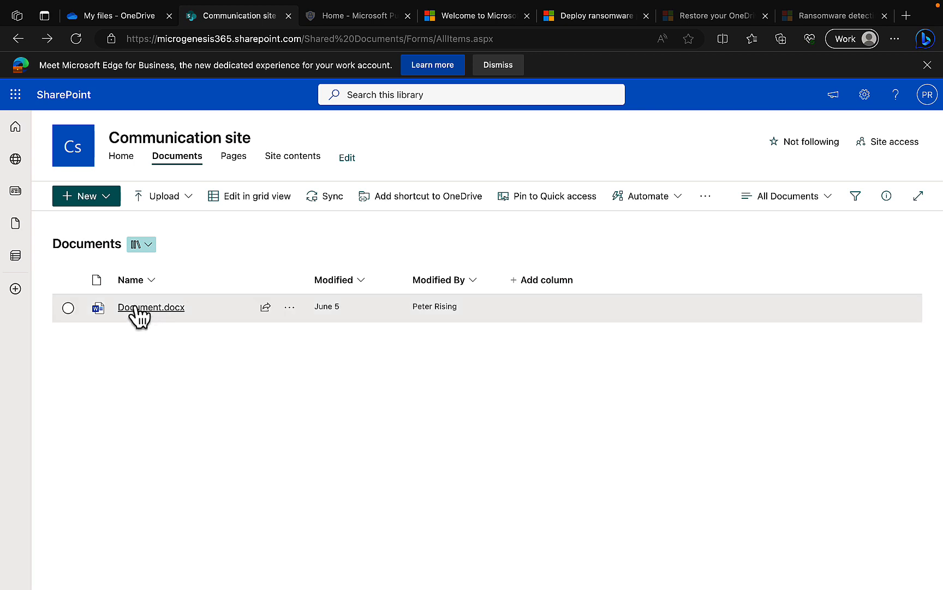
{"action": "mouse_move", "coordinate": [150, 307]}
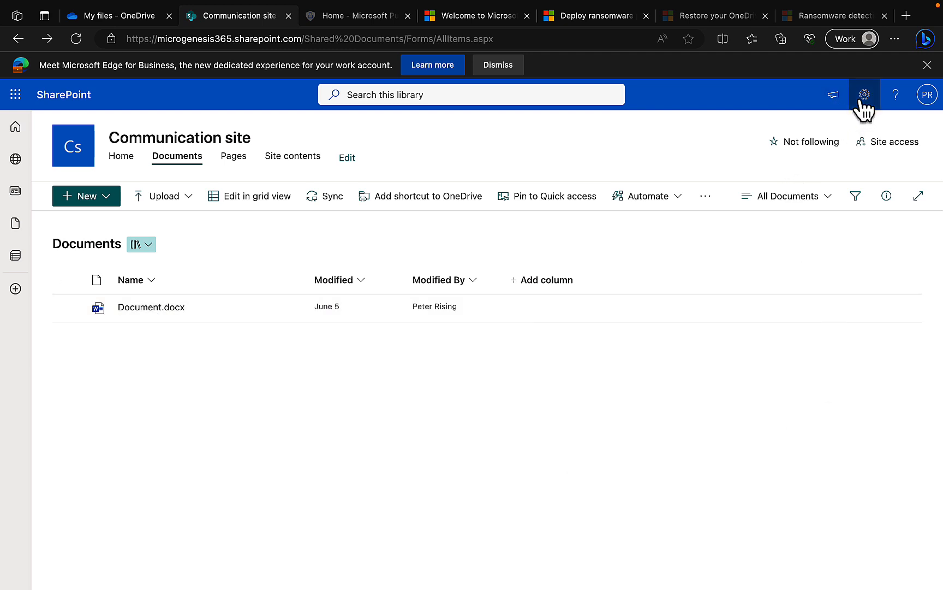
{"action": "left_click", "coordinate": [865, 95]}
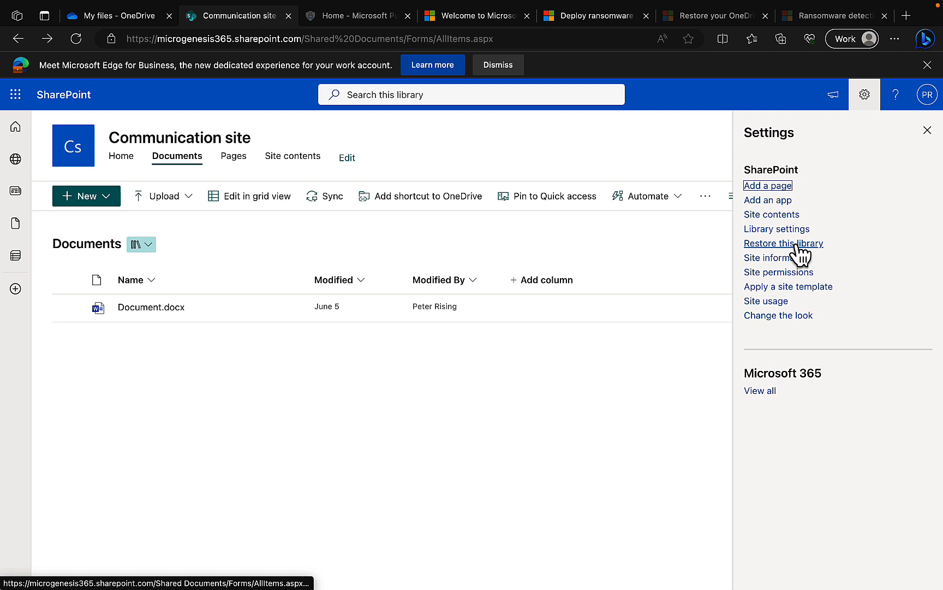
- Start Restore this library for Documents and choose Custom date and time as the restore point
{"action": "left_click", "coordinate": [783, 243]}
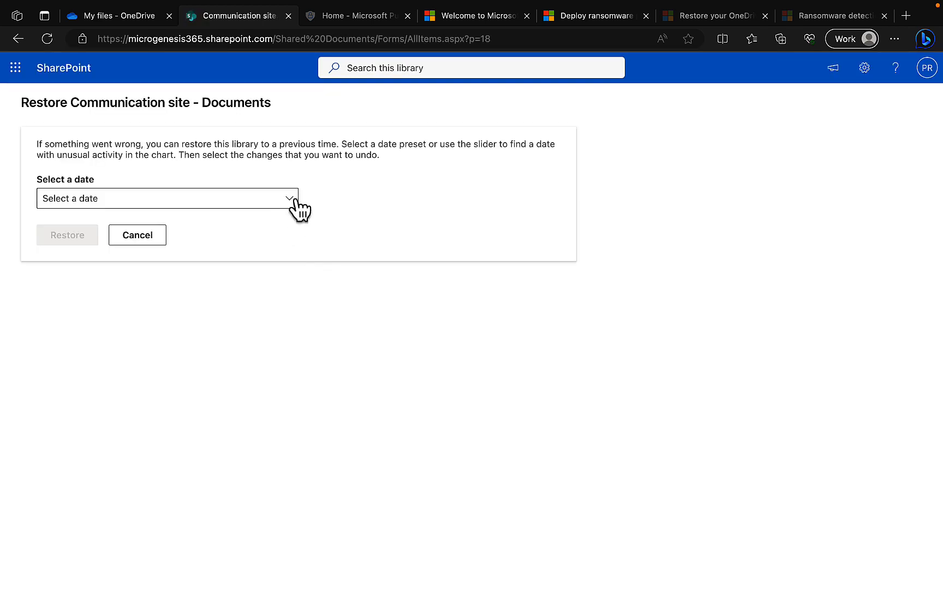
{"action": "left_click", "coordinate": [167, 198]}
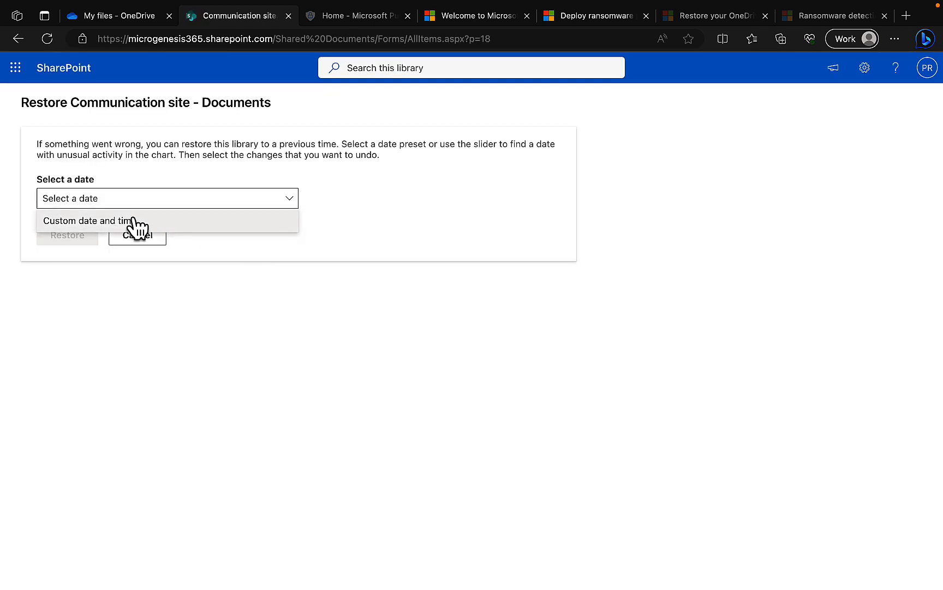
{"action": "left_click", "coordinate": [88, 220]}
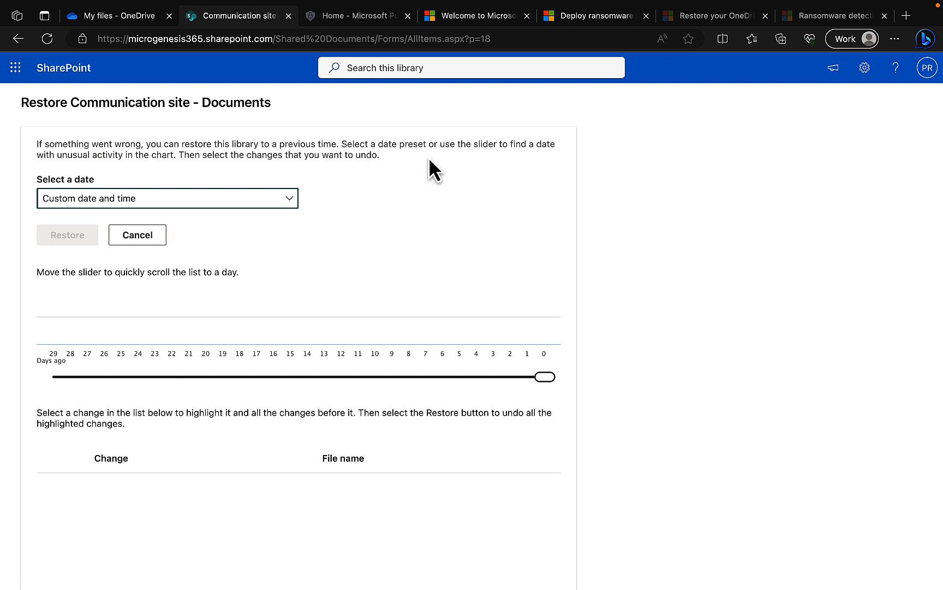
{"action": "mouse_move", "coordinate": [384, 236]}
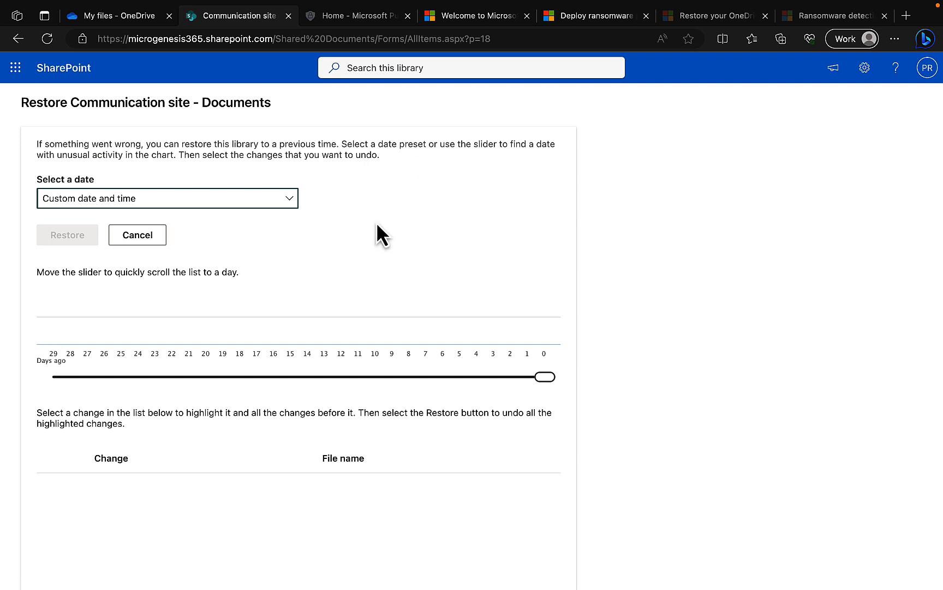
{"action": "mouse_move", "coordinate": [355, 239]}
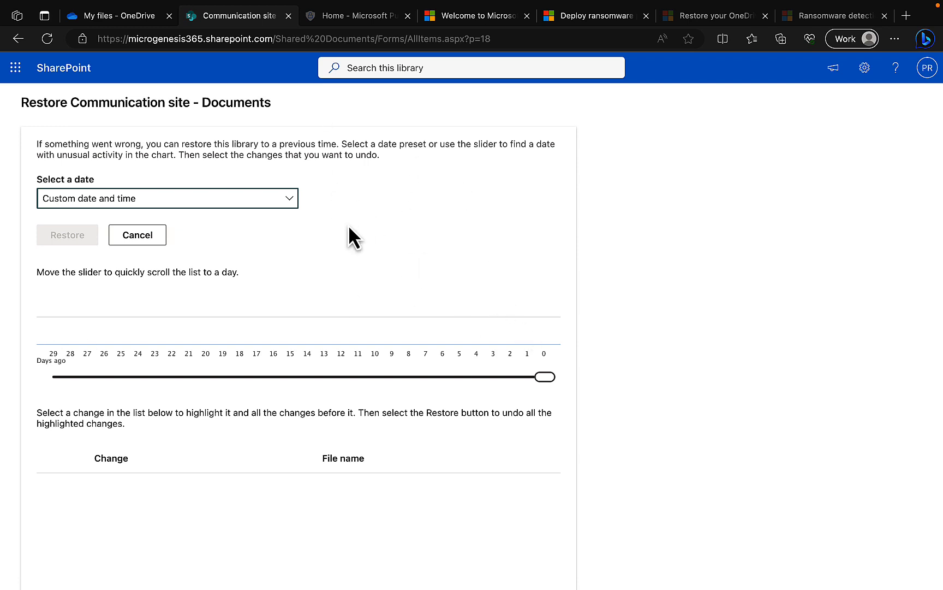
{"action": "mouse_move", "coordinate": [620, 250]}
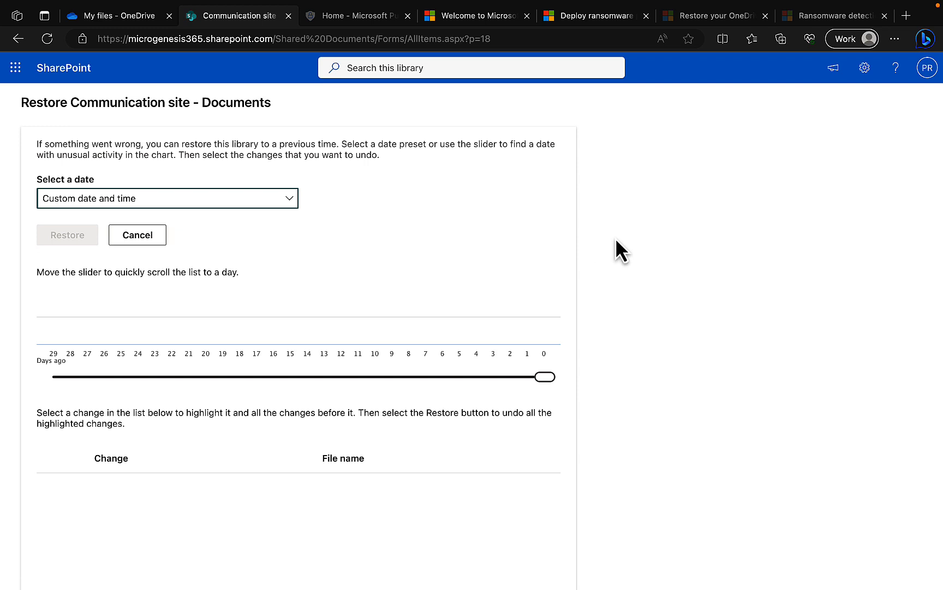
{"action": "mouse_move", "coordinate": [501, 232]}
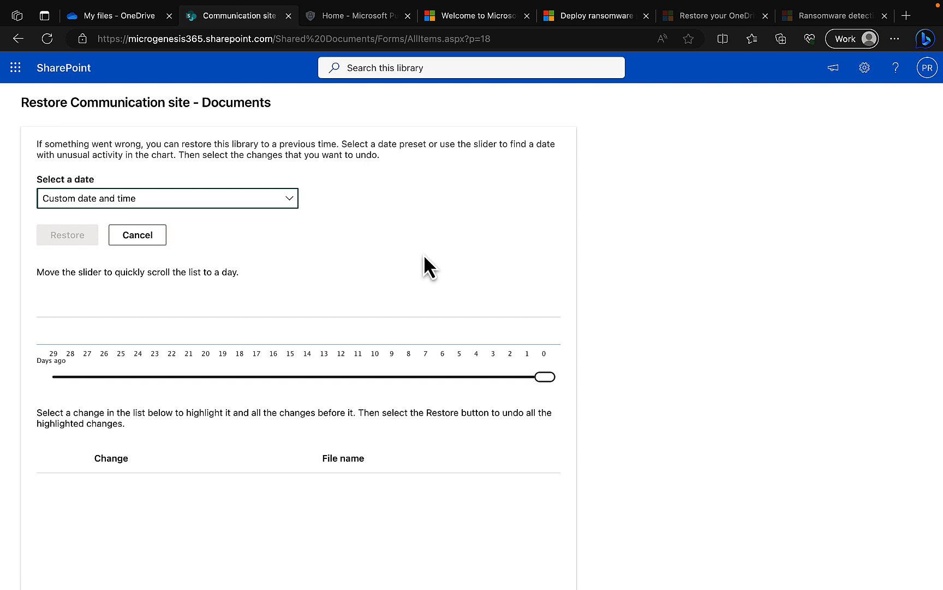
{"action": "mouse_move", "coordinate": [431, 269]}
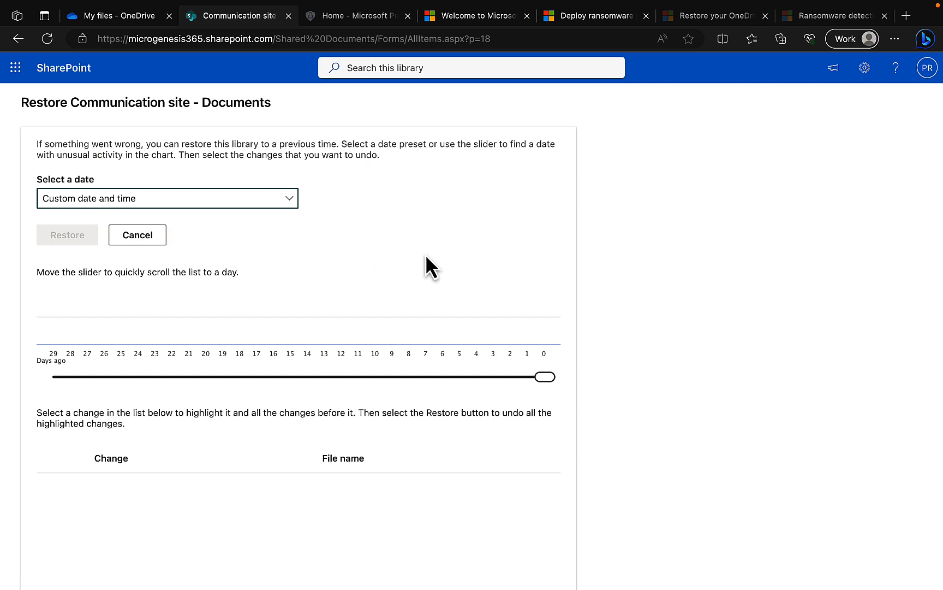
{"action": "mouse_move", "coordinate": [384, 246]}
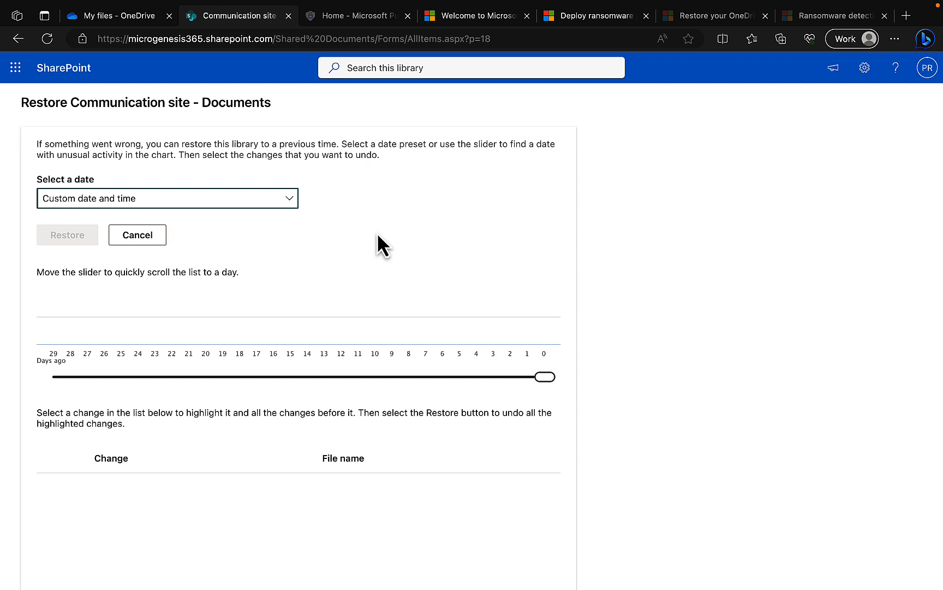
{"action": "mouse_move", "coordinate": [433, 263]}
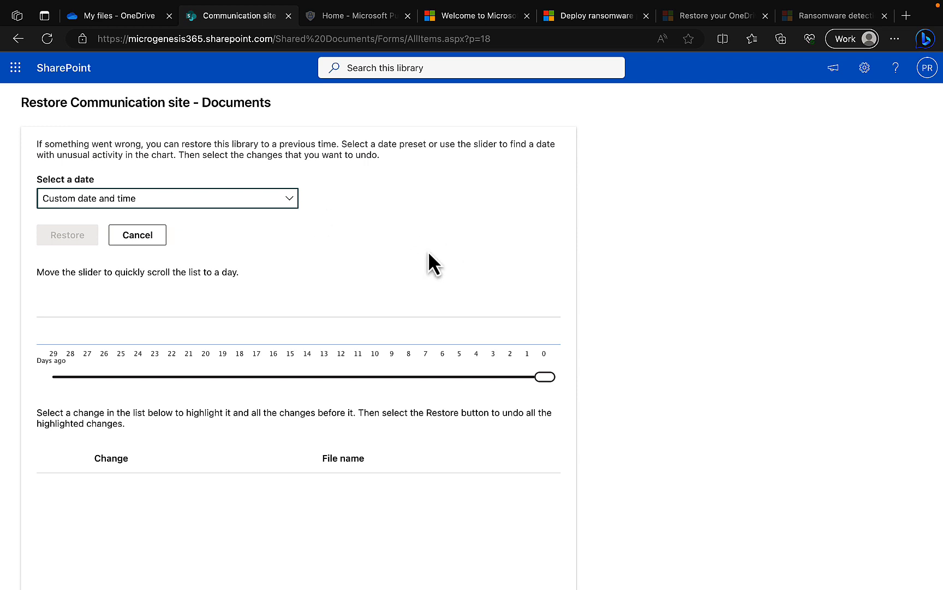
{"action": "mouse_move", "coordinate": [644, 271]}
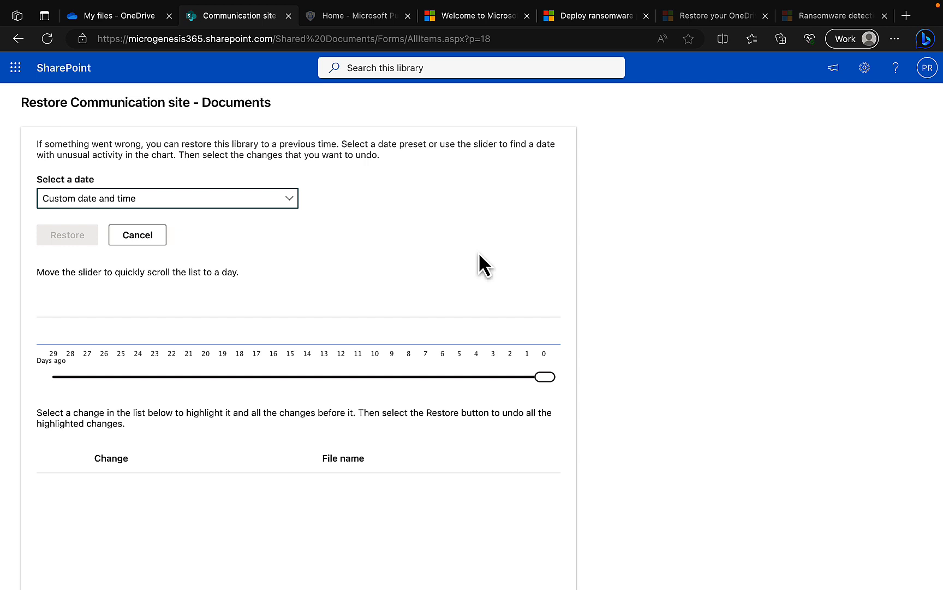
{"action": "mouse_move", "coordinate": [669, 337]}
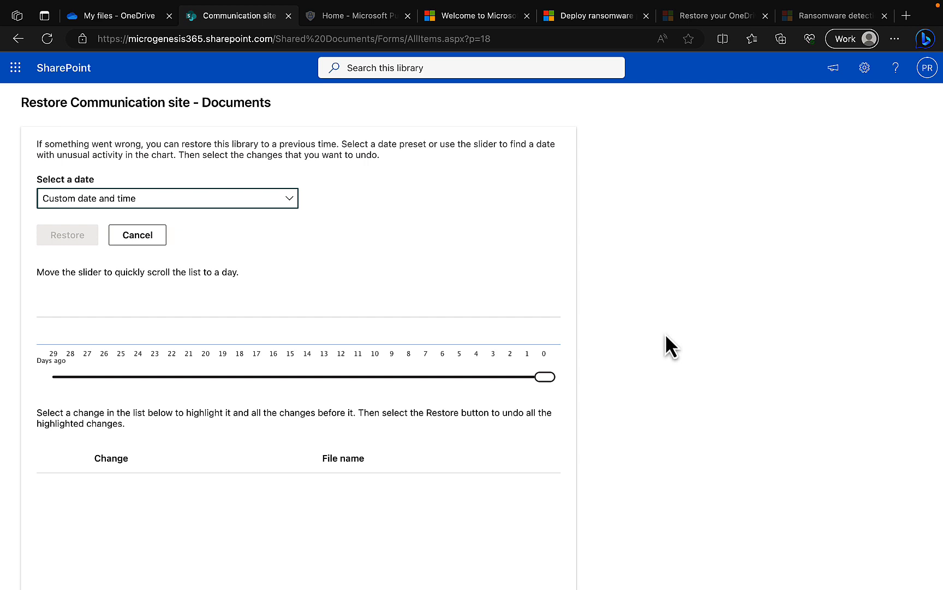
{"action": "mouse_move", "coordinate": [690, 347]}
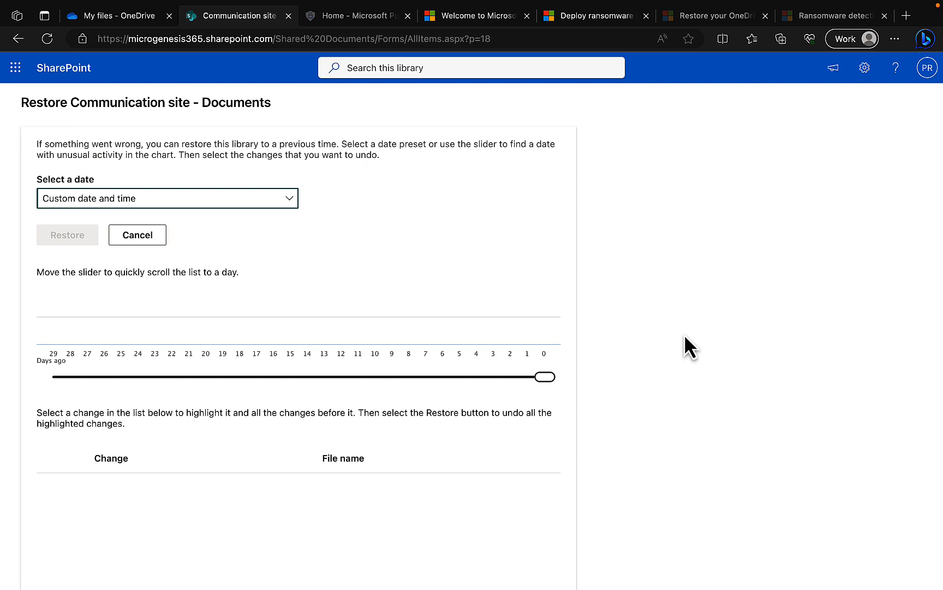
{"action": "mouse_move", "coordinate": [450, 267]}
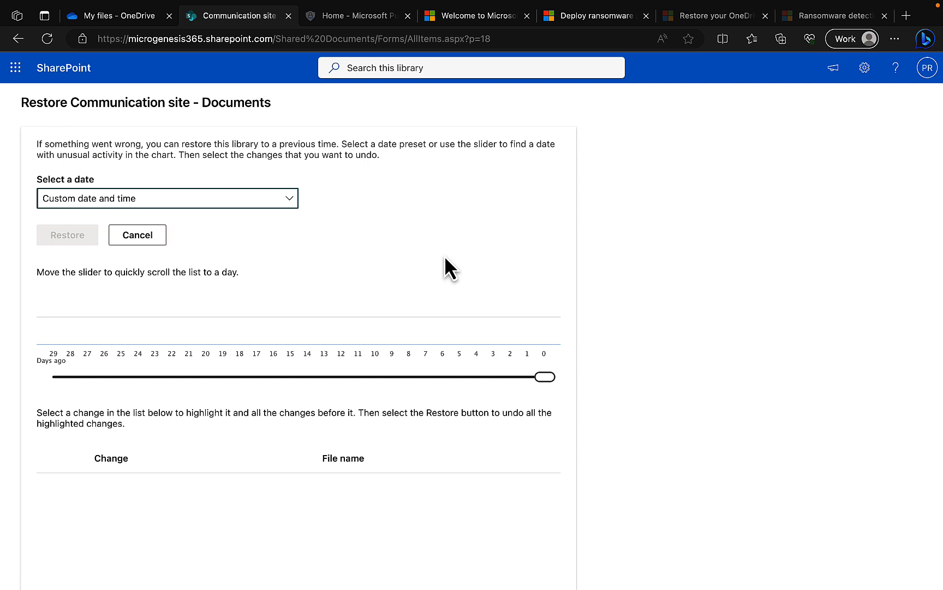
{"action": "mouse_move", "coordinate": [500, 265]}
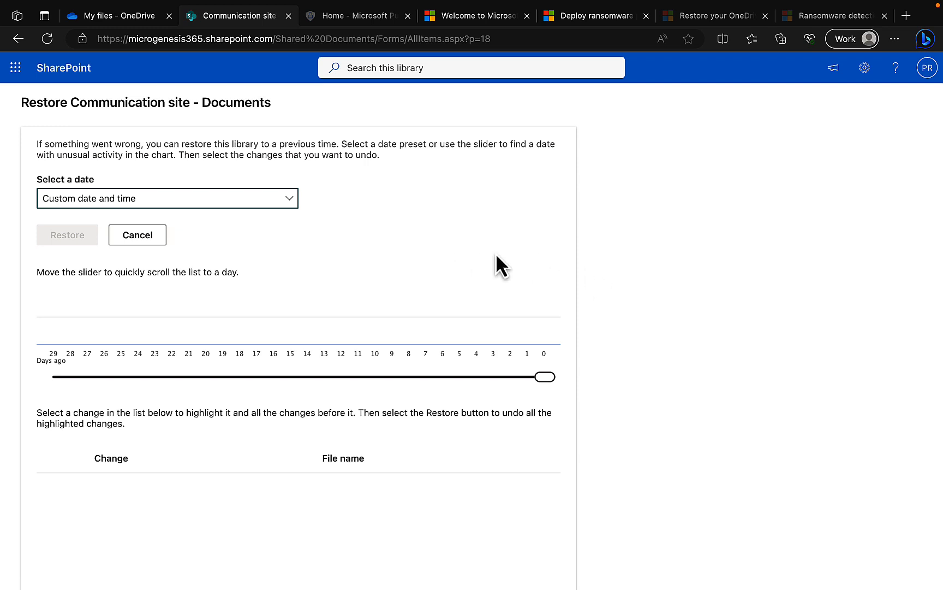
{"action": "mouse_move", "coordinate": [772, 309]}
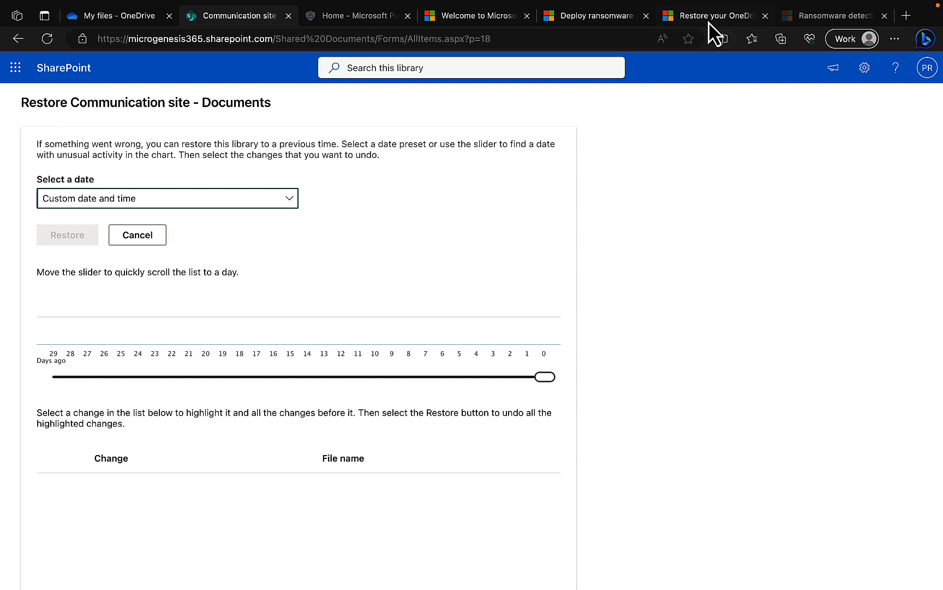
{"action": "mouse_move", "coordinate": [596, 15]}
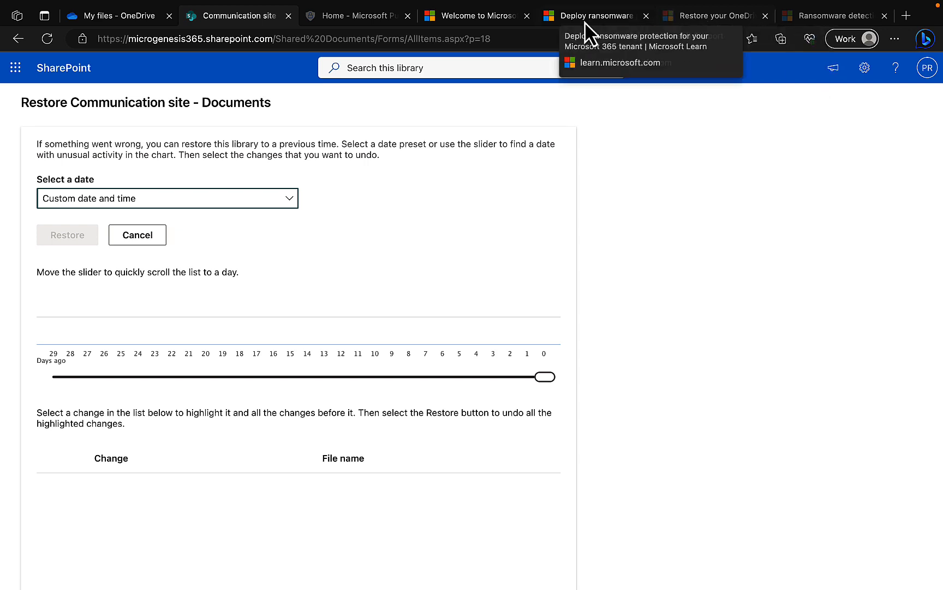
- Read through the Ransomware detection and recovering your files article, then switch to the ransomware protection deployment guide
{"action": "left_click", "coordinate": [475, 15]}
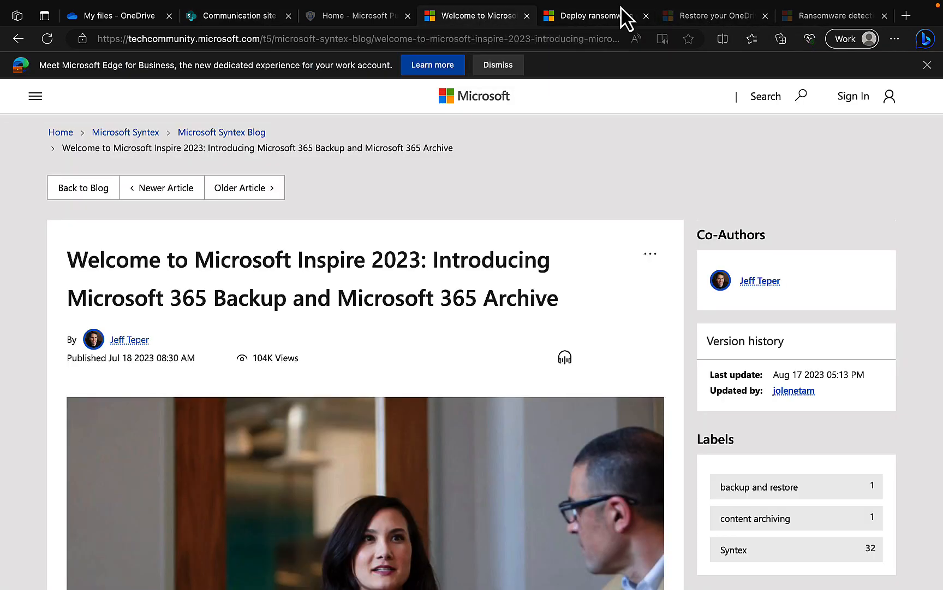
{"action": "left_click", "coordinate": [834, 16]}
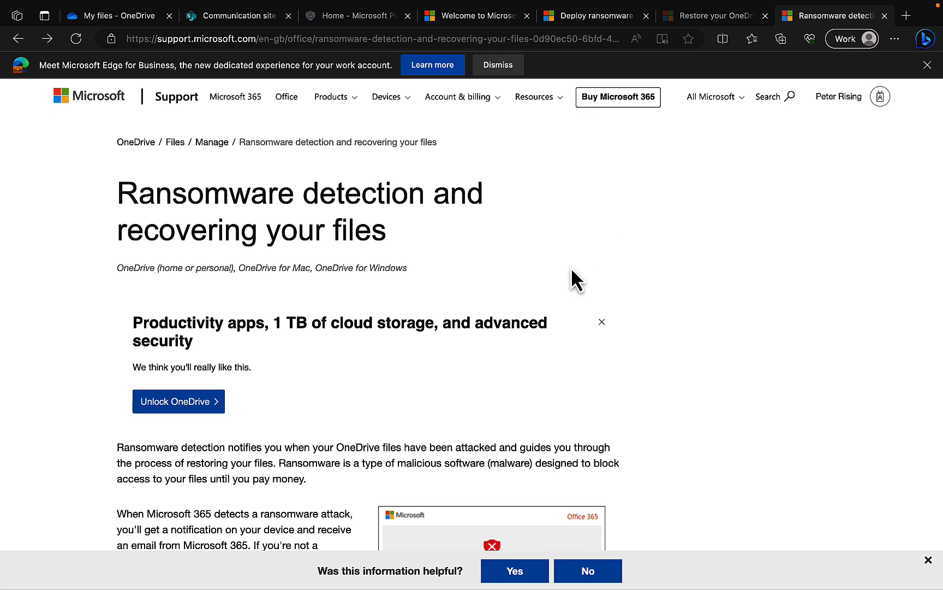
{"action": "mouse_move", "coordinate": [353, 246]}
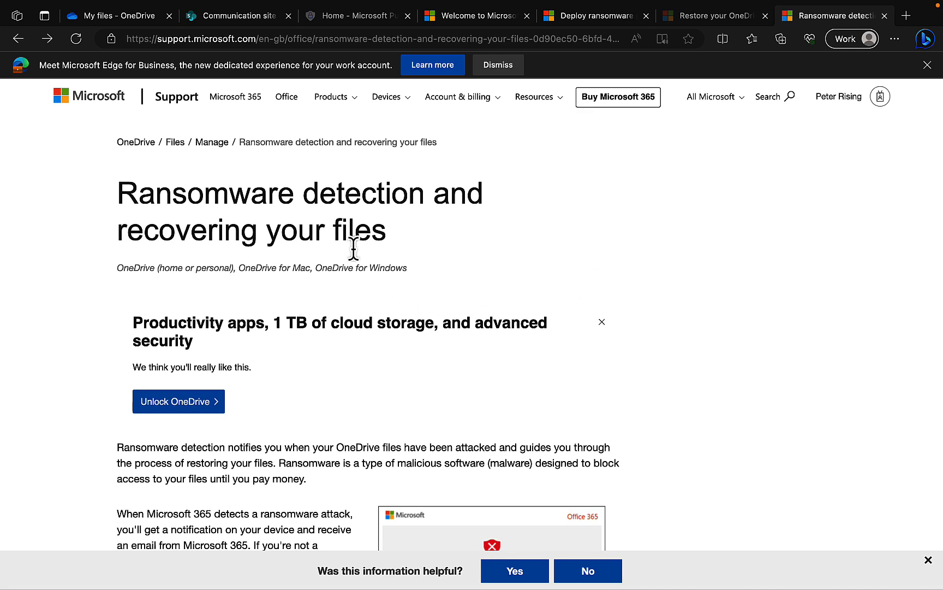
{"action": "mouse_move", "coordinate": [468, 289]}
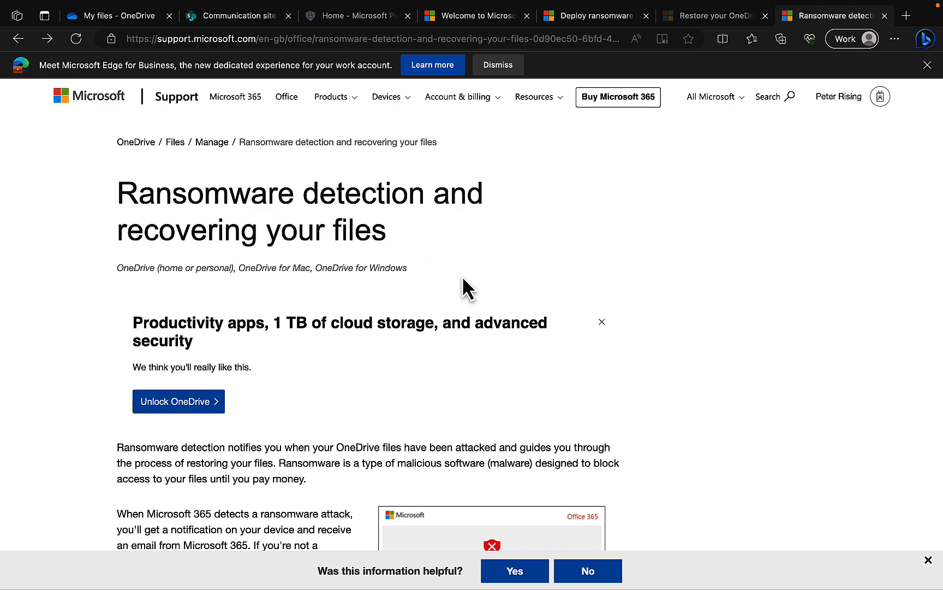
{"action": "scroll", "scroll_direction": "down", "scroll_amount": 3}
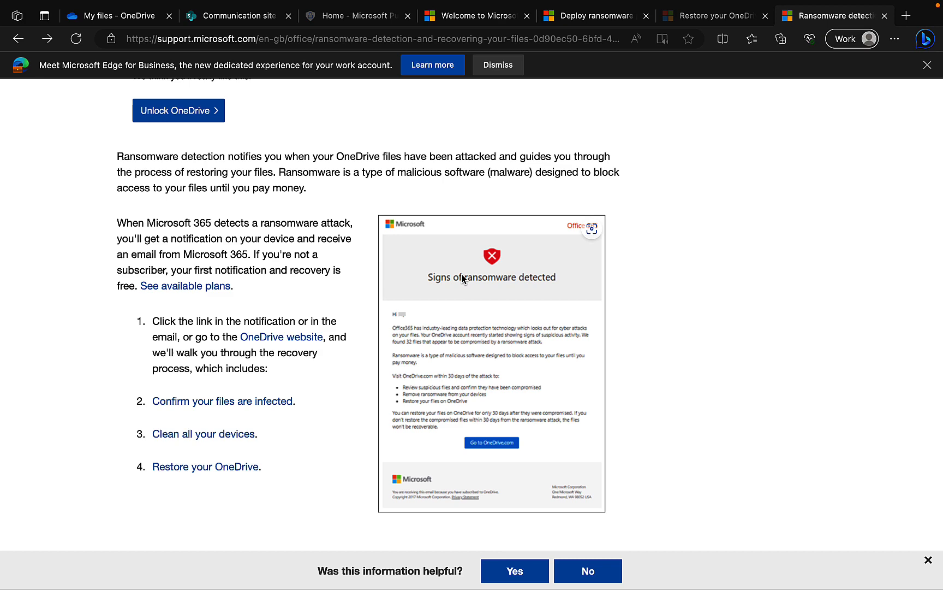
{"action": "mouse_move", "coordinate": [208, 319]}
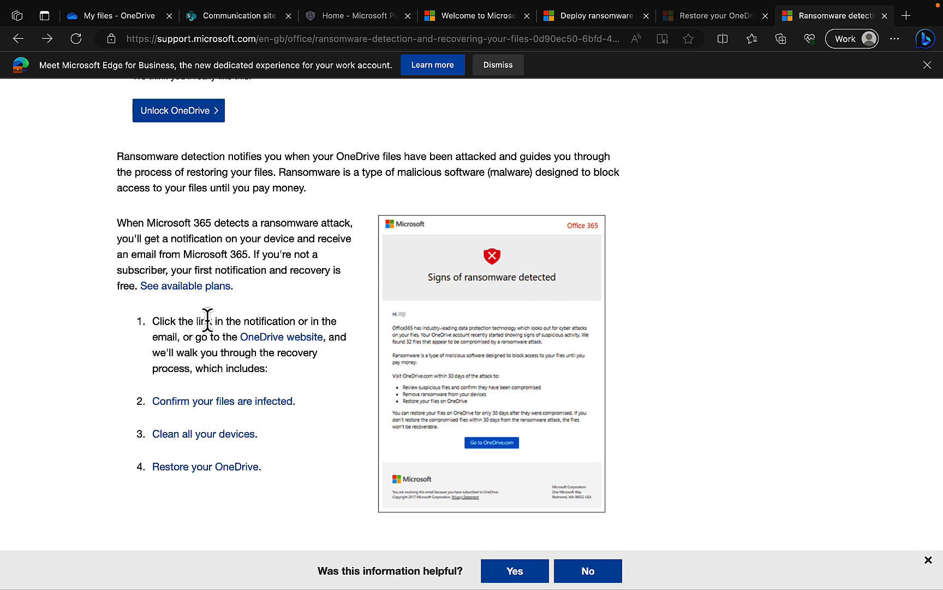
{"action": "scroll", "scroll_direction": "down", "scroll_amount": 3}
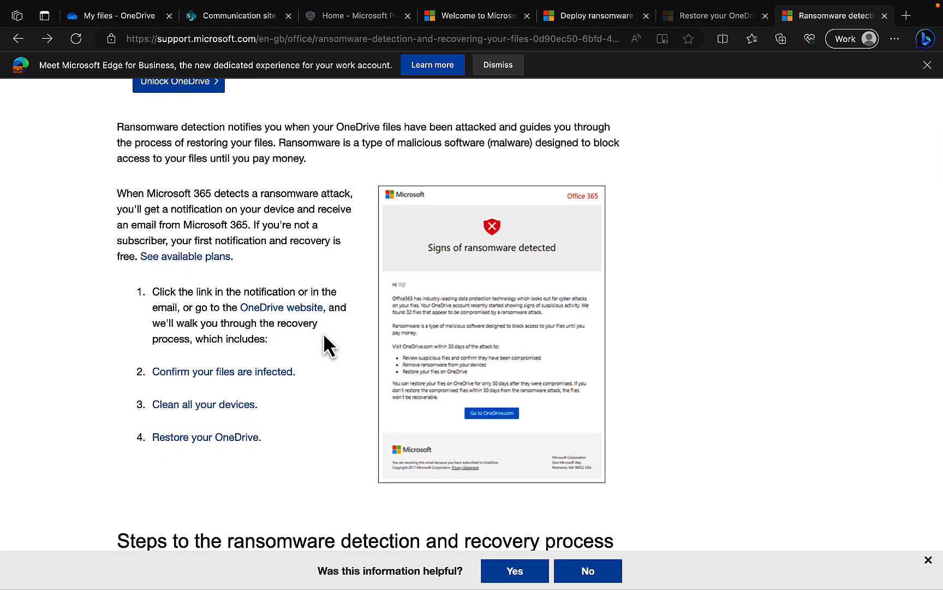
{"action": "mouse_move", "coordinate": [300, 451]}
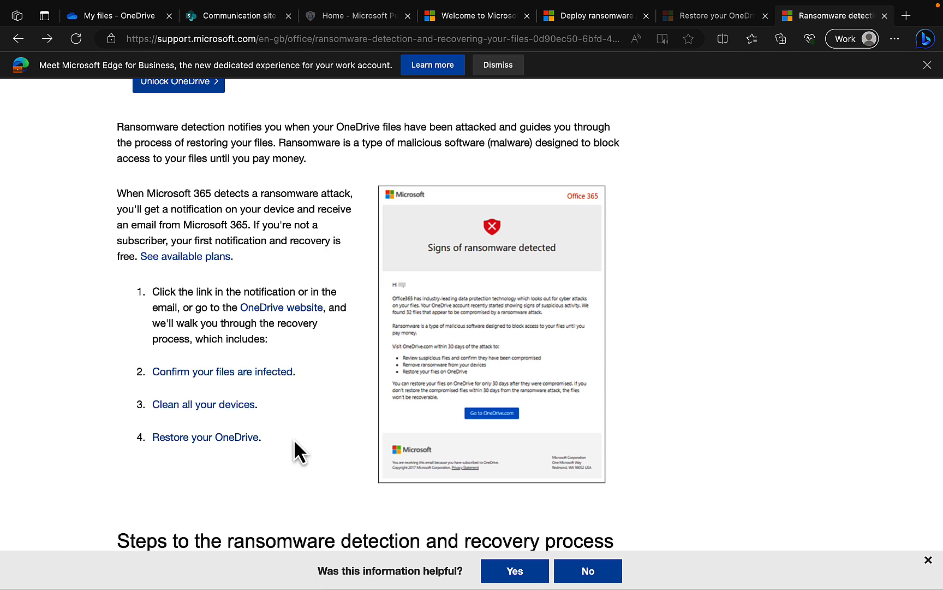
{"action": "scroll", "scroll_direction": "up", "scroll_amount": 3}
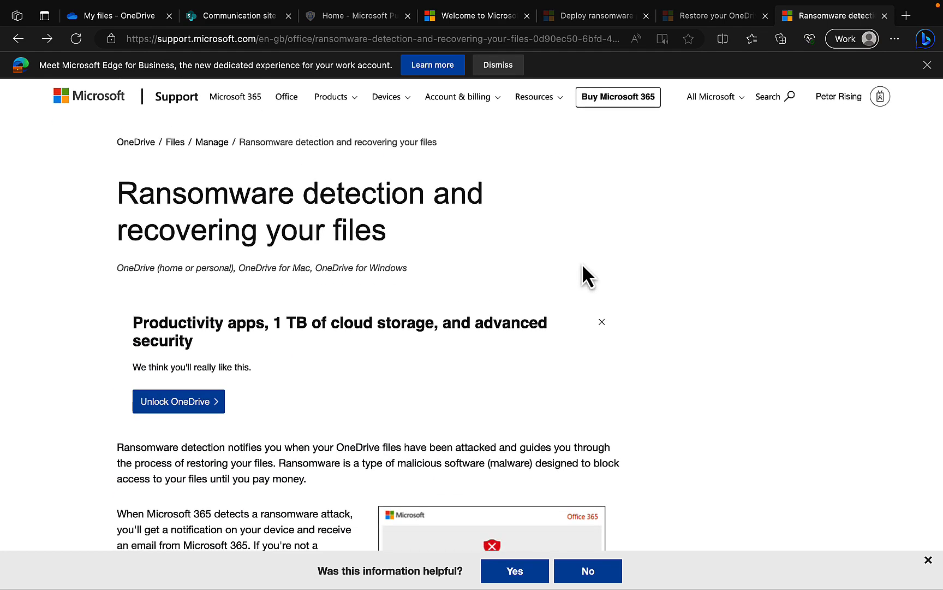
{"action": "mouse_move", "coordinate": [671, 236]}
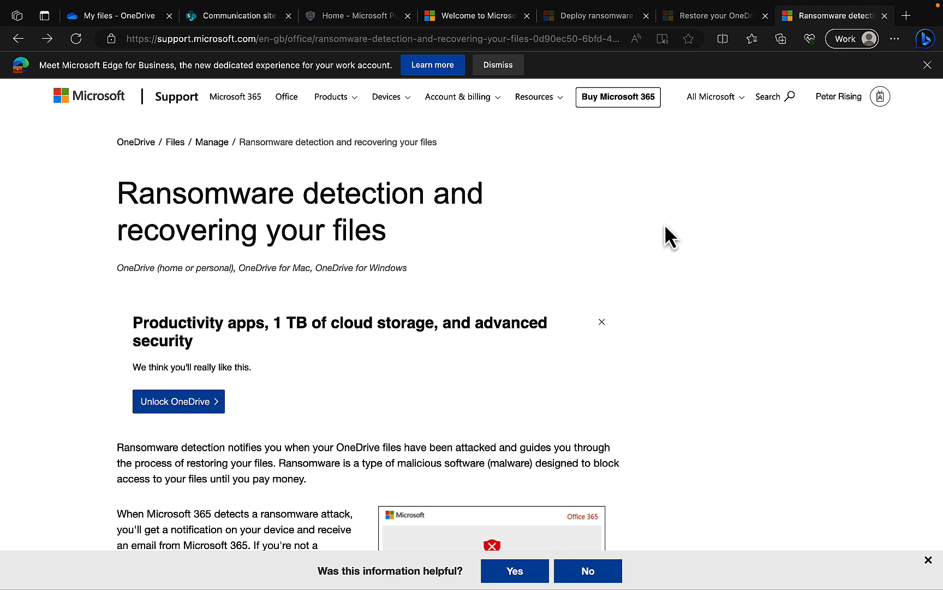
{"action": "mouse_move", "coordinate": [659, 186]}
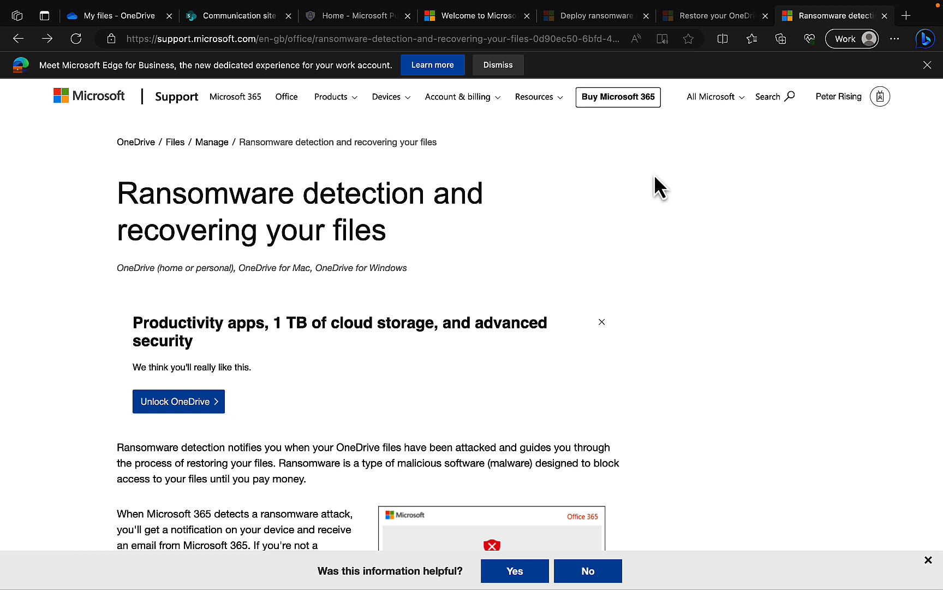
{"action": "mouse_move", "coordinate": [715, 263]}
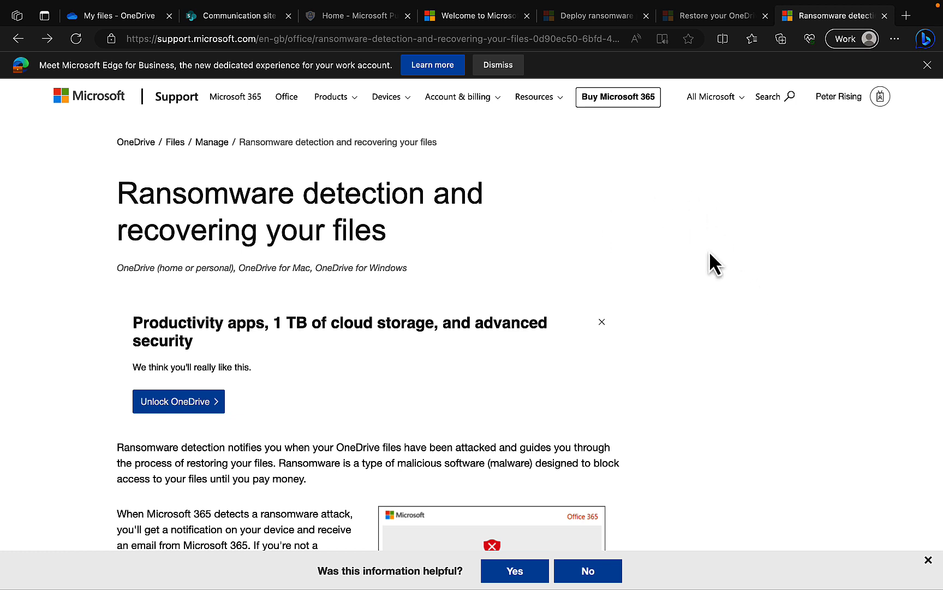
{"action": "mouse_move", "coordinate": [710, 31]}
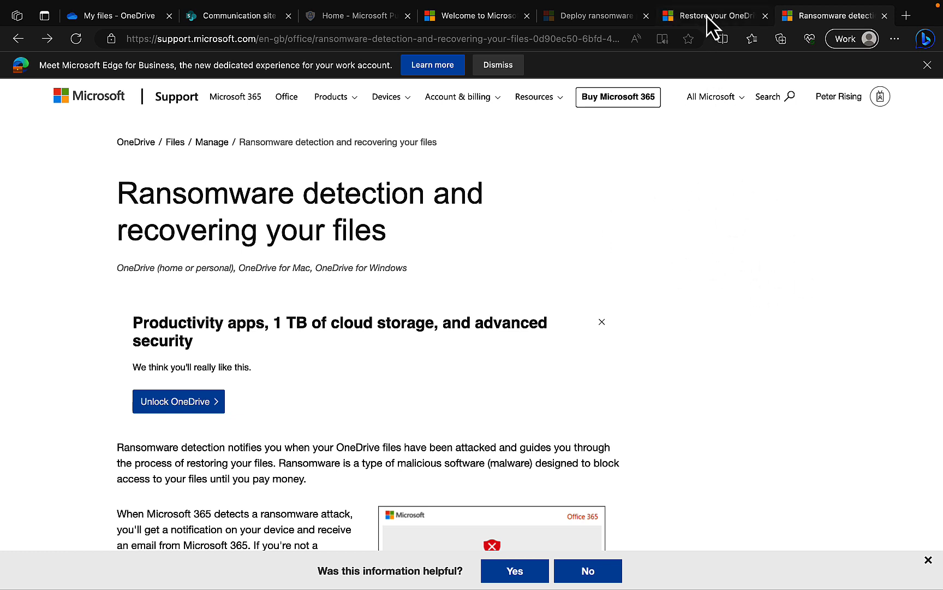
{"action": "left_click", "coordinate": [589, 16]}
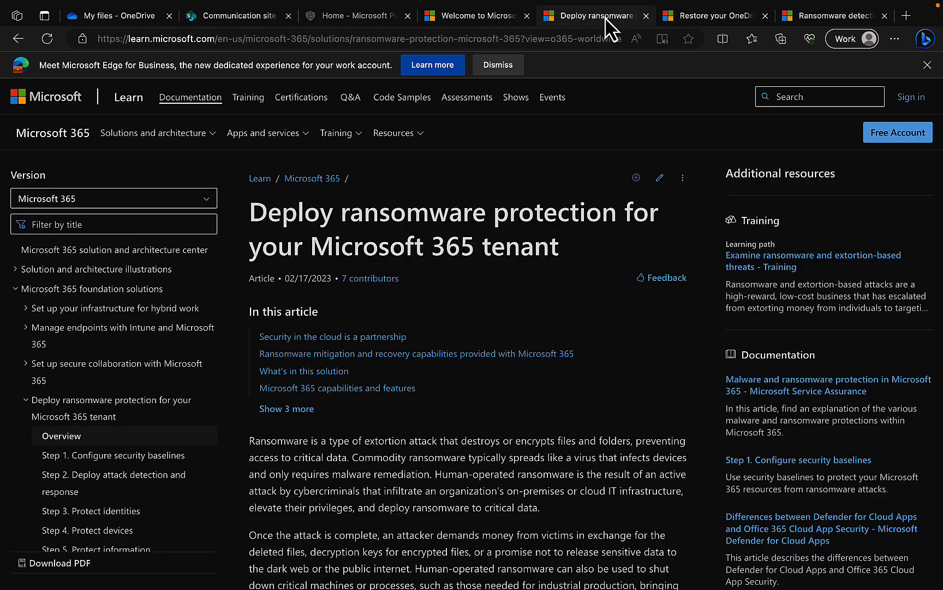
{"action": "mouse_move", "coordinate": [588, 380]}
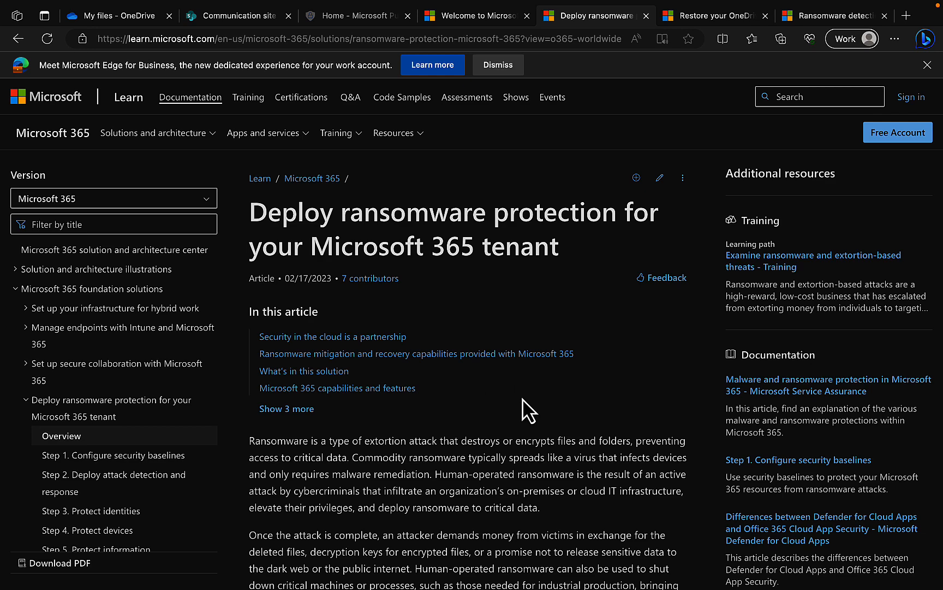
{"action": "mouse_move", "coordinate": [542, 427]}
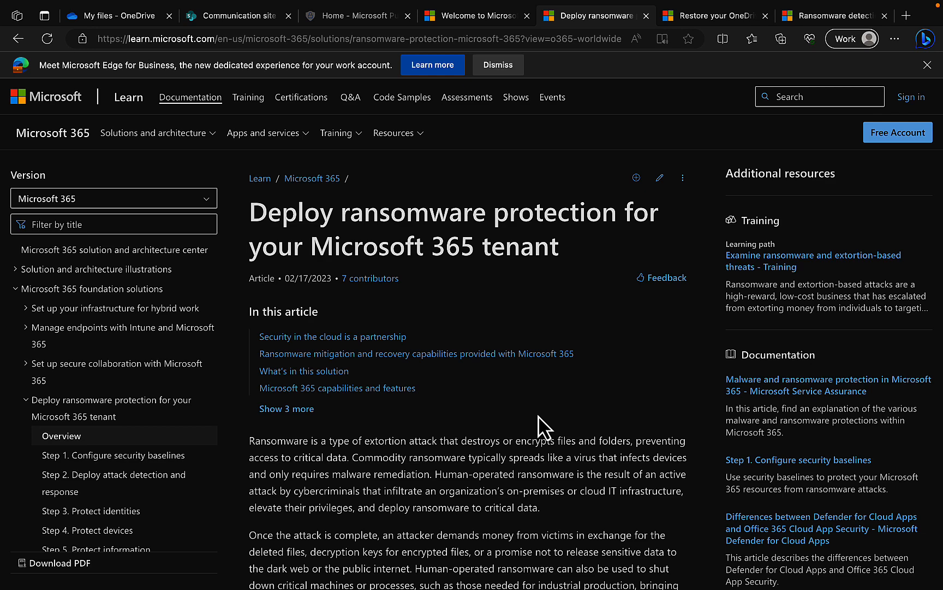
{"action": "mouse_move", "coordinate": [513, 432]}
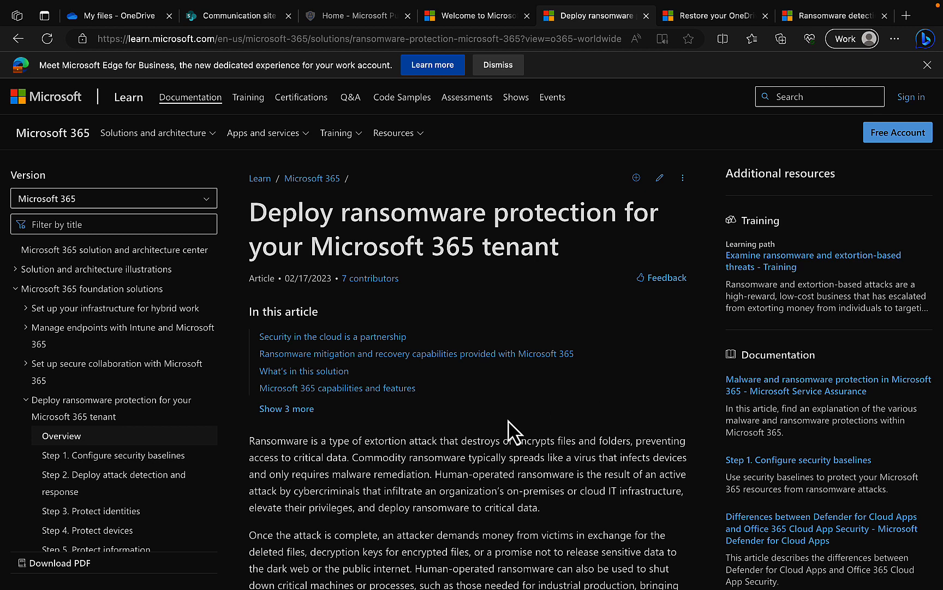
{"action": "mouse_move", "coordinate": [499, 415]}
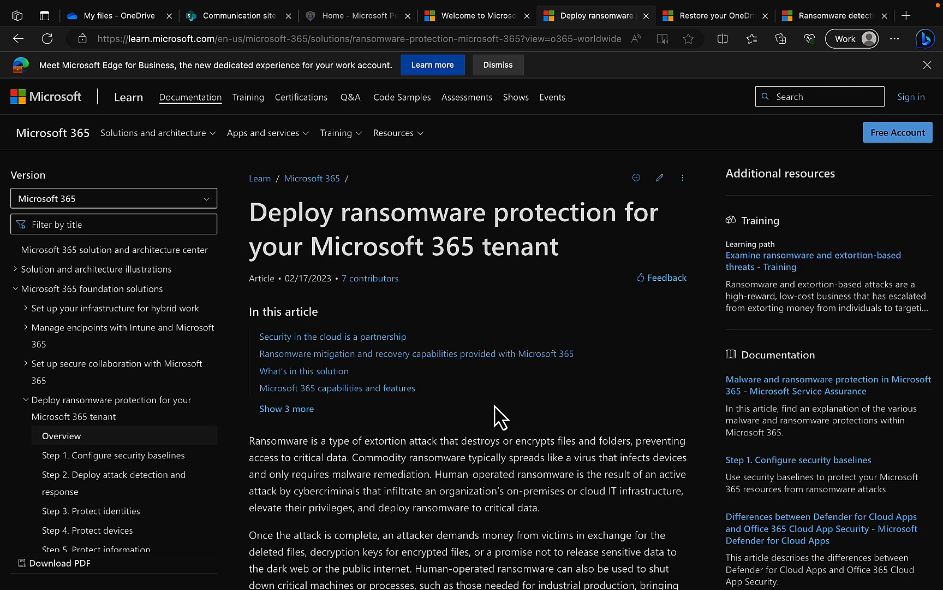
{"action": "mouse_move", "coordinate": [518, 538]}
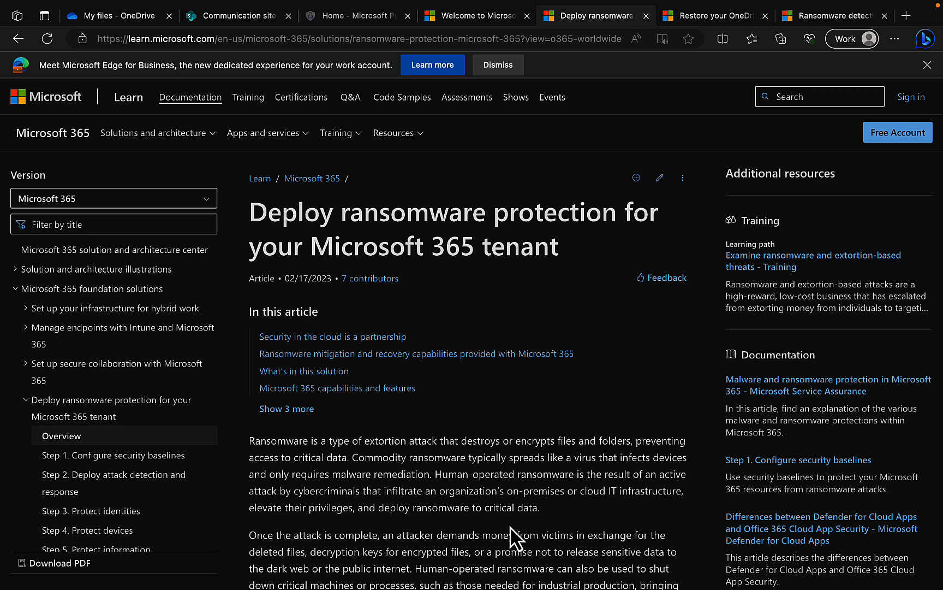
{"action": "mouse_move", "coordinate": [509, 530]}
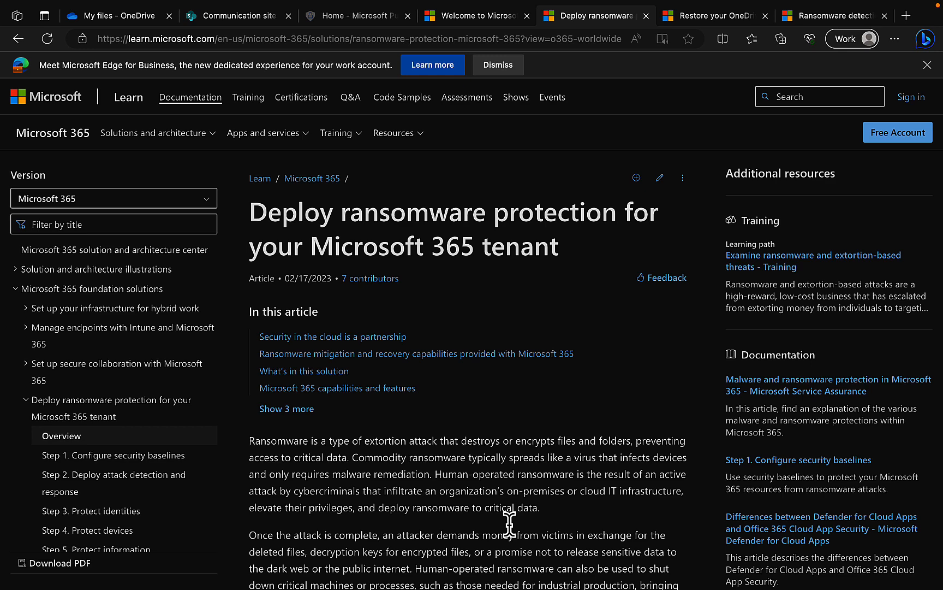
{"action": "mouse_move", "coordinate": [518, 431]}
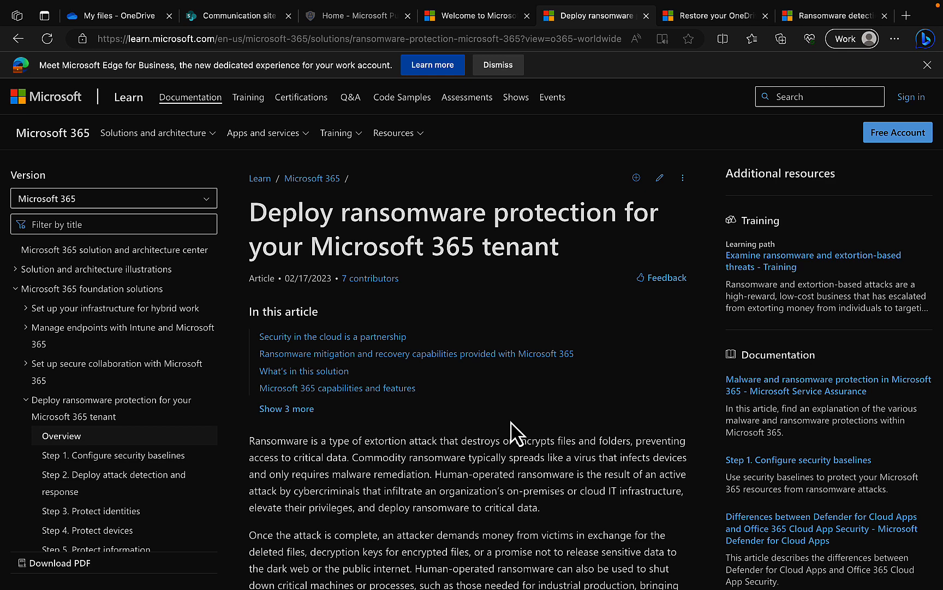
{"action": "mouse_move", "coordinate": [551, 405]}
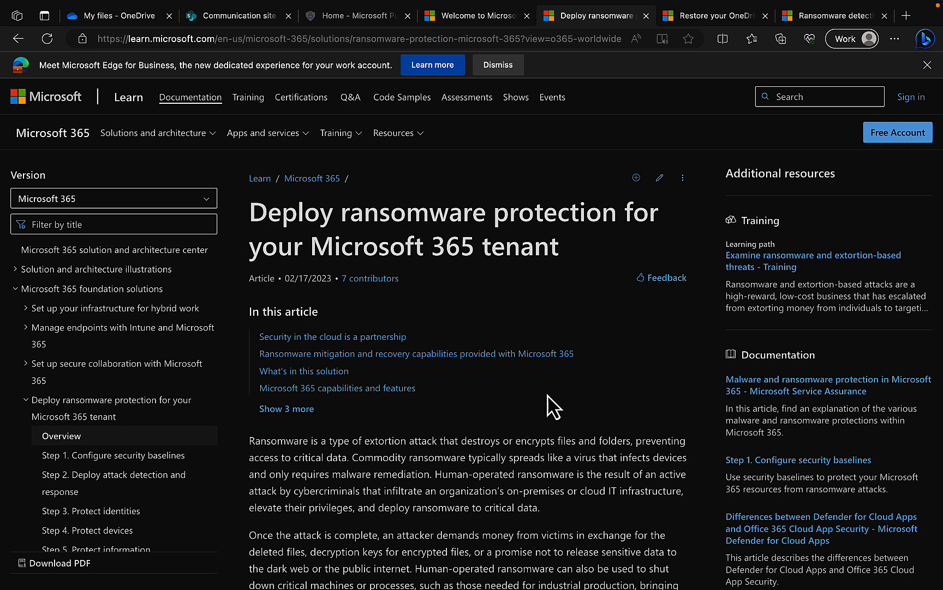
{"action": "mouse_move", "coordinate": [560, 420]}
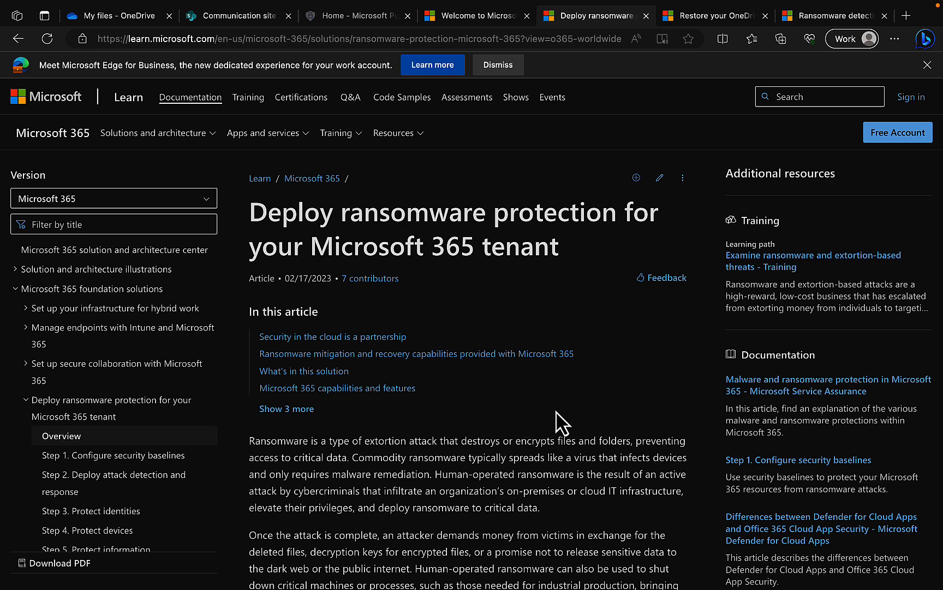
{"action": "mouse_move", "coordinate": [460, 439]}
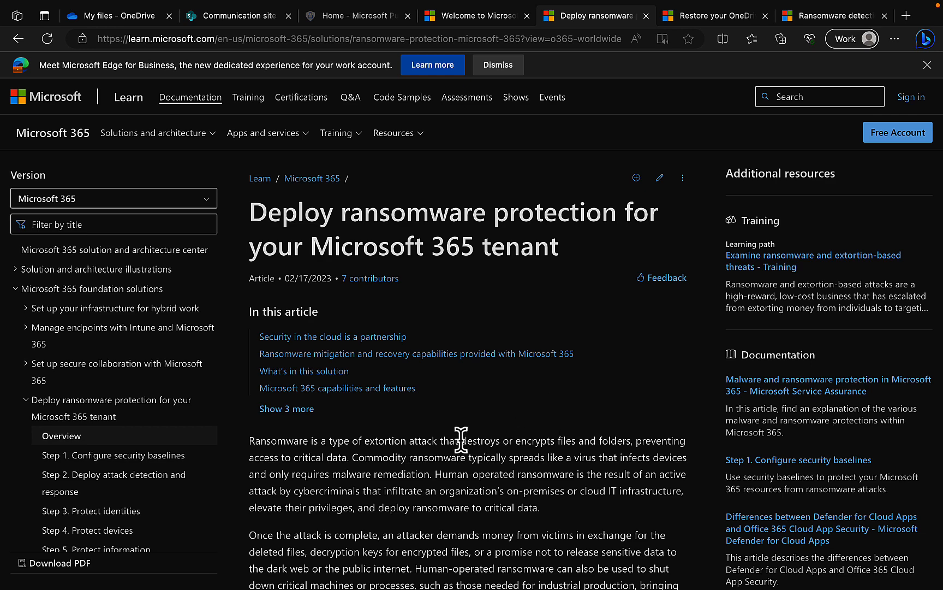
{"action": "scroll", "scroll_direction": "down", "scroll_amount": 3}
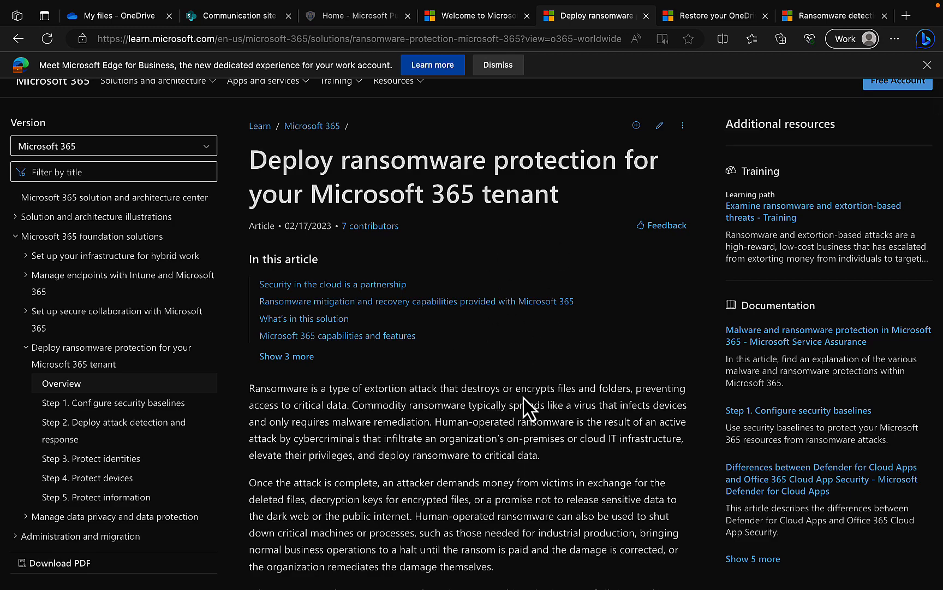
{"action": "scroll", "scroll_direction": "down", "scroll_amount": 3}
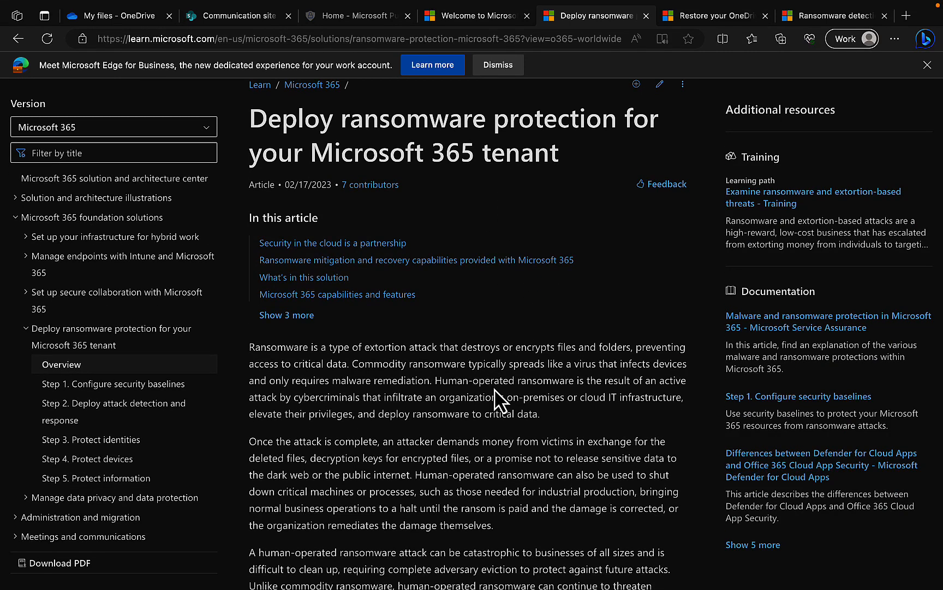
{"action": "scroll", "scroll_direction": "down", "scroll_amount": 3}
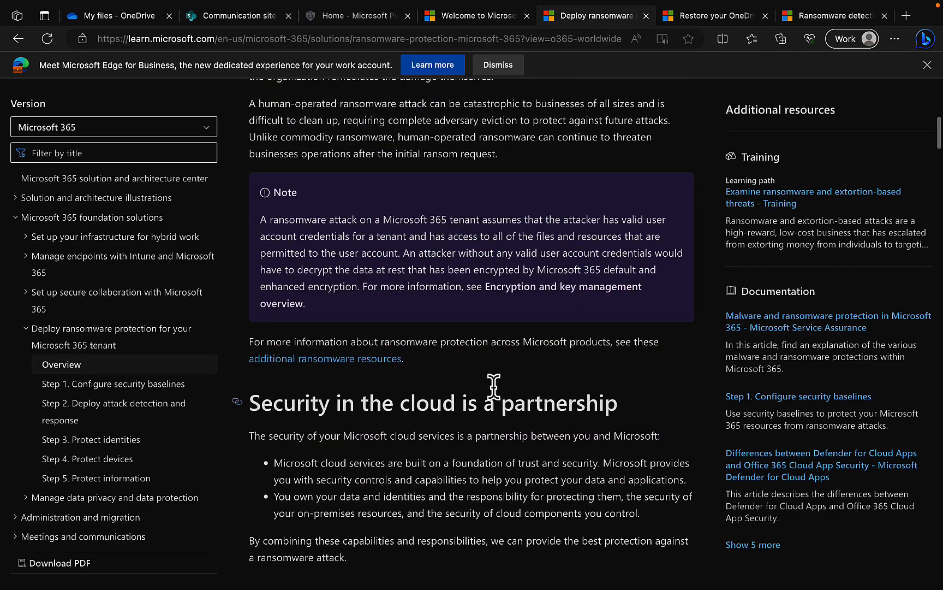
{"action": "scroll", "scroll_direction": "down", "scroll_amount": 3}
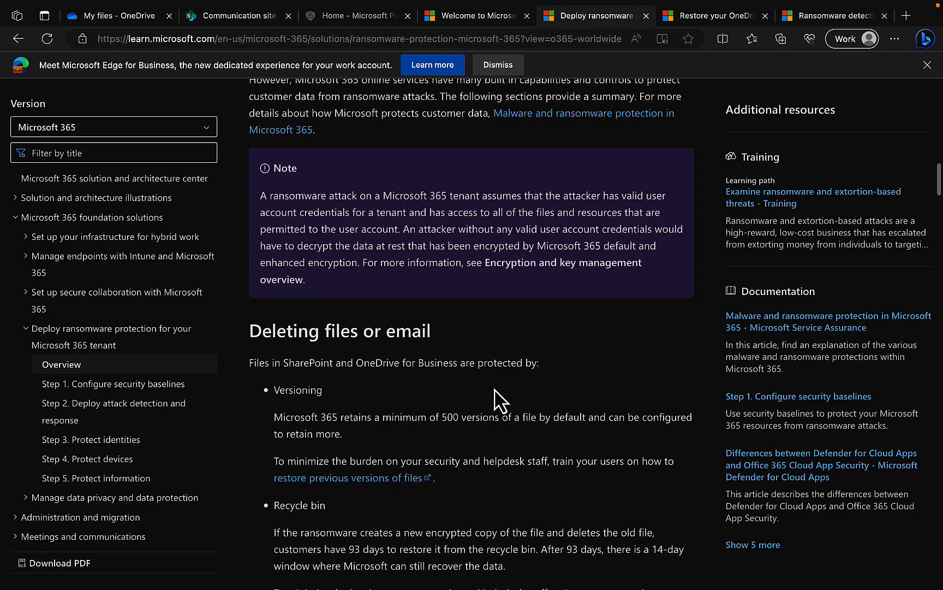
{"action": "scroll", "scroll_direction": "down", "scroll_amount": 3}
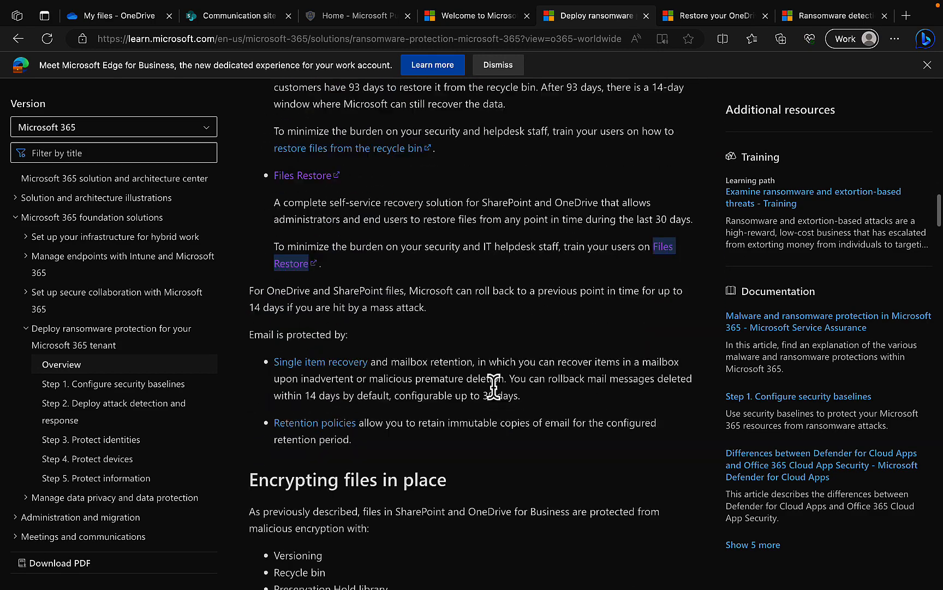
{"action": "scroll", "scroll_direction": "down", "scroll_amount": 3}
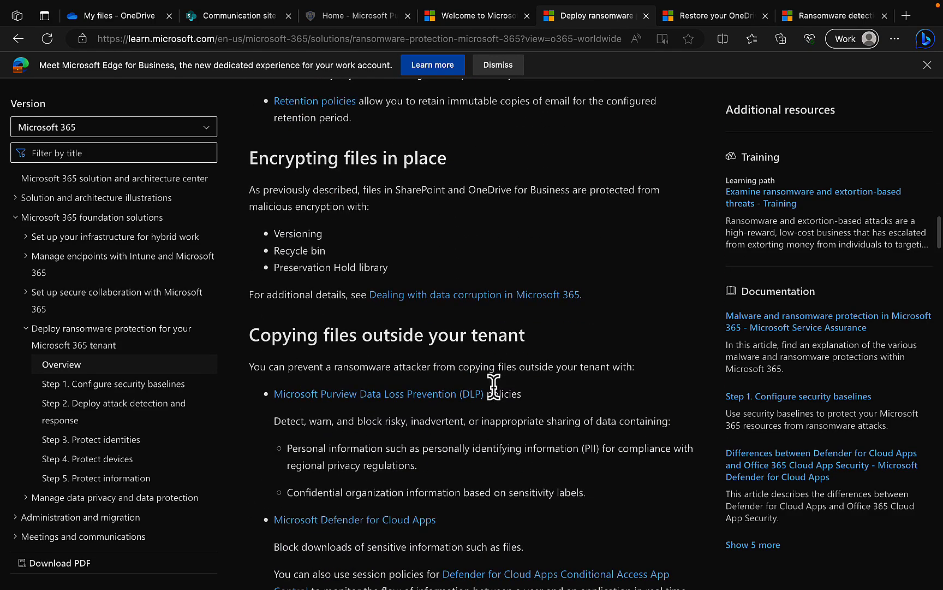
{"action": "mouse_move", "coordinate": [553, 269]}
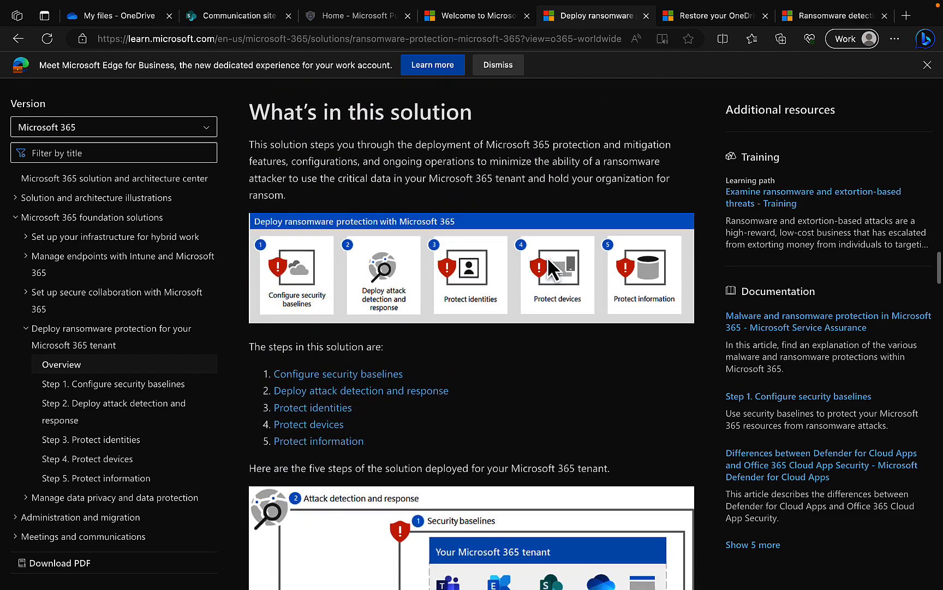
{"action": "scroll", "scroll_direction": "down", "scroll_amount": 3}
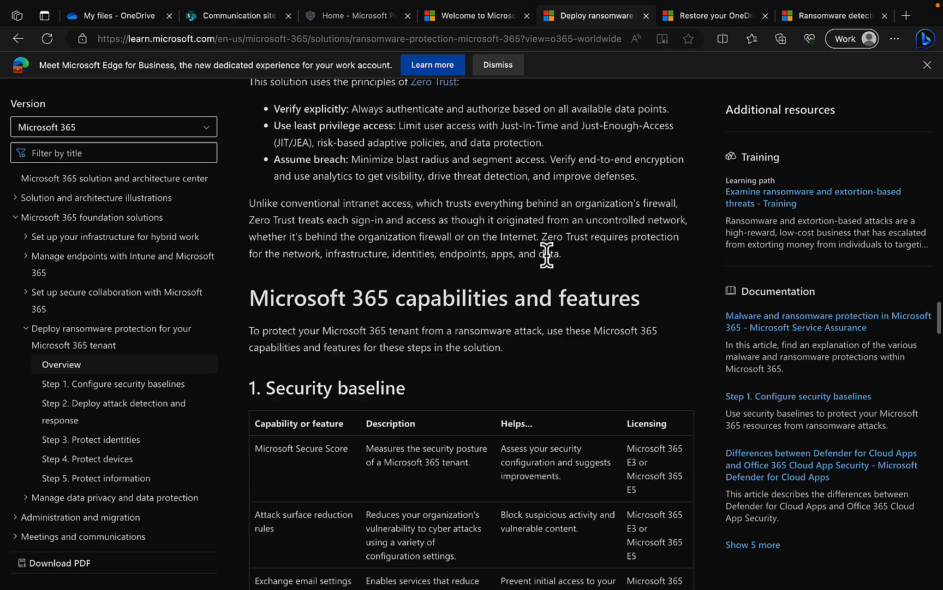
{"action": "scroll", "scroll_direction": "down", "scroll_amount": 3}
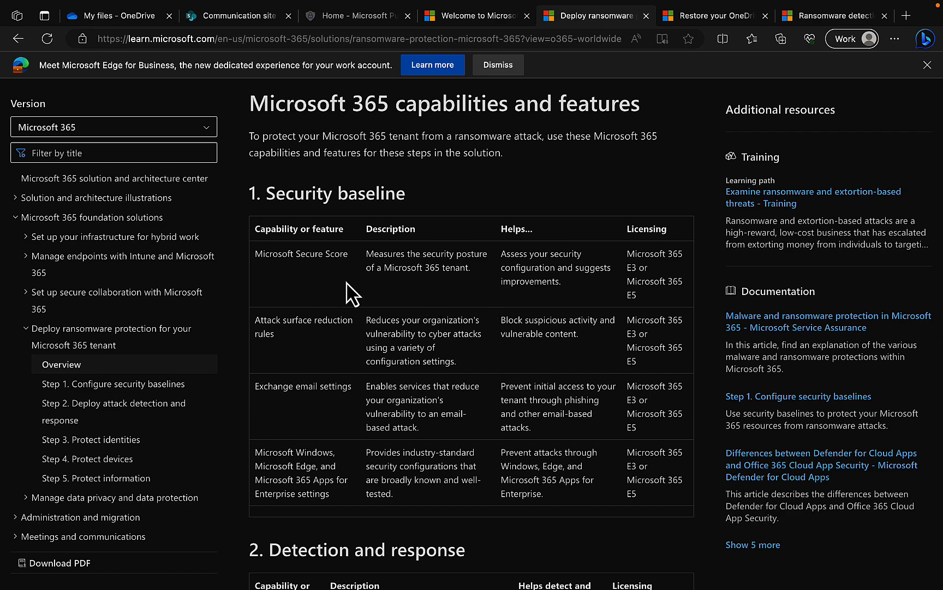
{"action": "scroll", "scroll_direction": "down", "scroll_amount": 3}
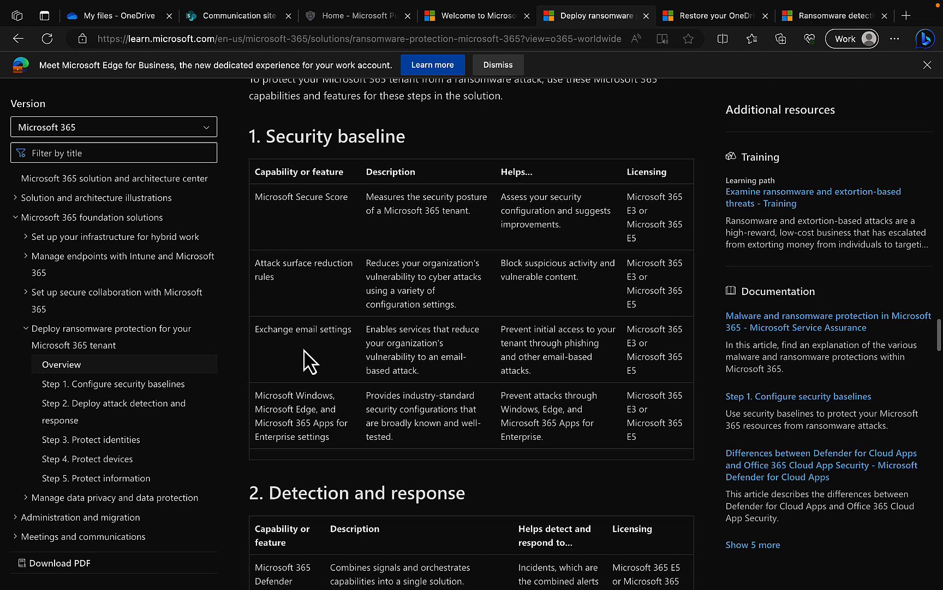
{"action": "scroll", "scroll_direction": "down", "scroll_amount": 3}
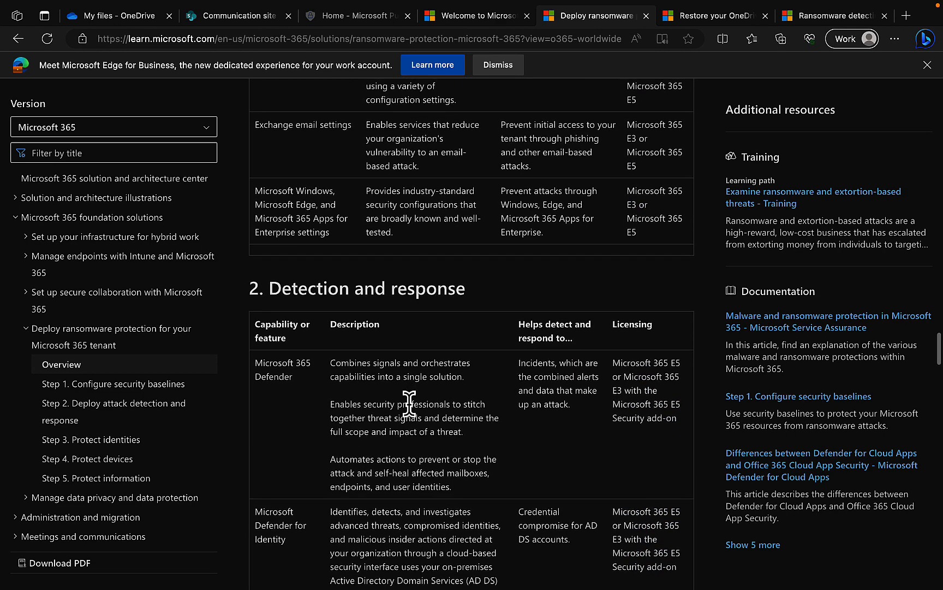
{"action": "scroll", "scroll_direction": "down", "scroll_amount": 3}
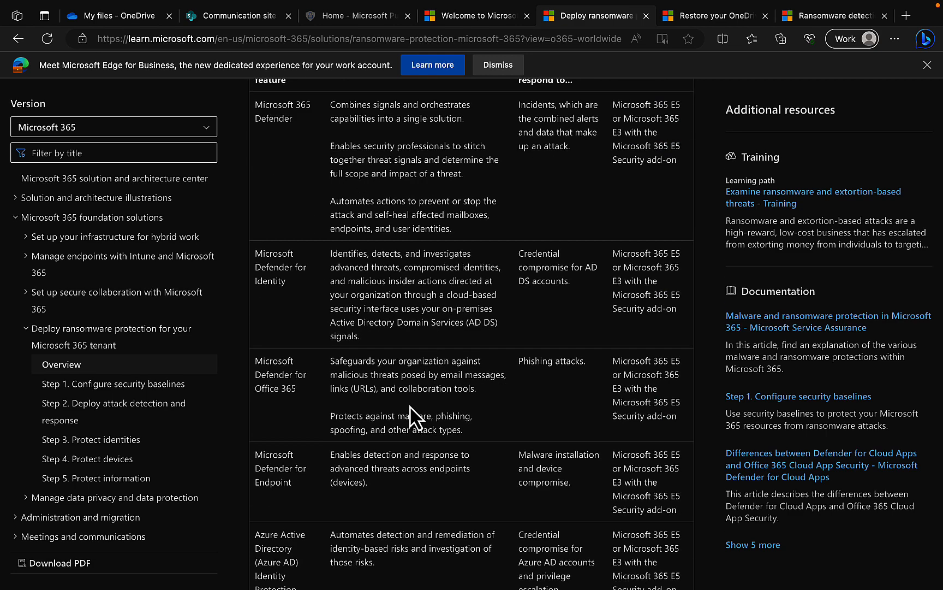
{"action": "mouse_move", "coordinate": [439, 394]}
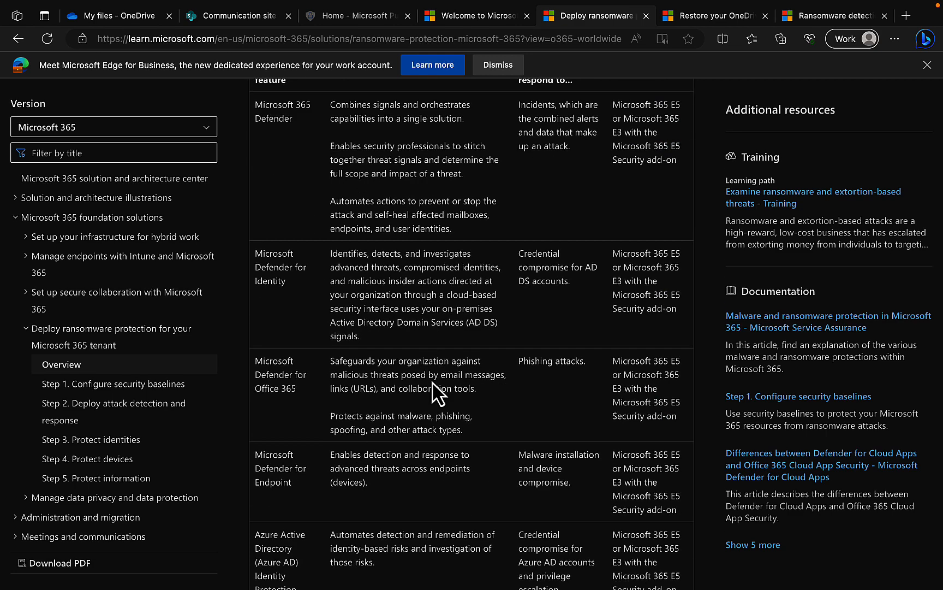
{"action": "scroll", "scroll_direction": "down", "scroll_amount": 3}
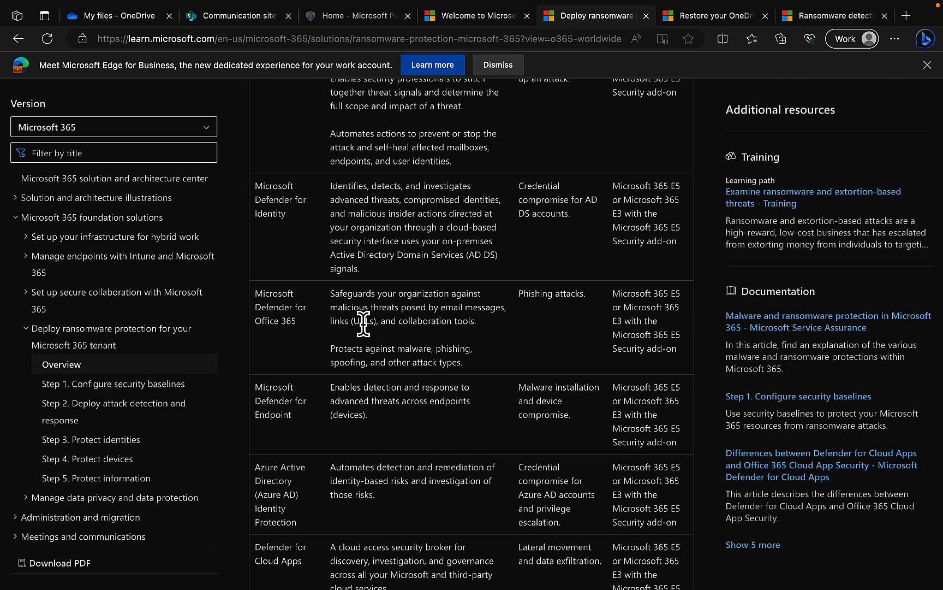
{"action": "mouse_move", "coordinate": [495, 274]}
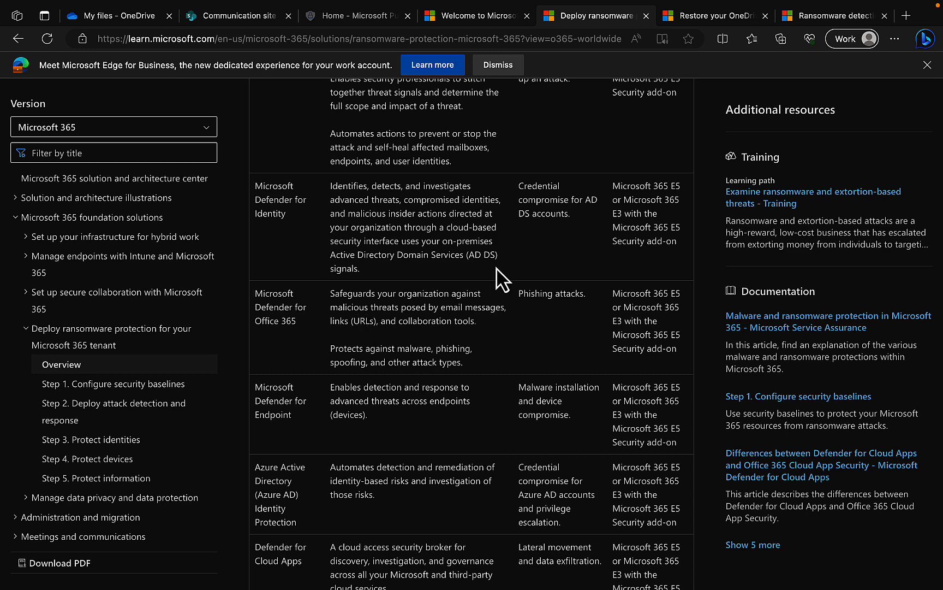
{"action": "mouse_move", "coordinate": [446, 321]}
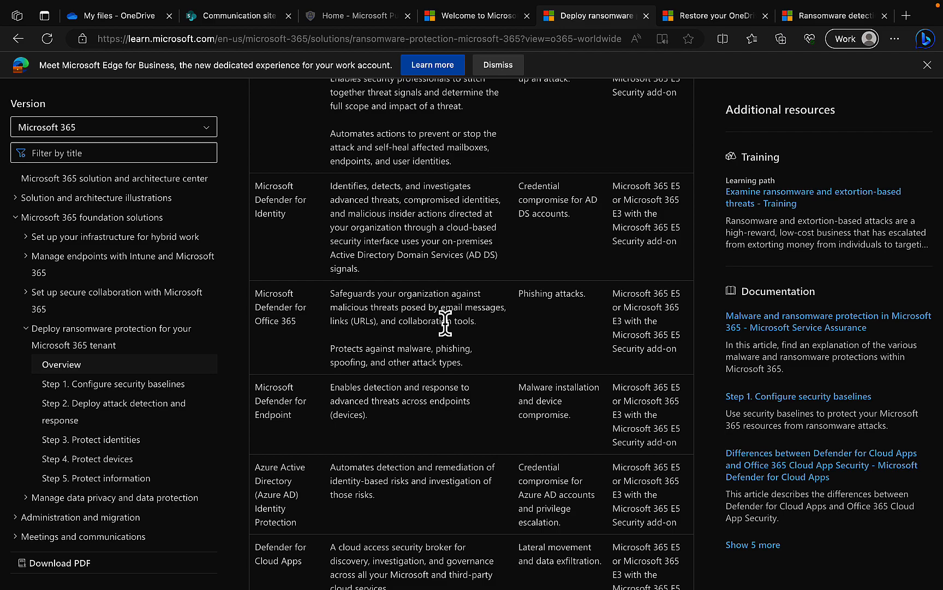
{"action": "mouse_move", "coordinate": [404, 374]}
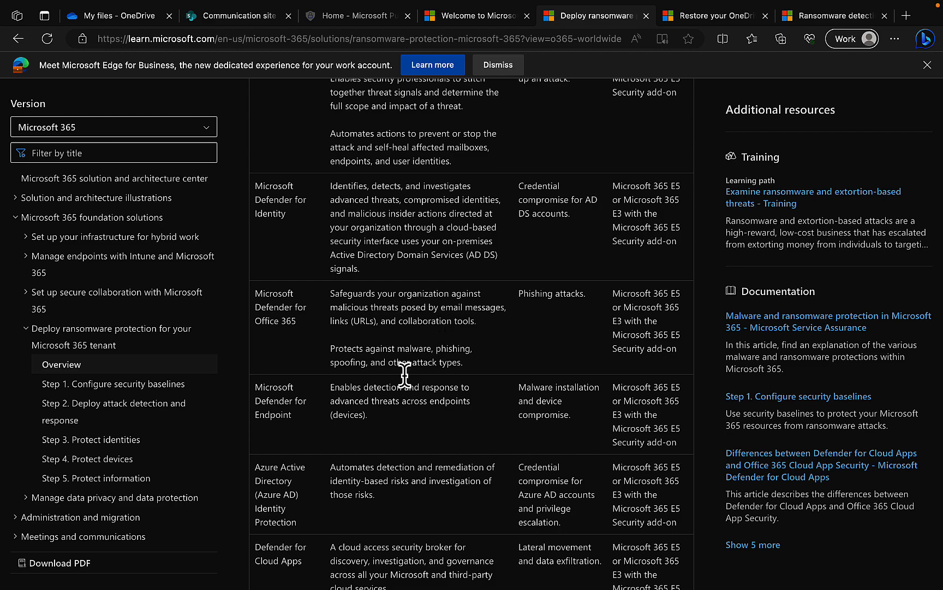
{"action": "scroll", "scroll_direction": "up", "scroll_amount": 3}
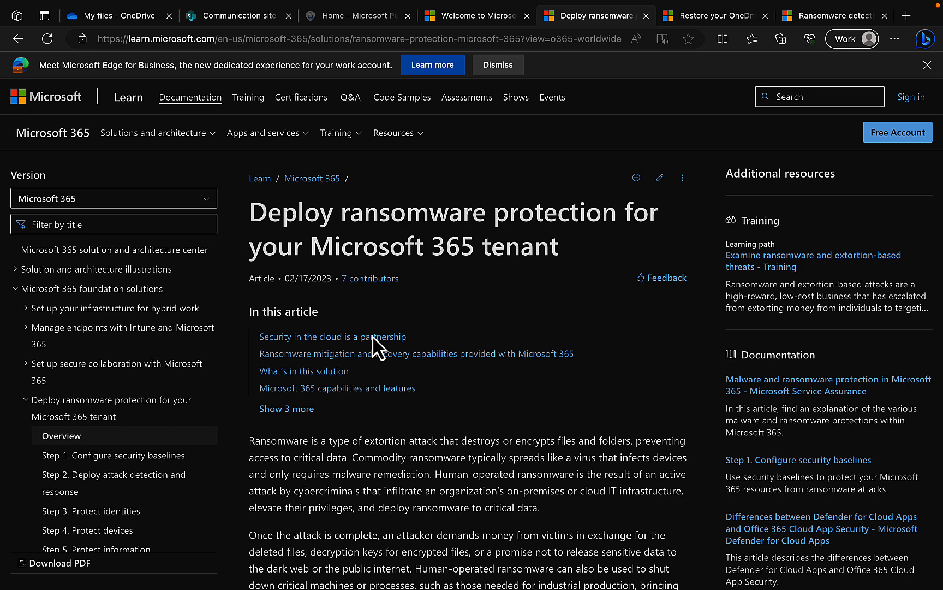
{"action": "mouse_move", "coordinate": [477, 303]}
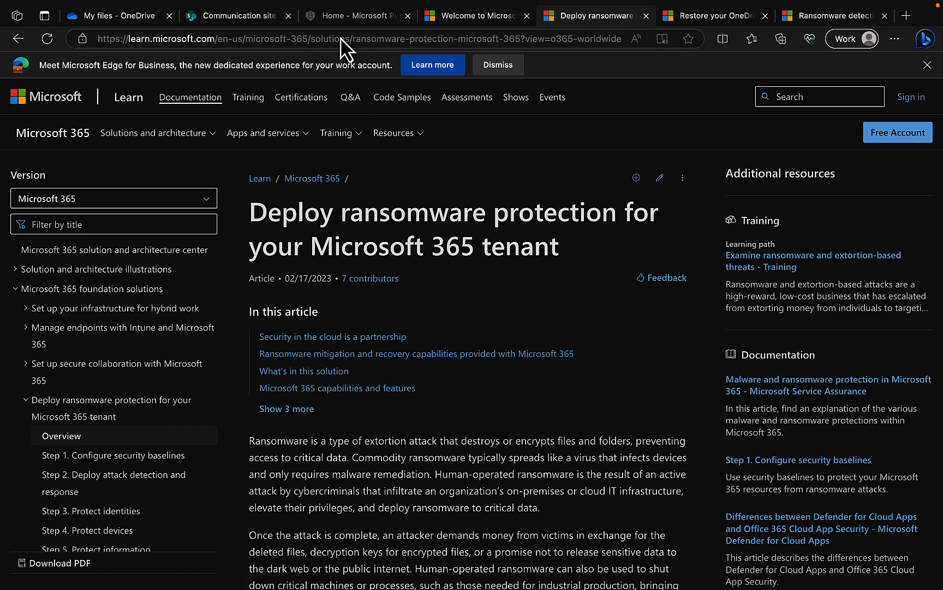
{"action": "left_click", "coordinate": [356, 15]}
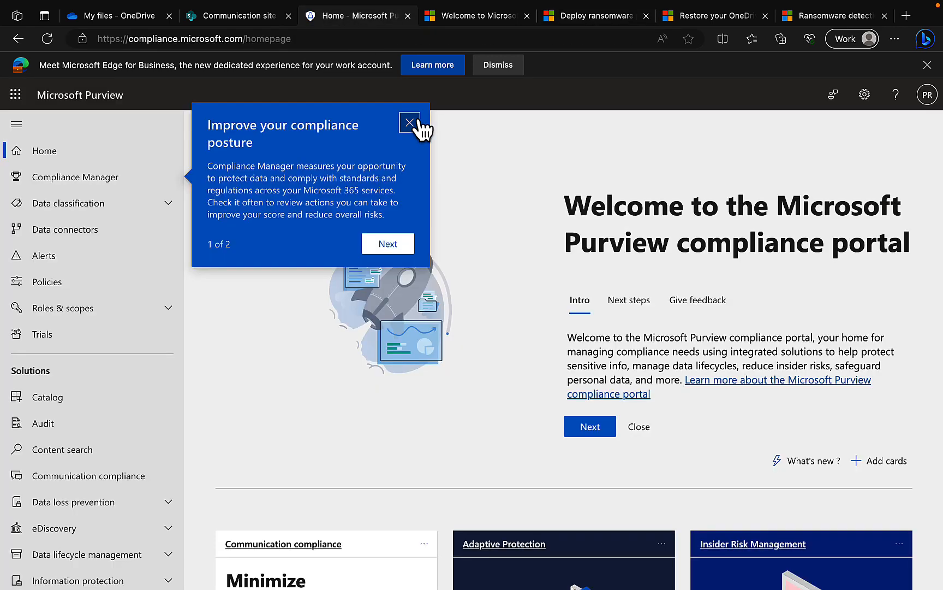
- Dismiss the 'Improve your compliance posture' callout on the Purview compliance portal Home page
{"action": "left_click", "coordinate": [410, 122]}
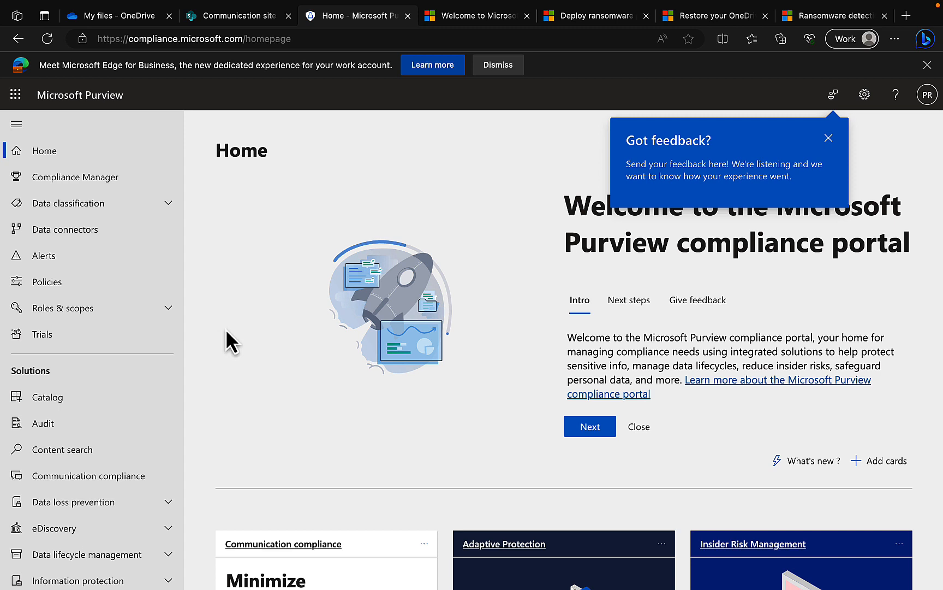
{"action": "mouse_move", "coordinate": [247, 339]}
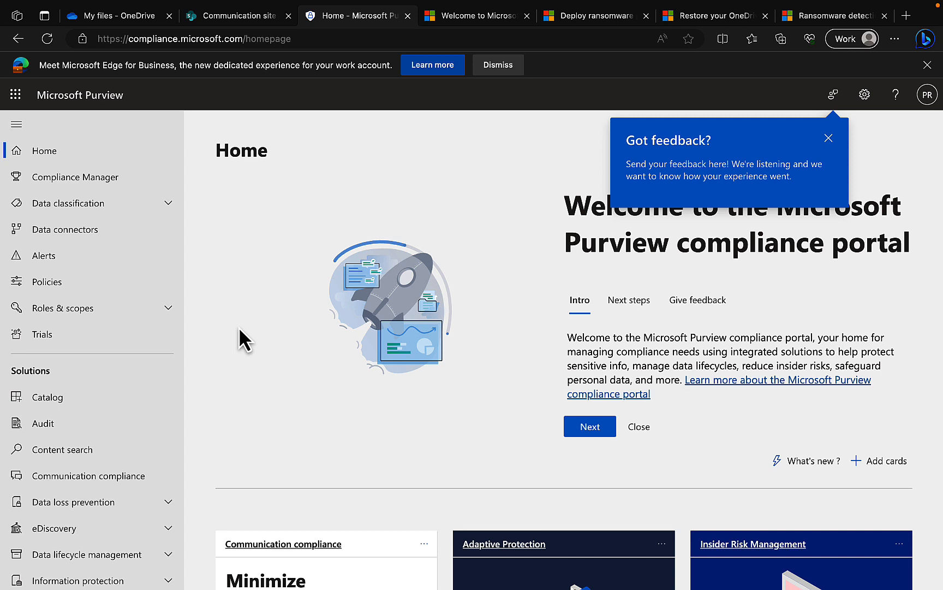
{"action": "mouse_move", "coordinate": [256, 427]}
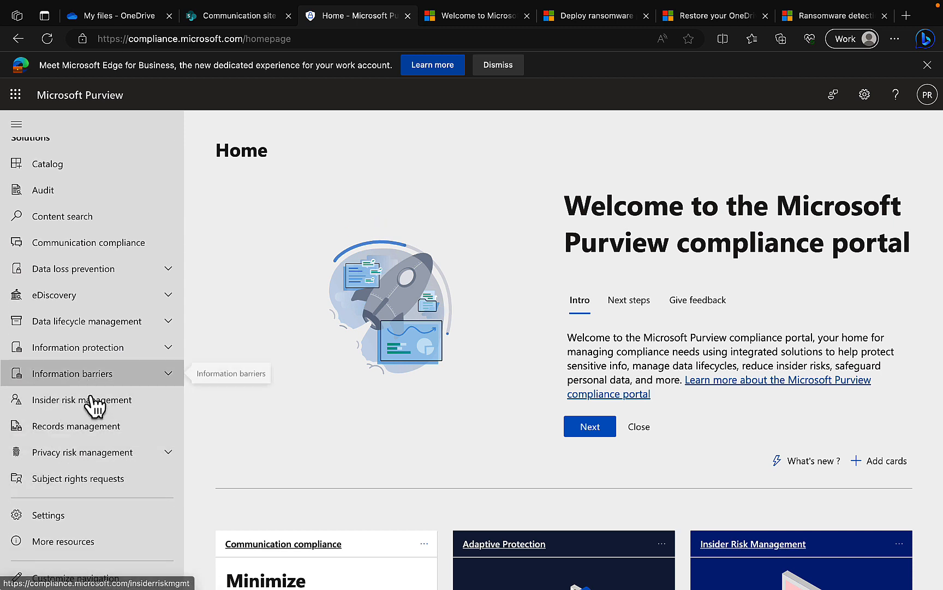
{"action": "mouse_move", "coordinate": [170, 376]}
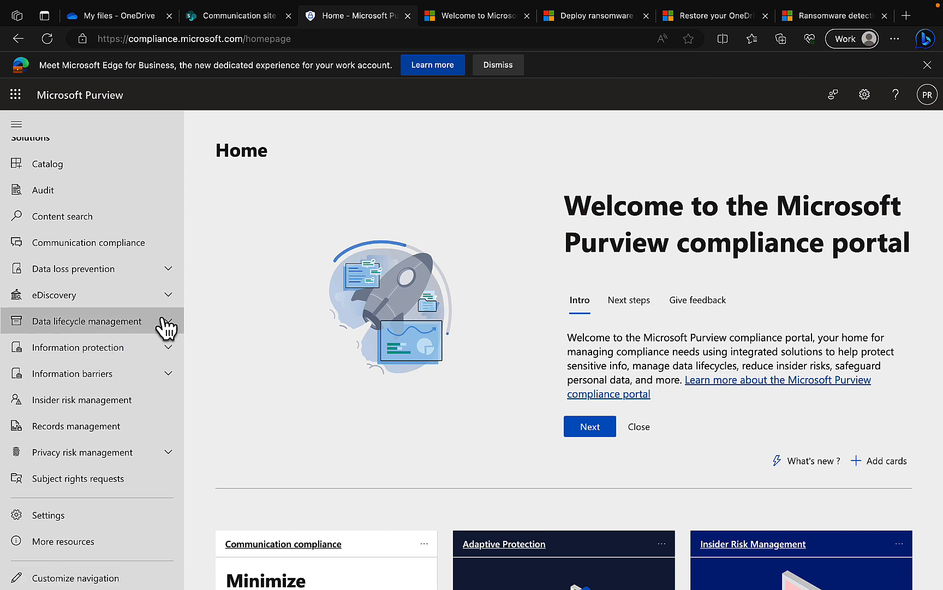
- Go to Data lifecycle management under Solutions, landing on its Overview with no retention labels yet
{"action": "left_click", "coordinate": [92, 321]}
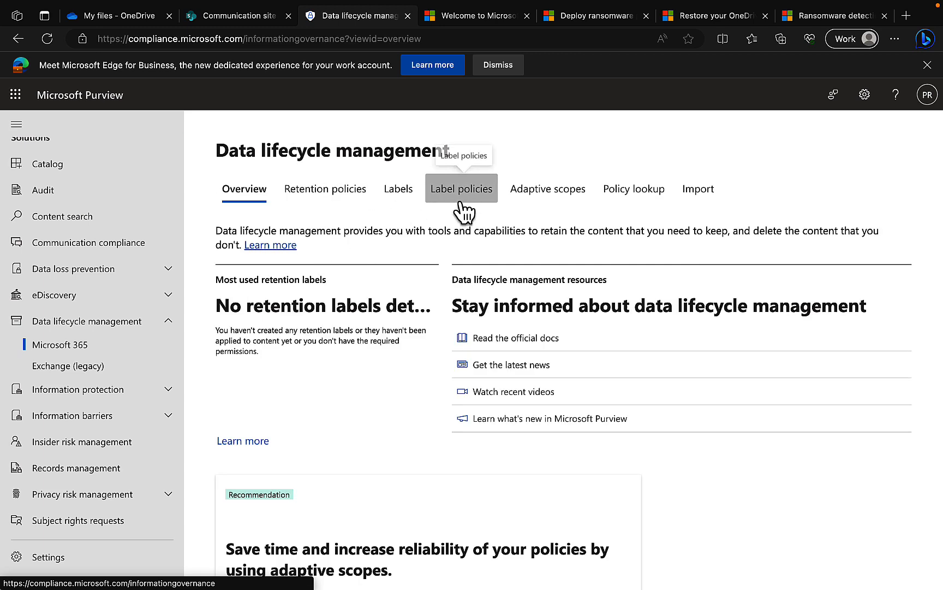
{"action": "mouse_move", "coordinate": [833, 195]}
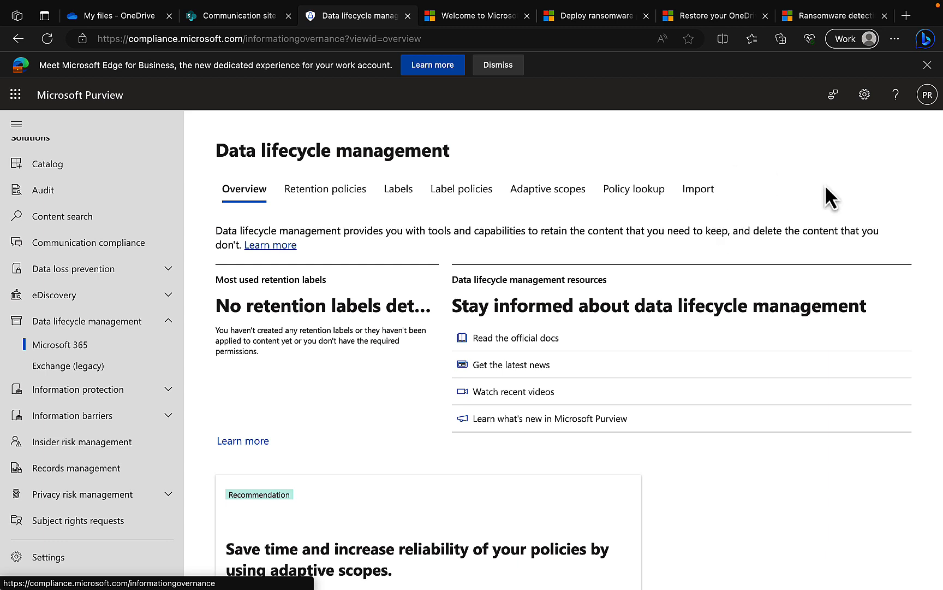
{"action": "mouse_move", "coordinate": [836, 234]}
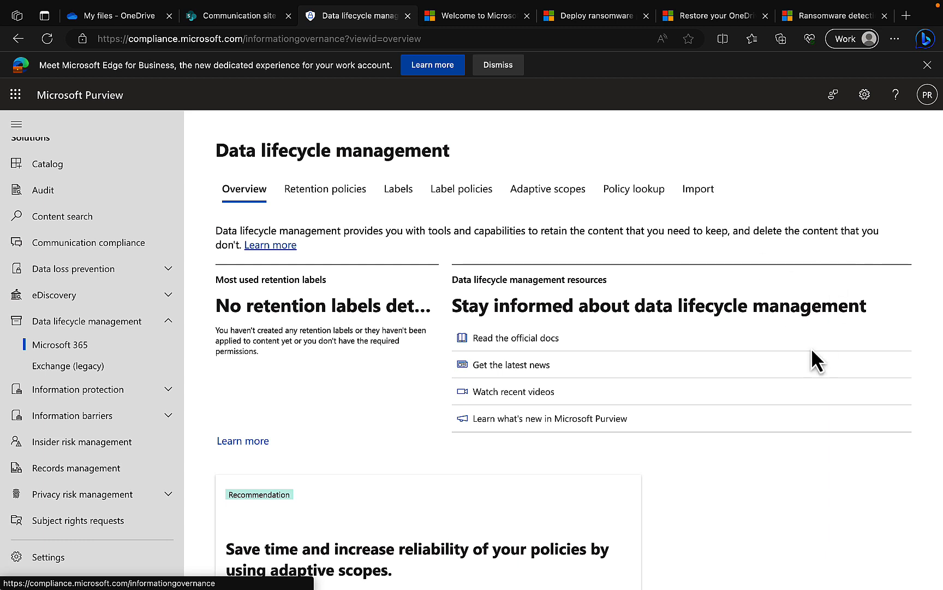
{"action": "mouse_move", "coordinate": [596, 373]}
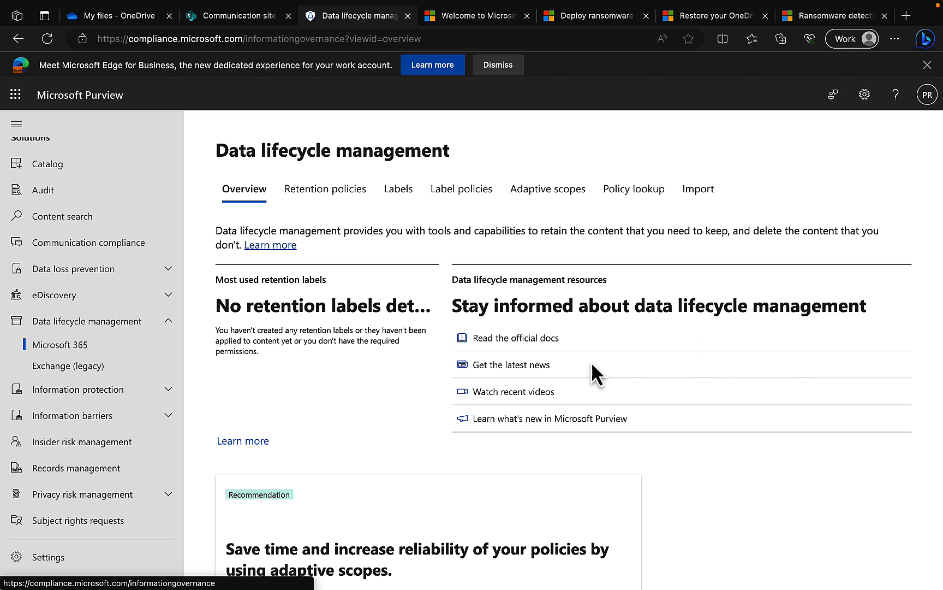
{"action": "mouse_move", "coordinate": [358, 427]}
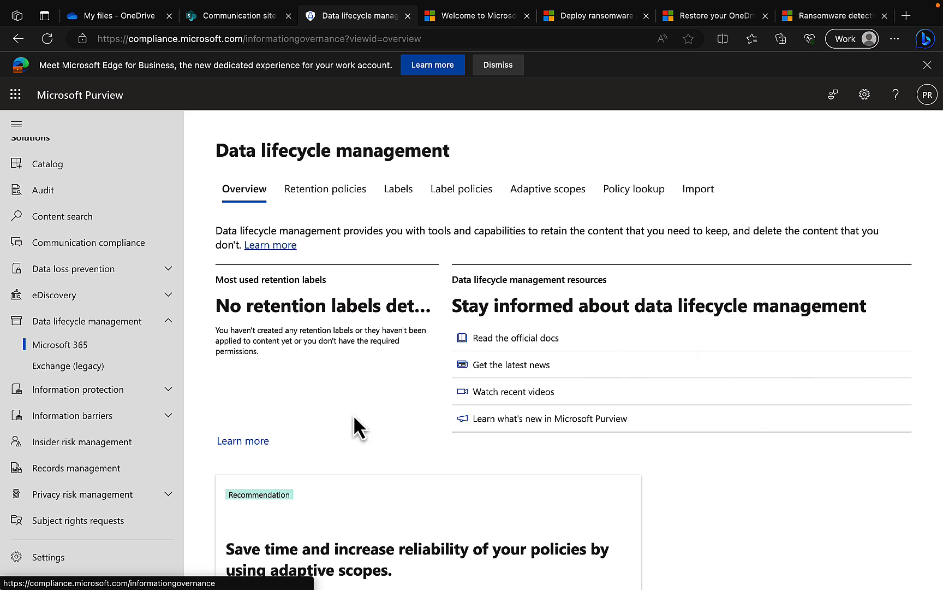
{"action": "mouse_move", "coordinate": [291, 400]}
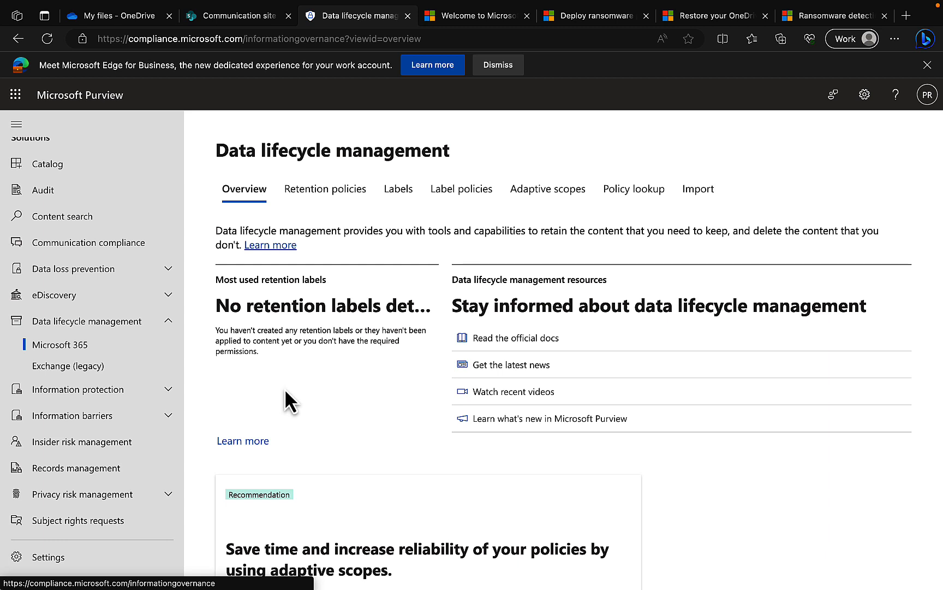
{"action": "mouse_move", "coordinate": [313, 414]}
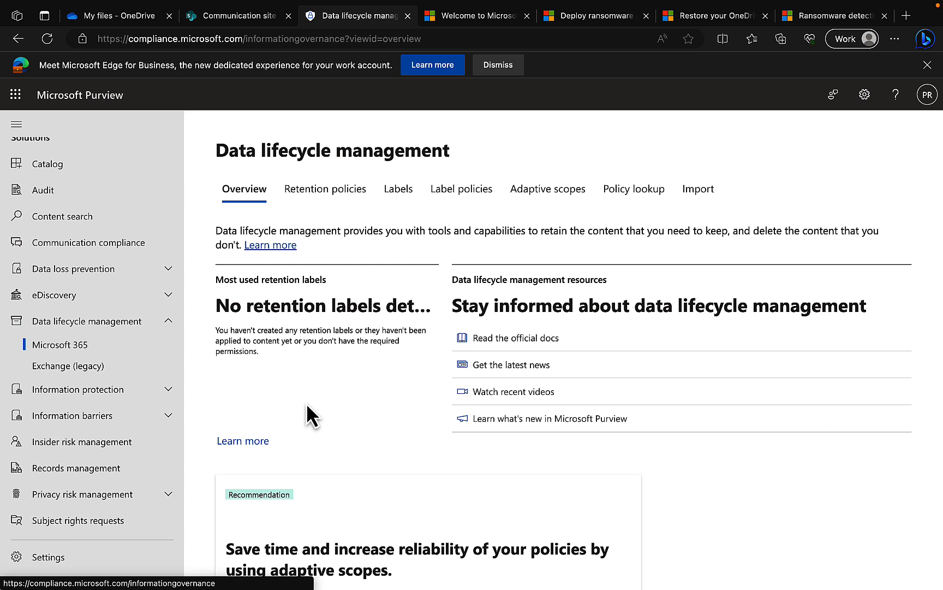
{"action": "mouse_move", "coordinate": [282, 391]}
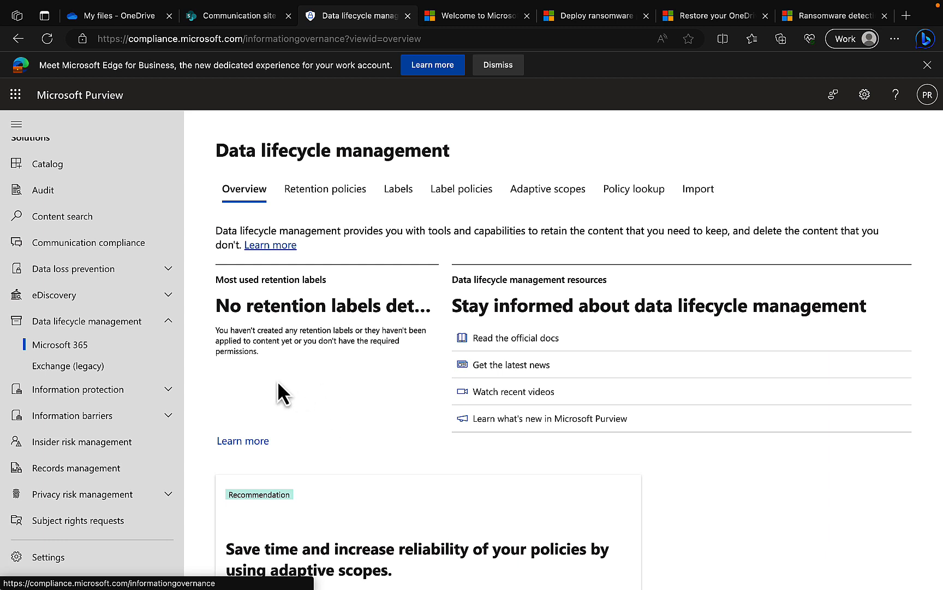
{"action": "mouse_move", "coordinate": [231, 397]}
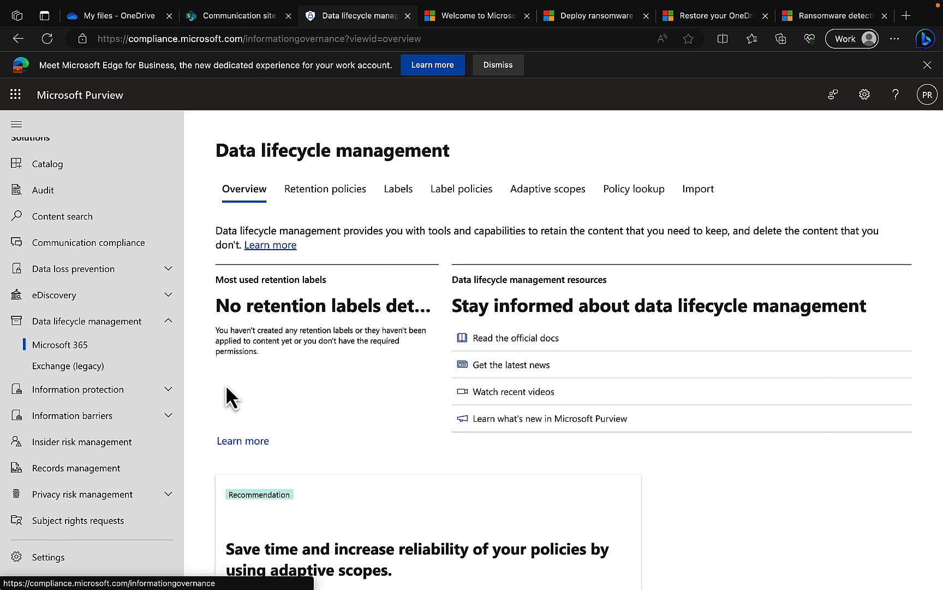